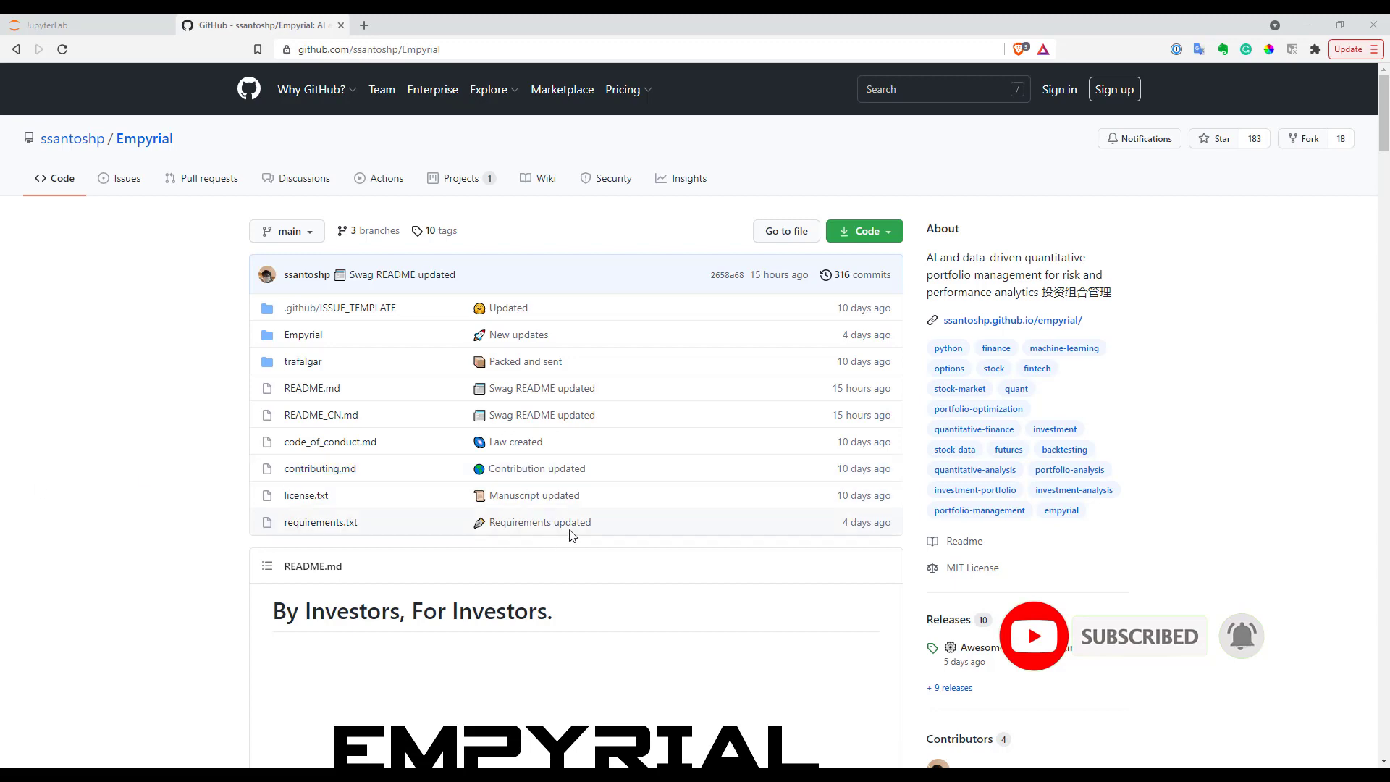
- Enter 'from empyrial import *' in the notebook's first cell and run it with Shift+Enter
scroll(down, 3)
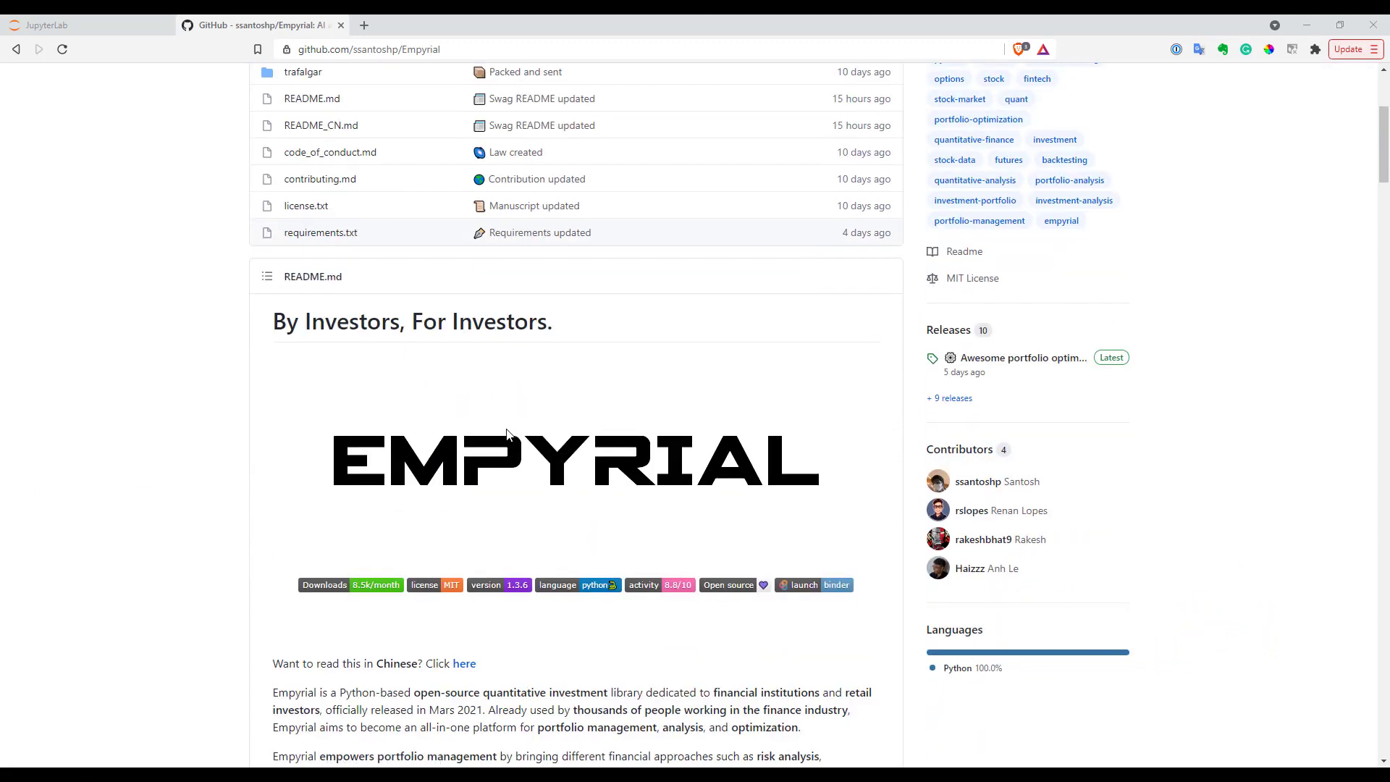
scroll(down, 3)
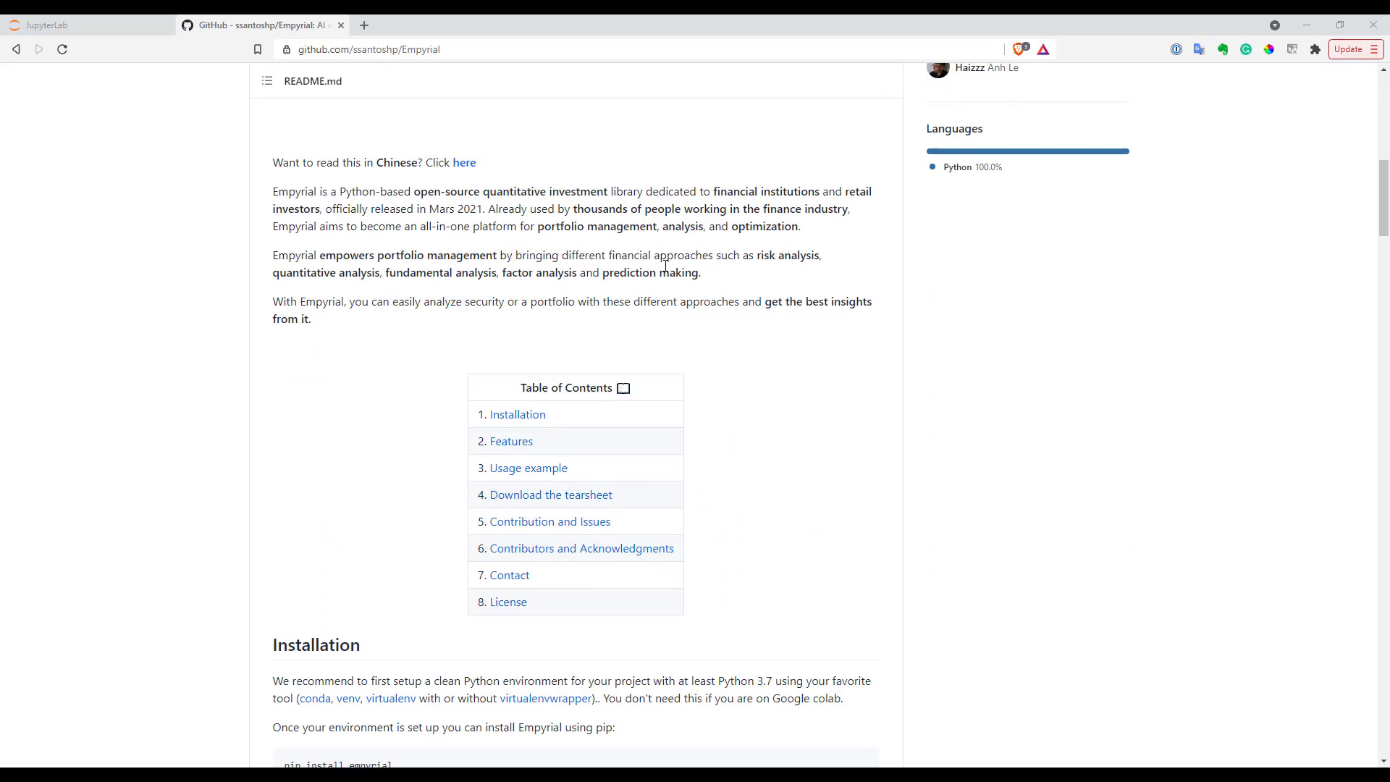
scroll(down, 3)
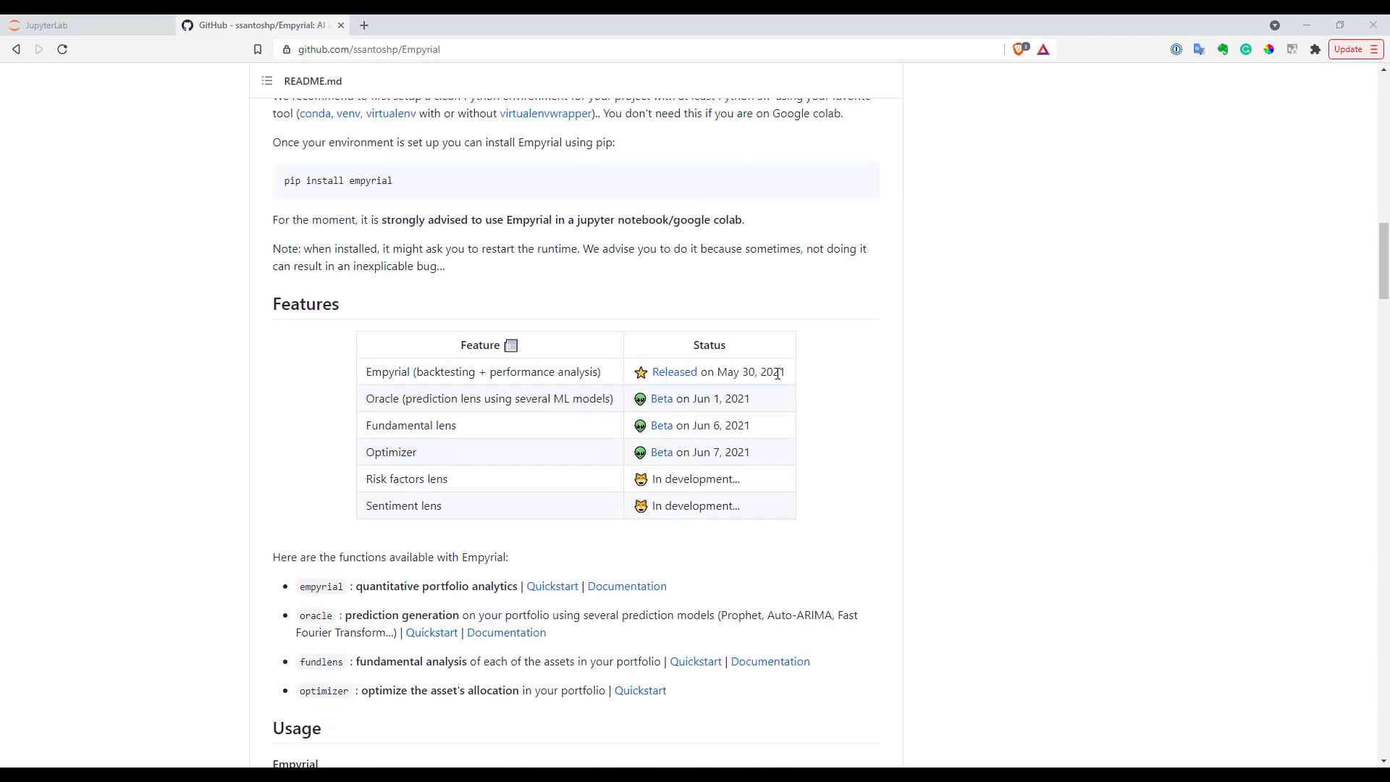
mouse_move(584, 433)
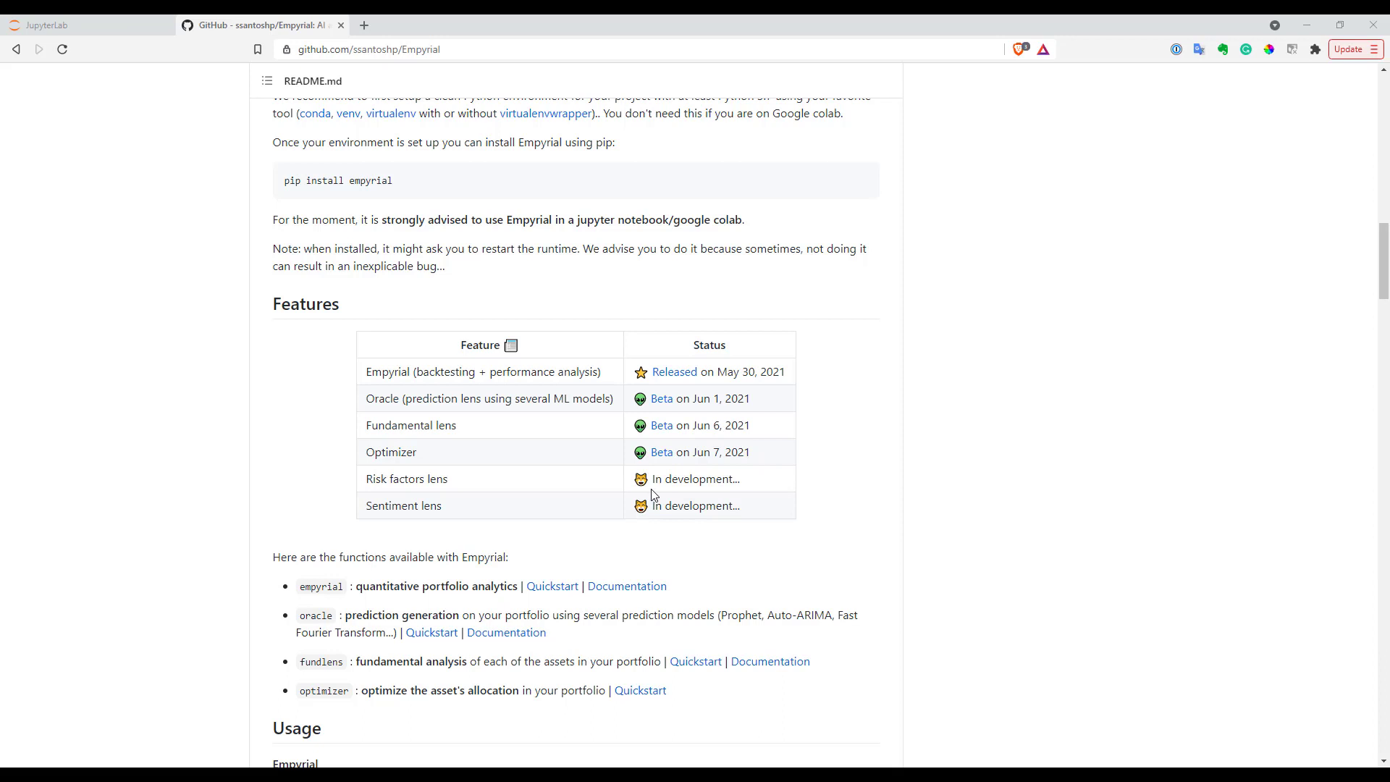
mouse_move(653, 488)
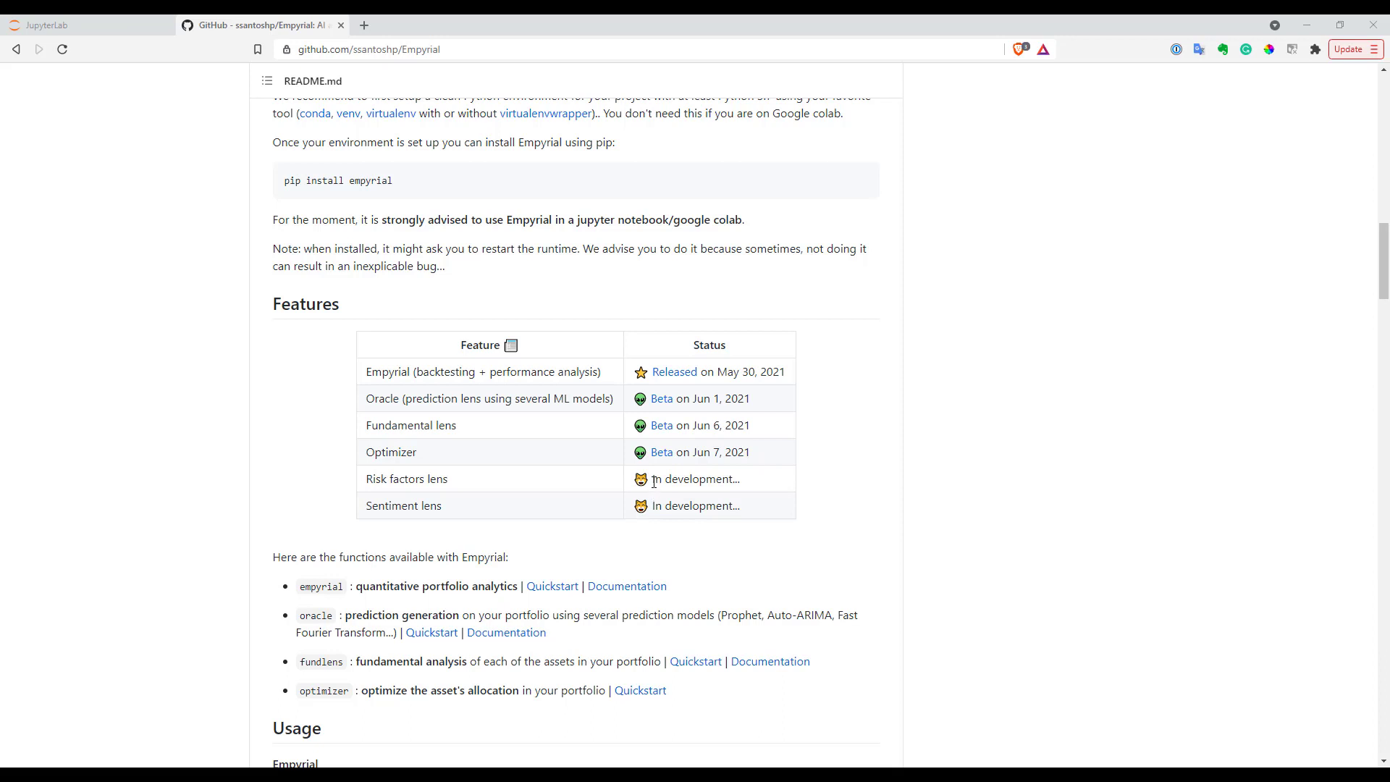
mouse_move(658, 477)
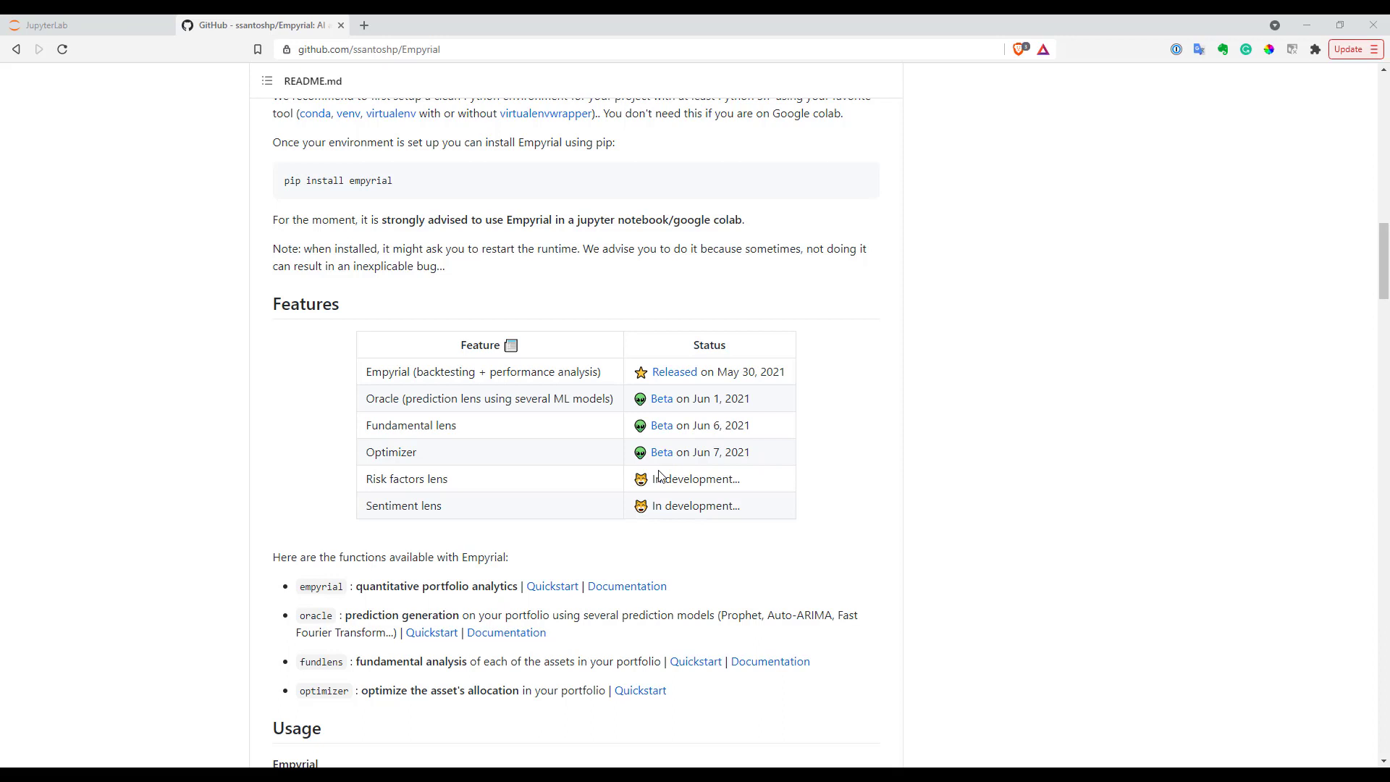
mouse_move(661, 469)
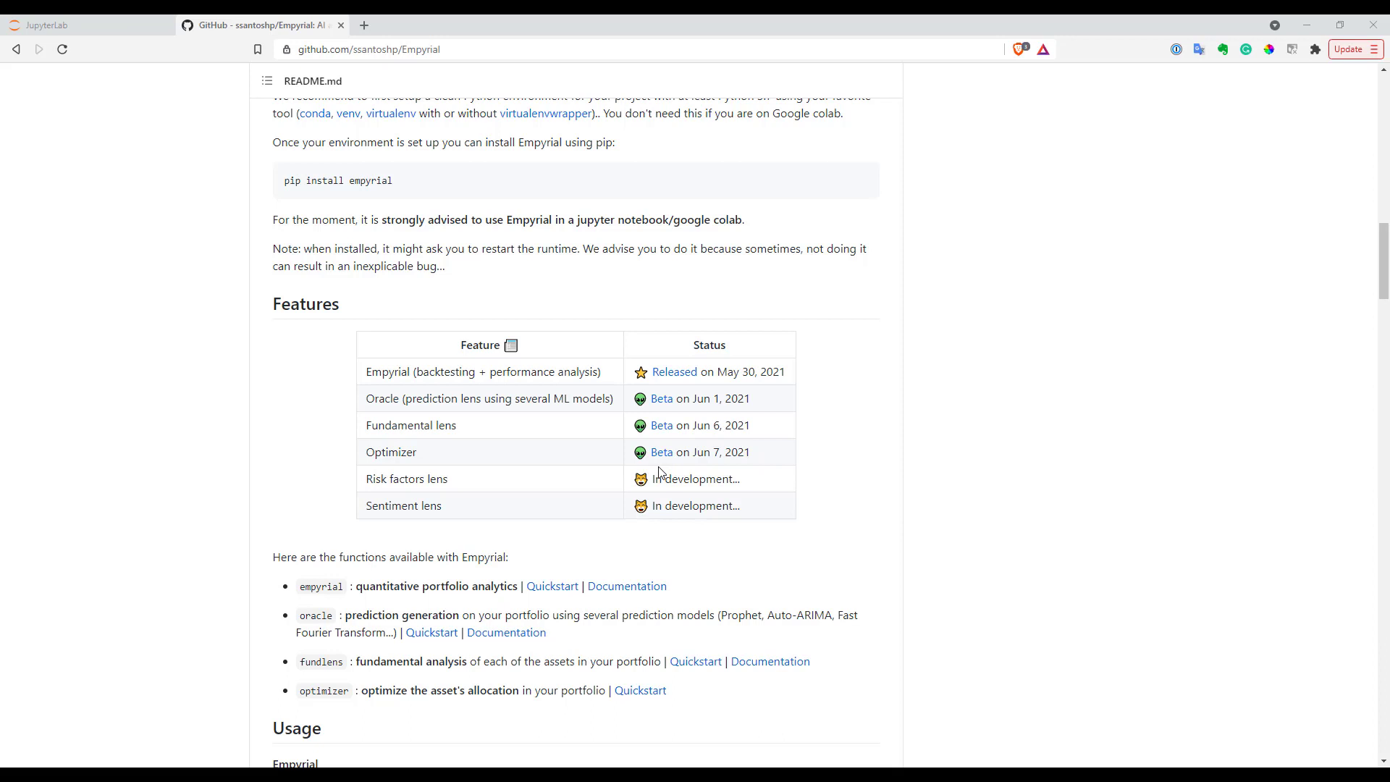
mouse_move(662, 452)
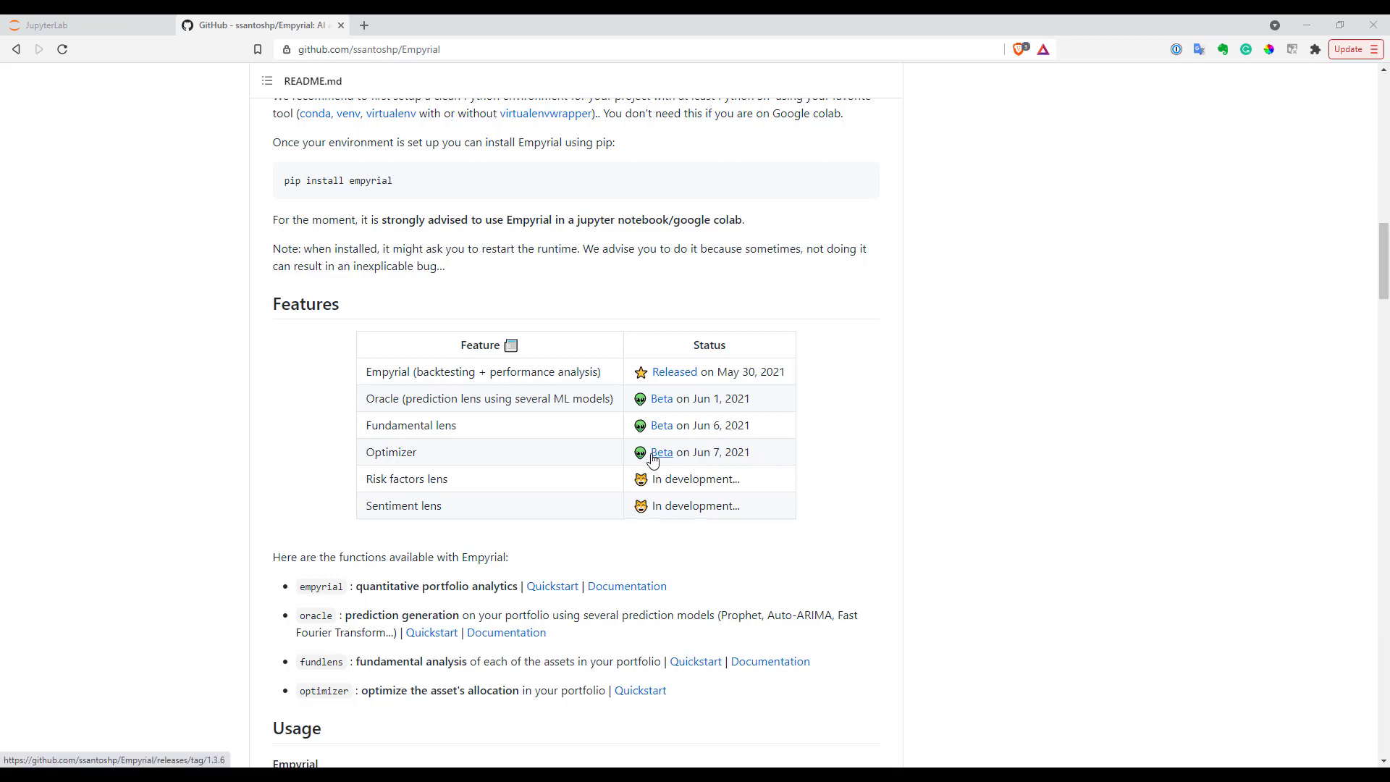
mouse_move(633, 456)
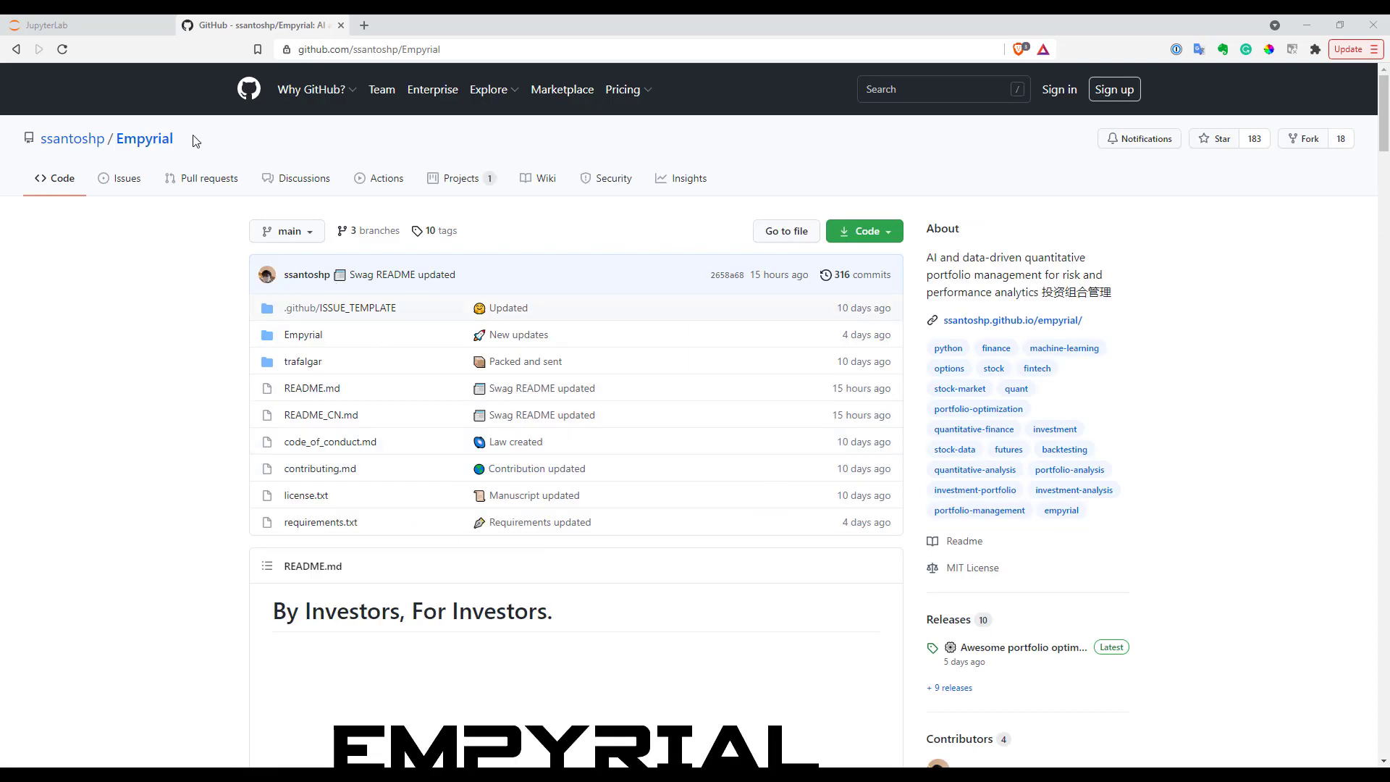
click(84, 25)
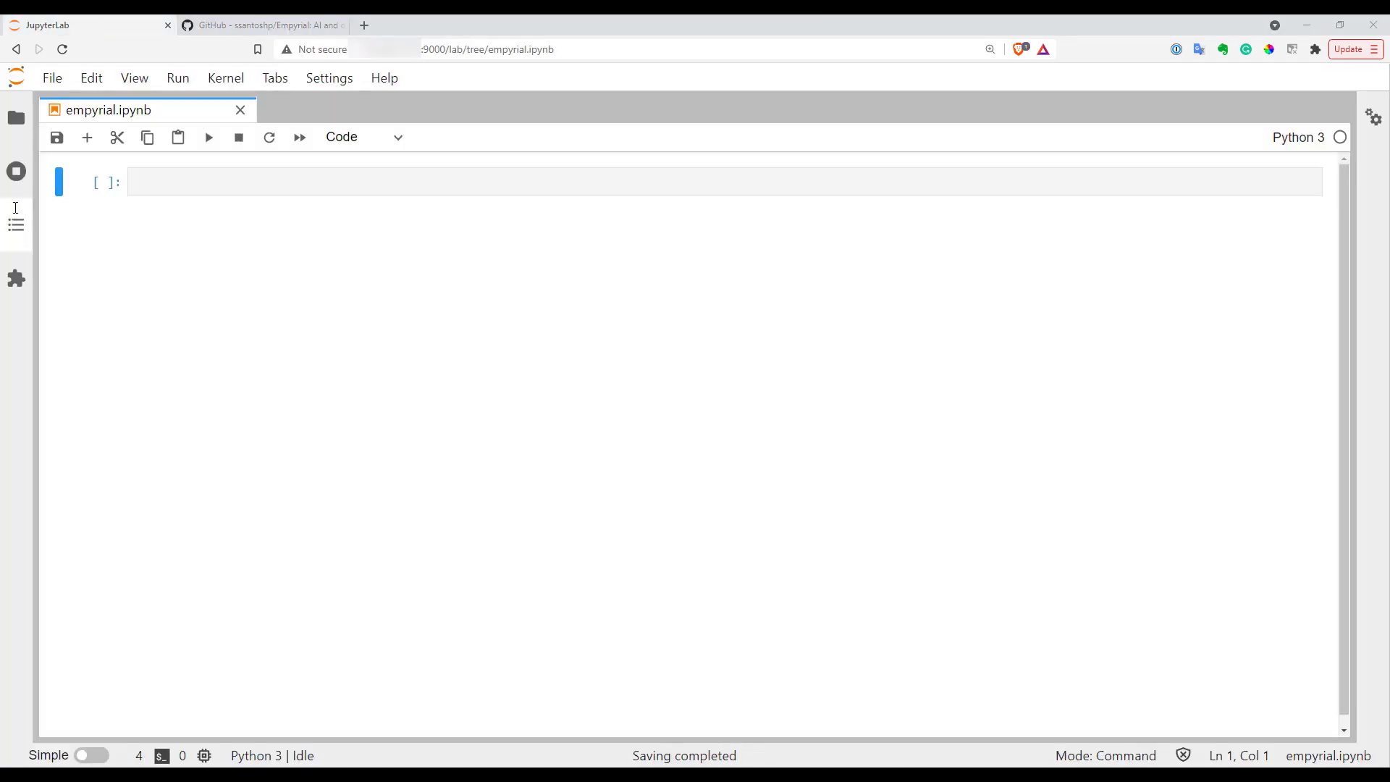
click(355, 182)
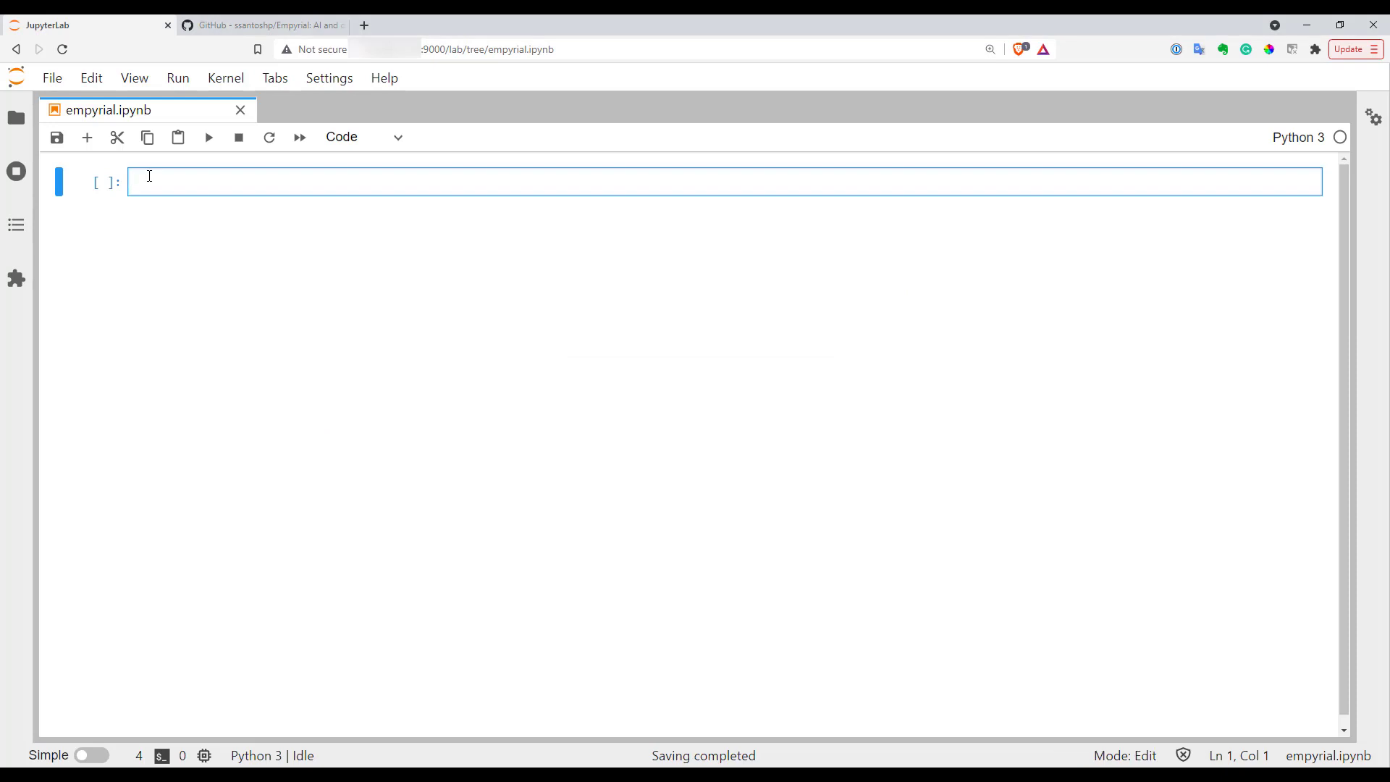
text(from e)
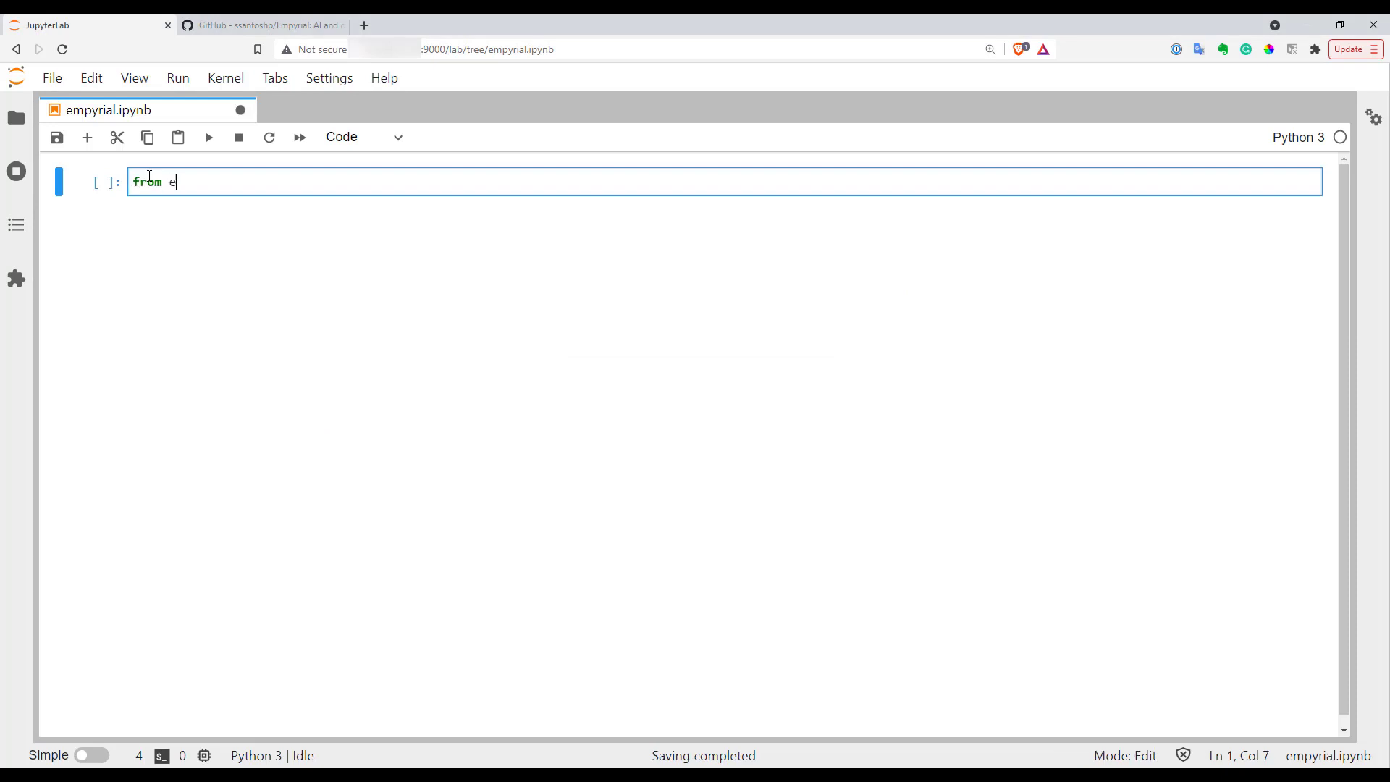
text(mpyrial)
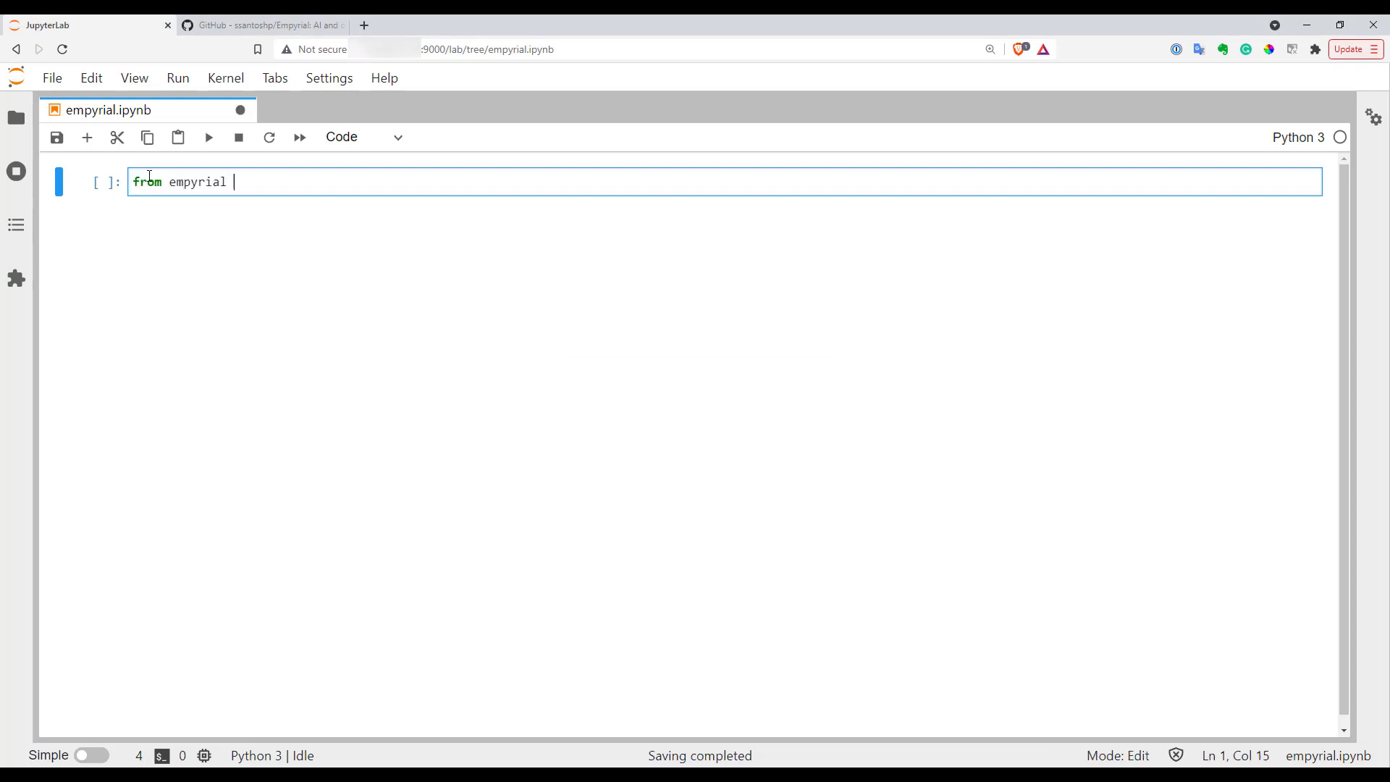
text(import)
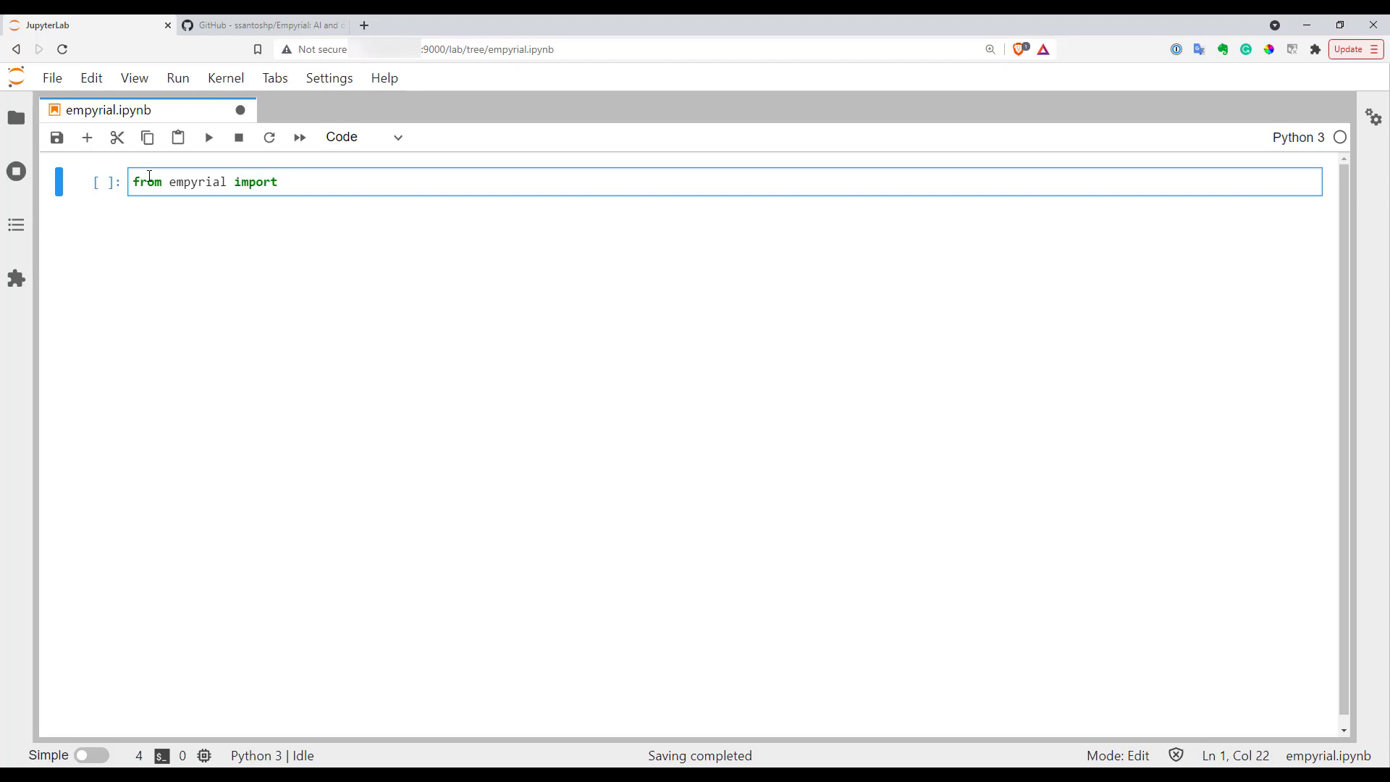
key(shift+enter)
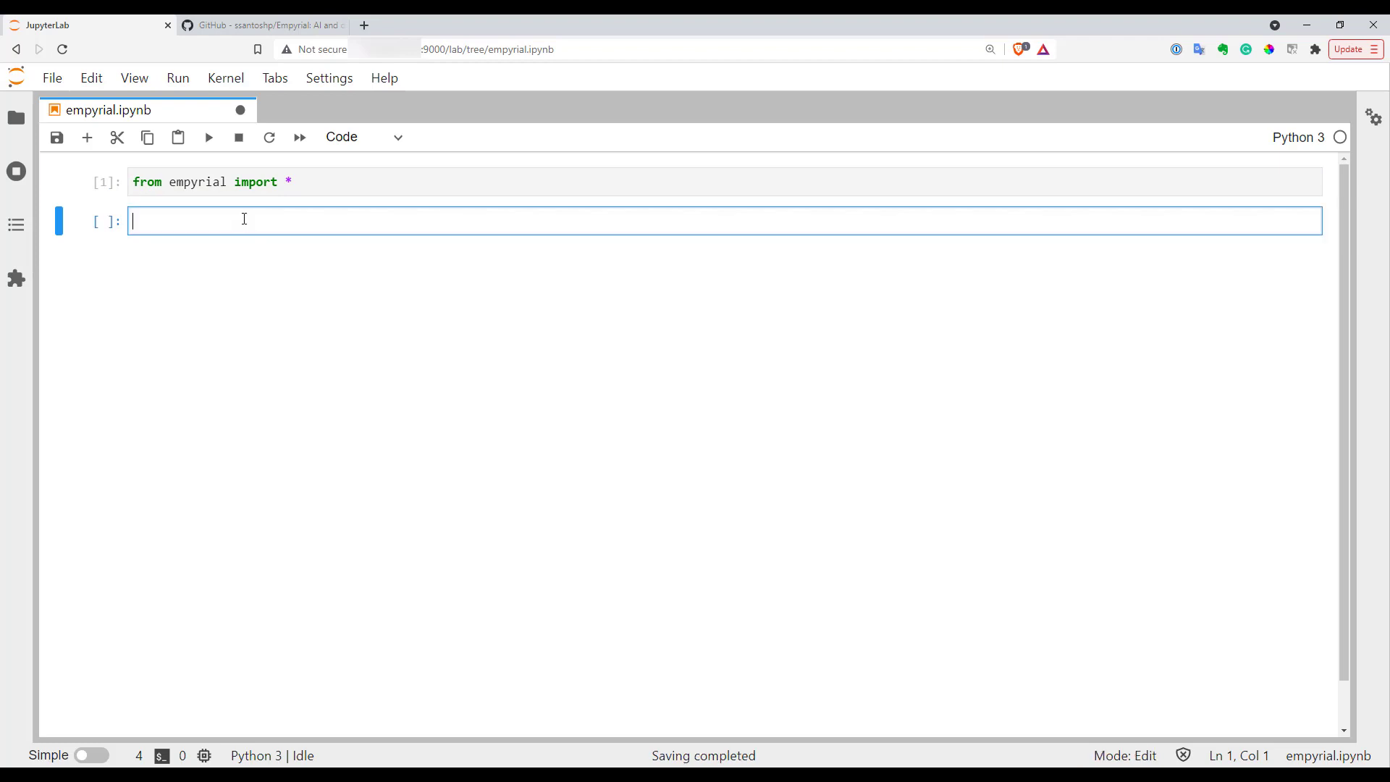
- Begin 'p = Engine(' with start_date="2019-01-01" on its own line
text(p =)
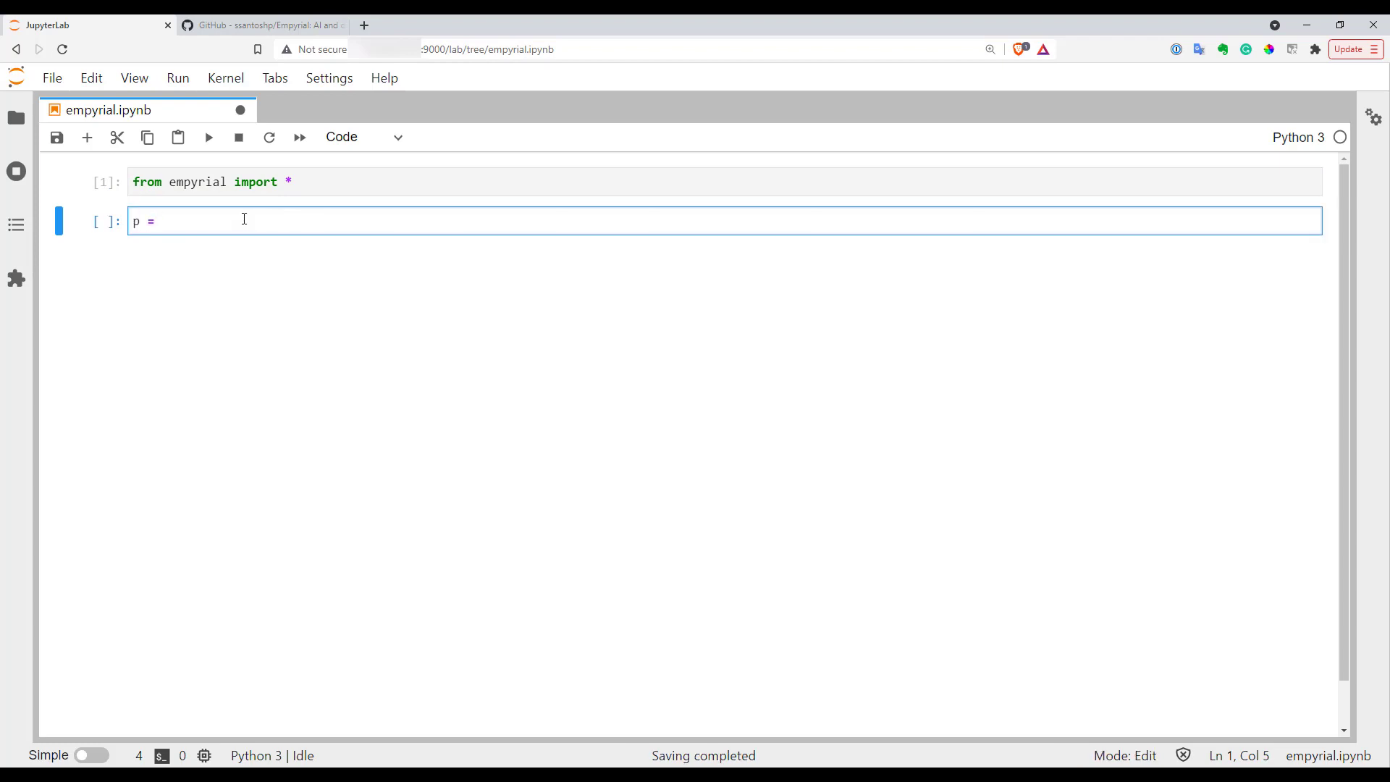
text(Eng)
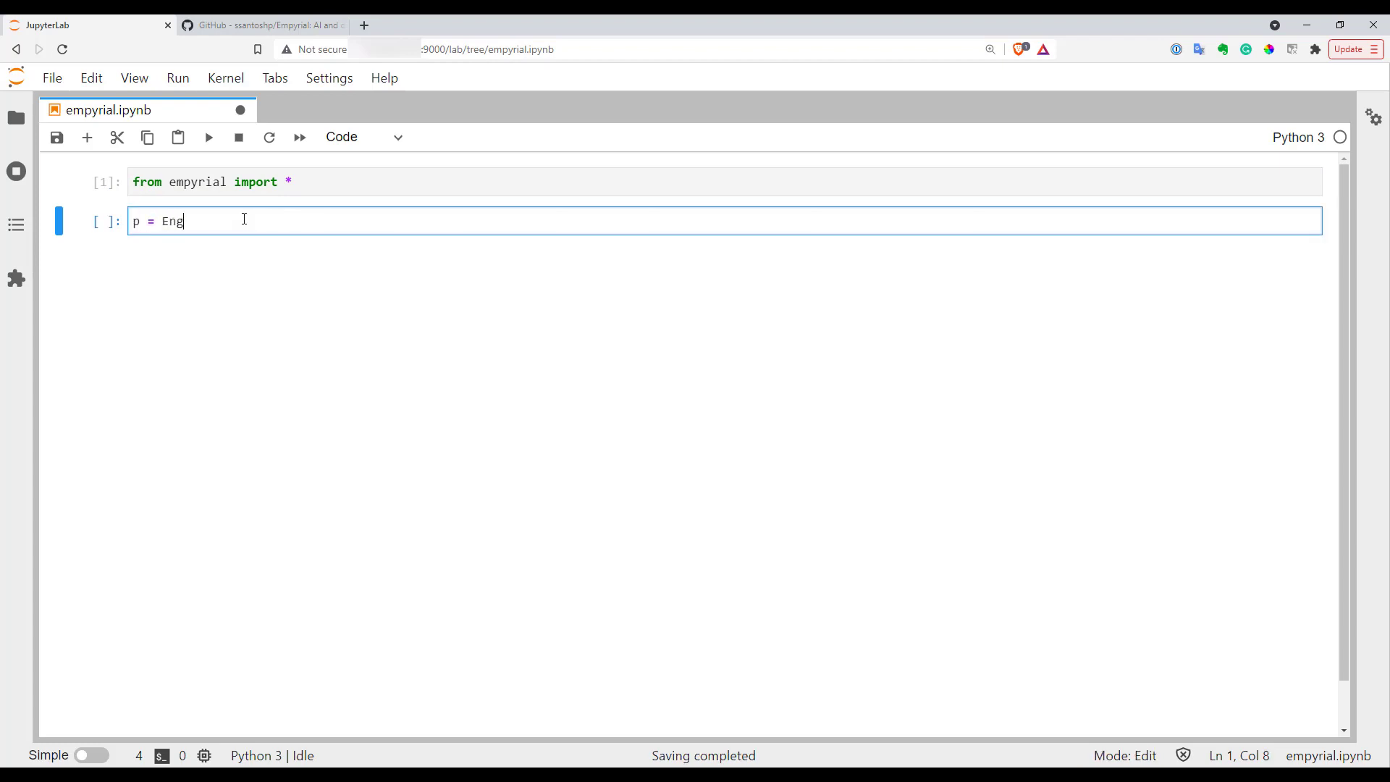
text(ine()
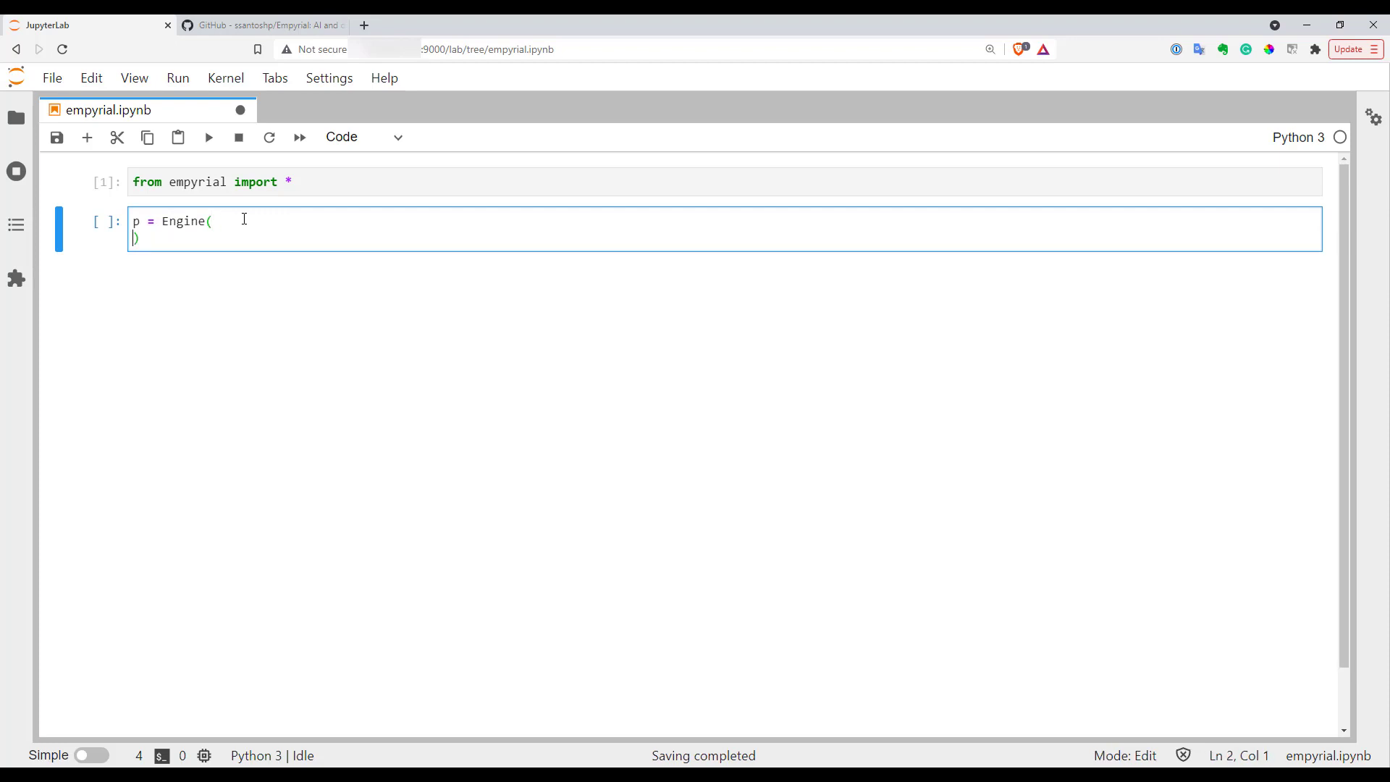
key(Enter)
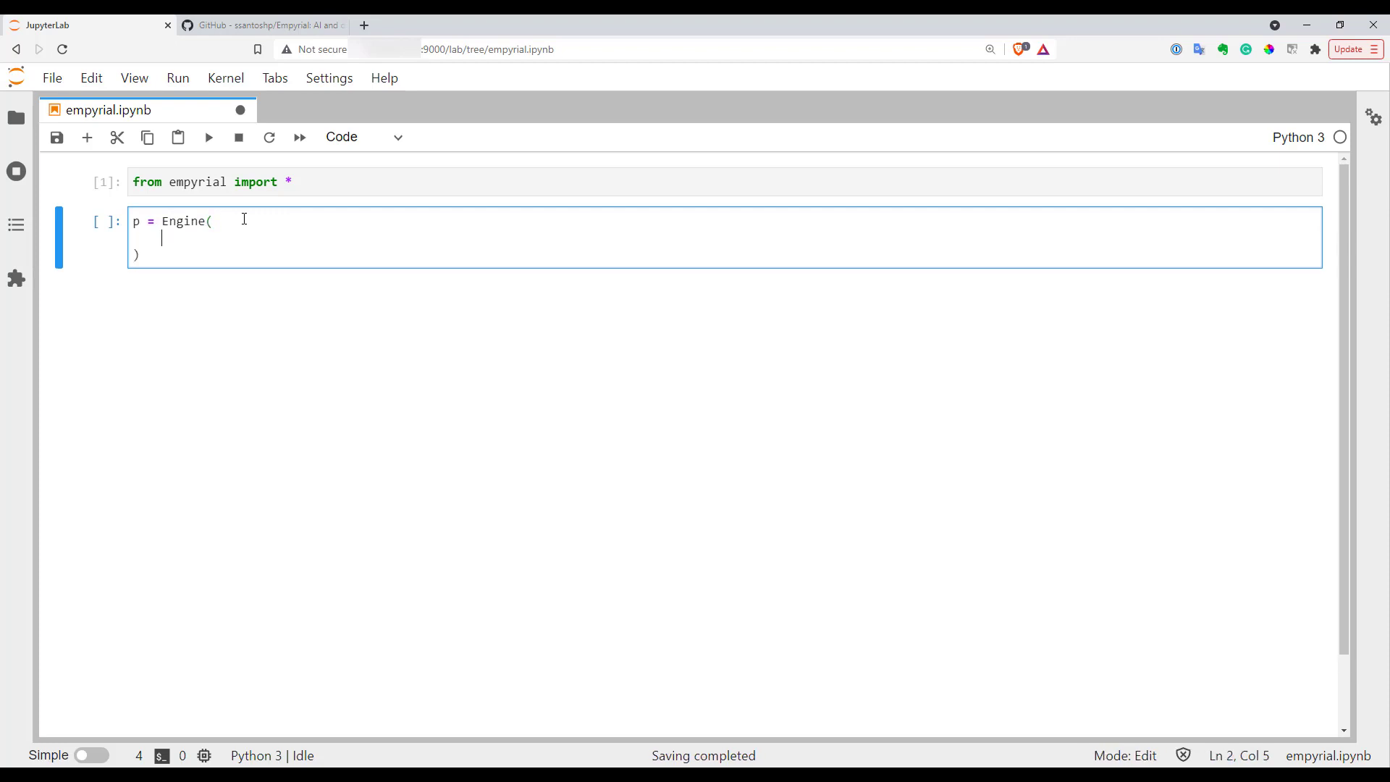
text(start)
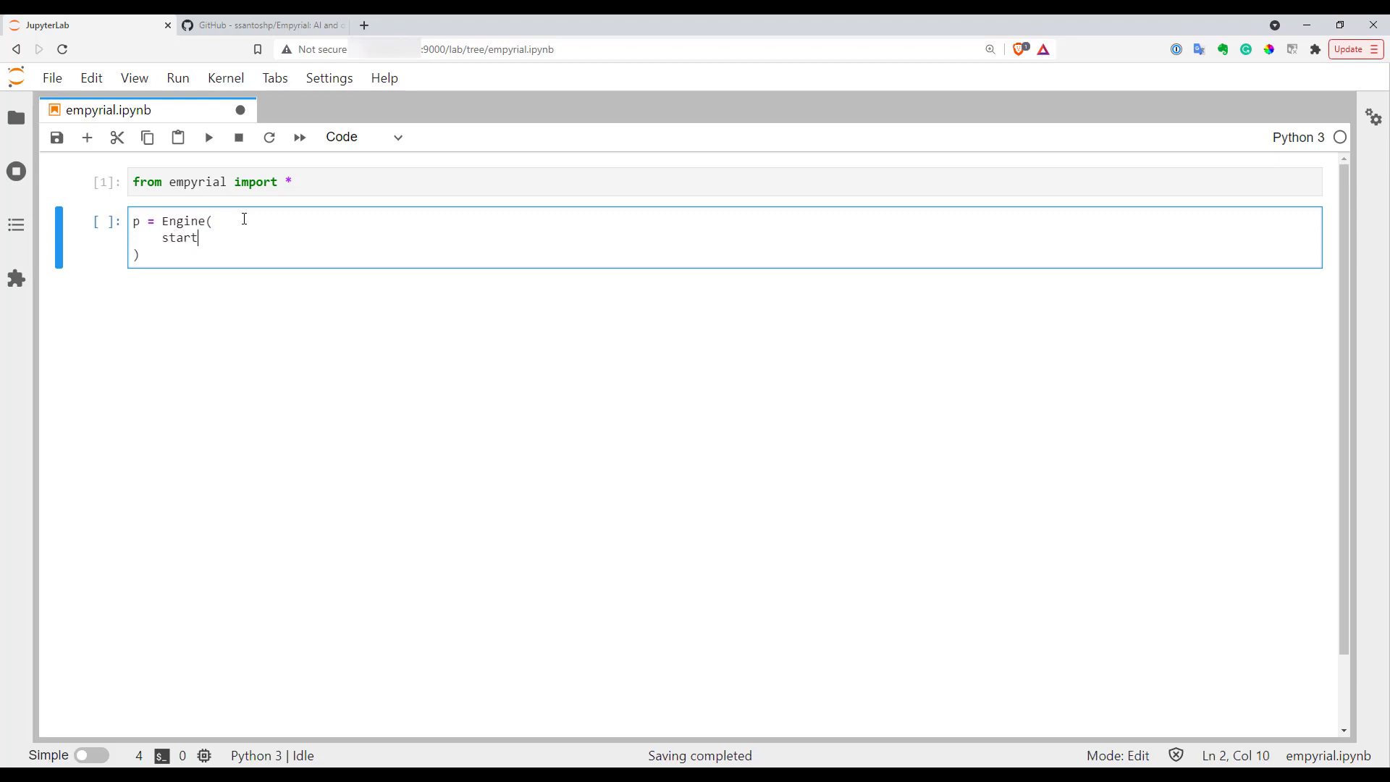
text(_date = "")
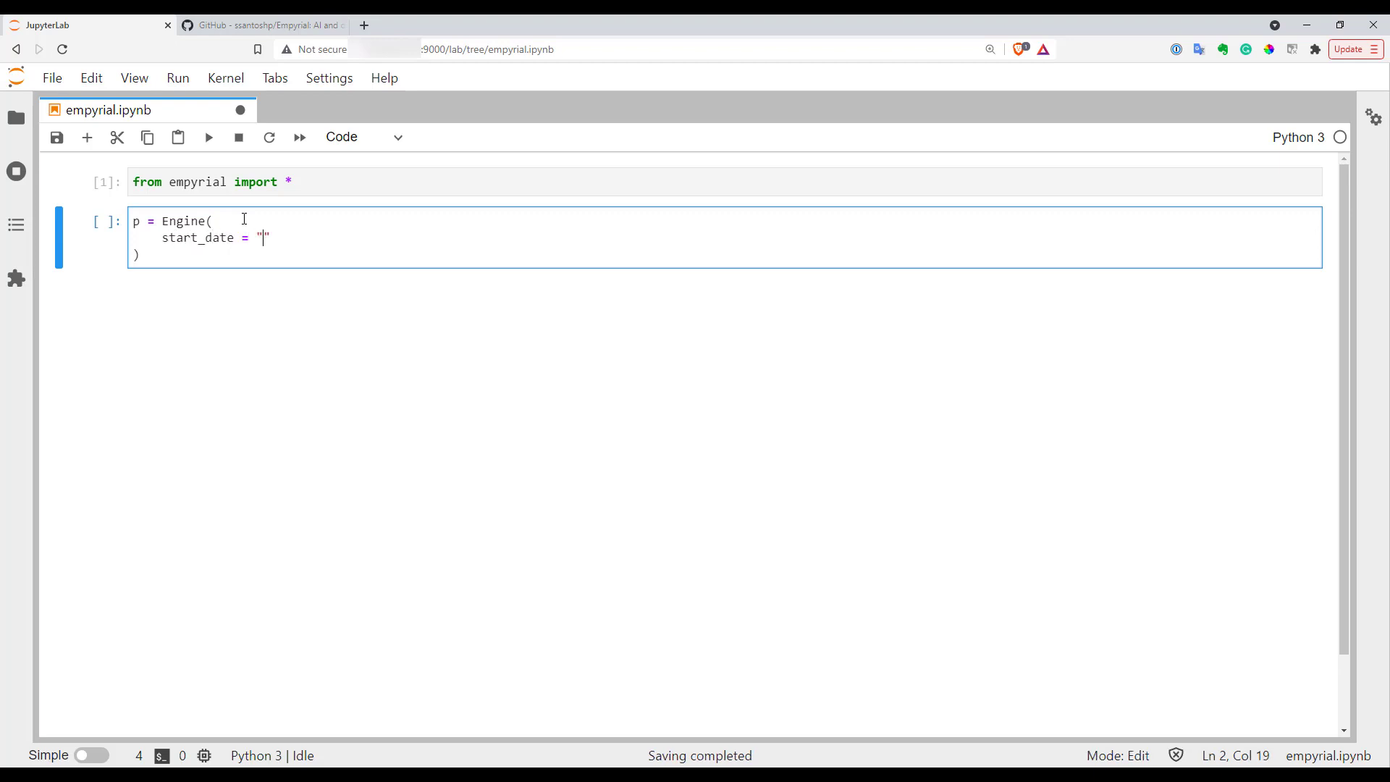
text(2019-01-01)
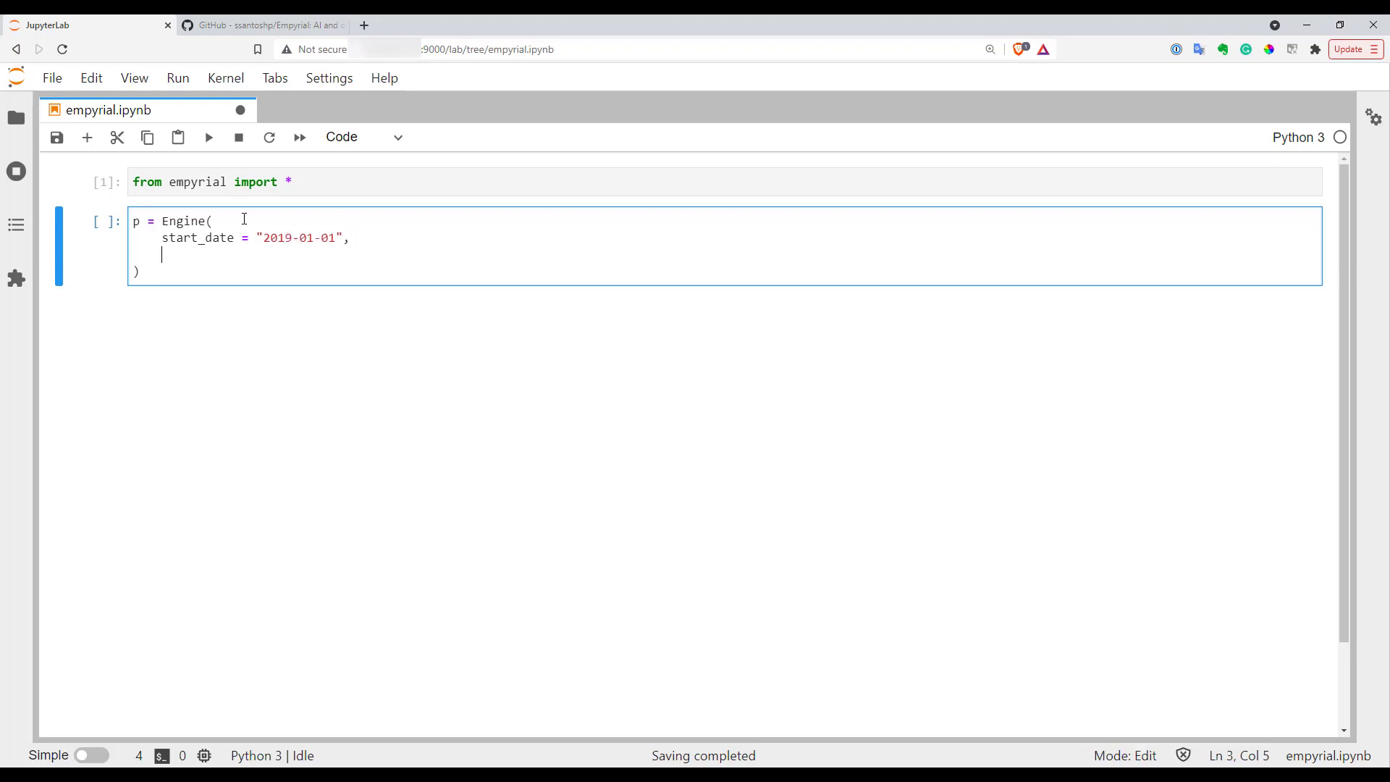
- Add the portfolio list of eight tickers including TSLA, MSFT, FB, AMZN and V
text(portfoli)
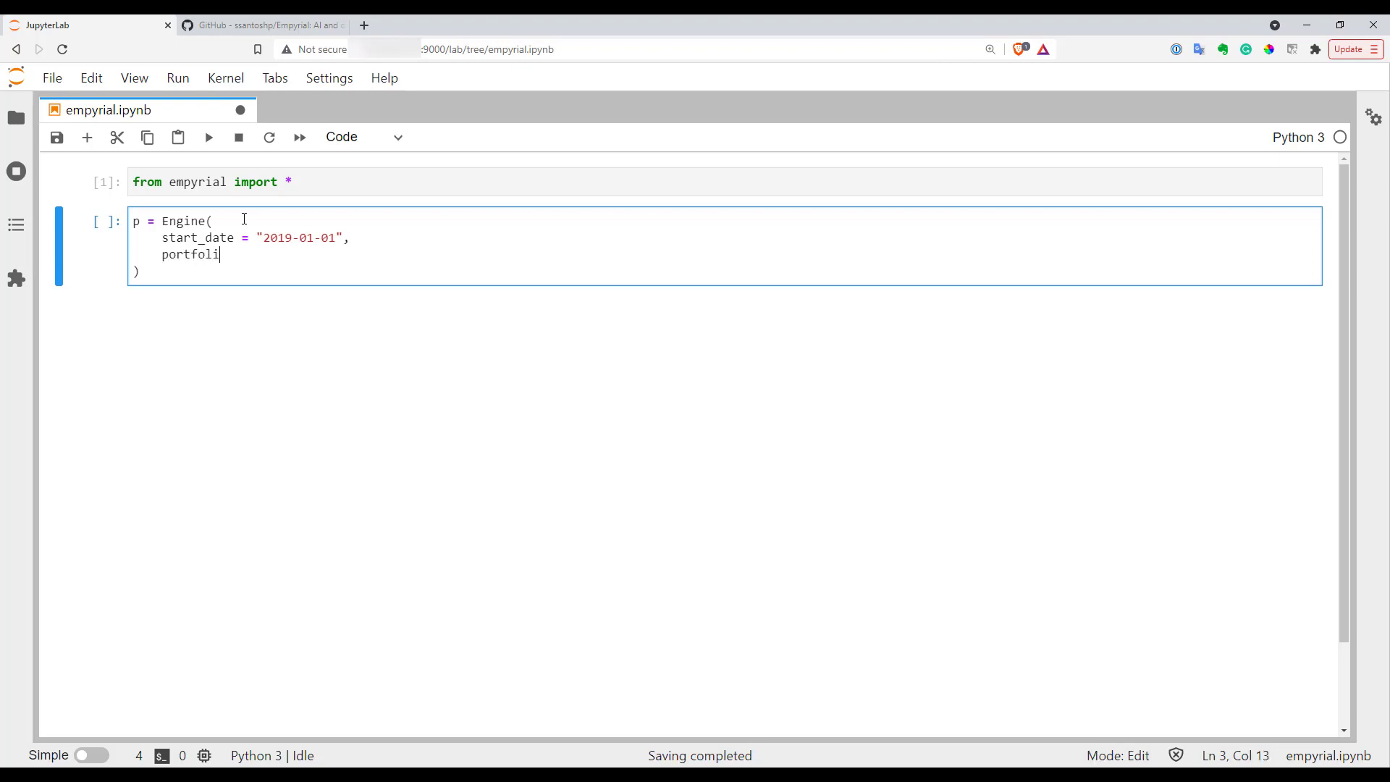
text(o = ')
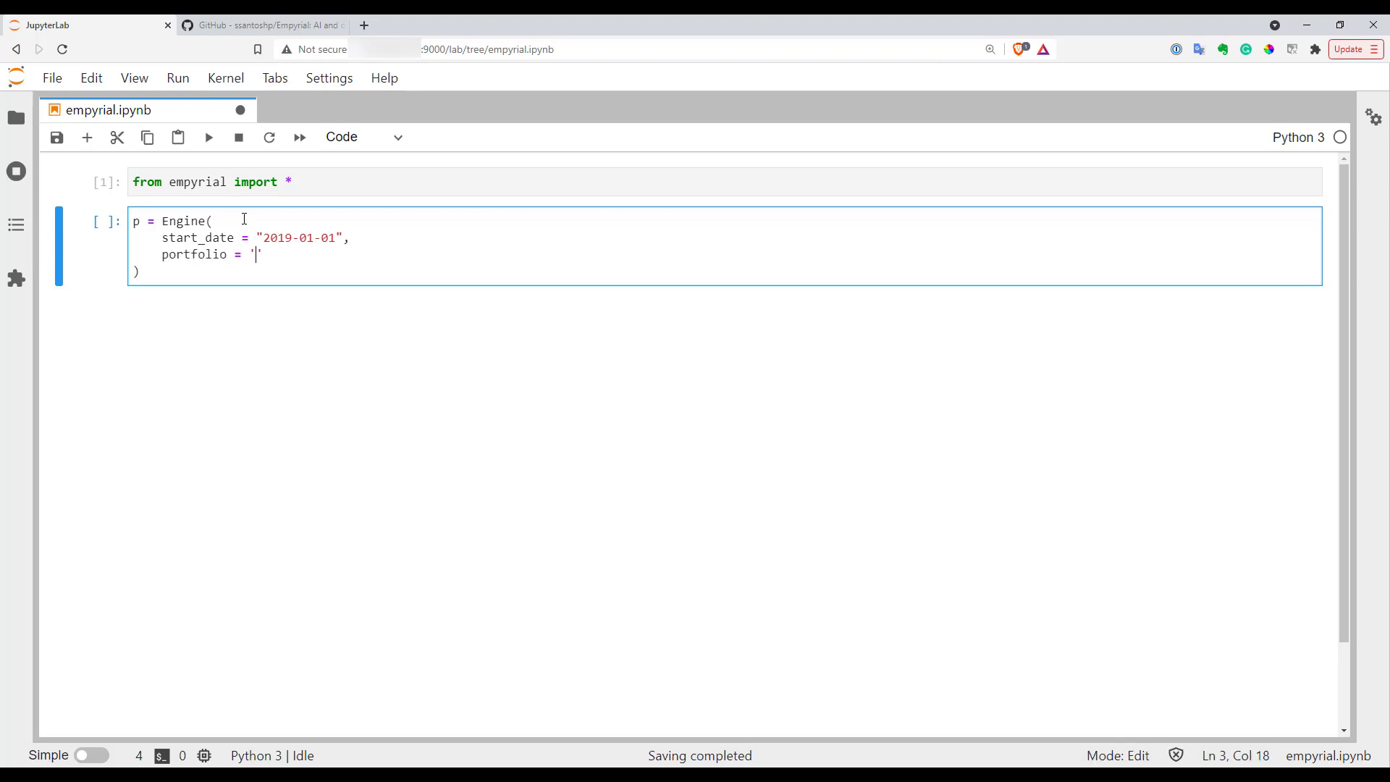
text([])
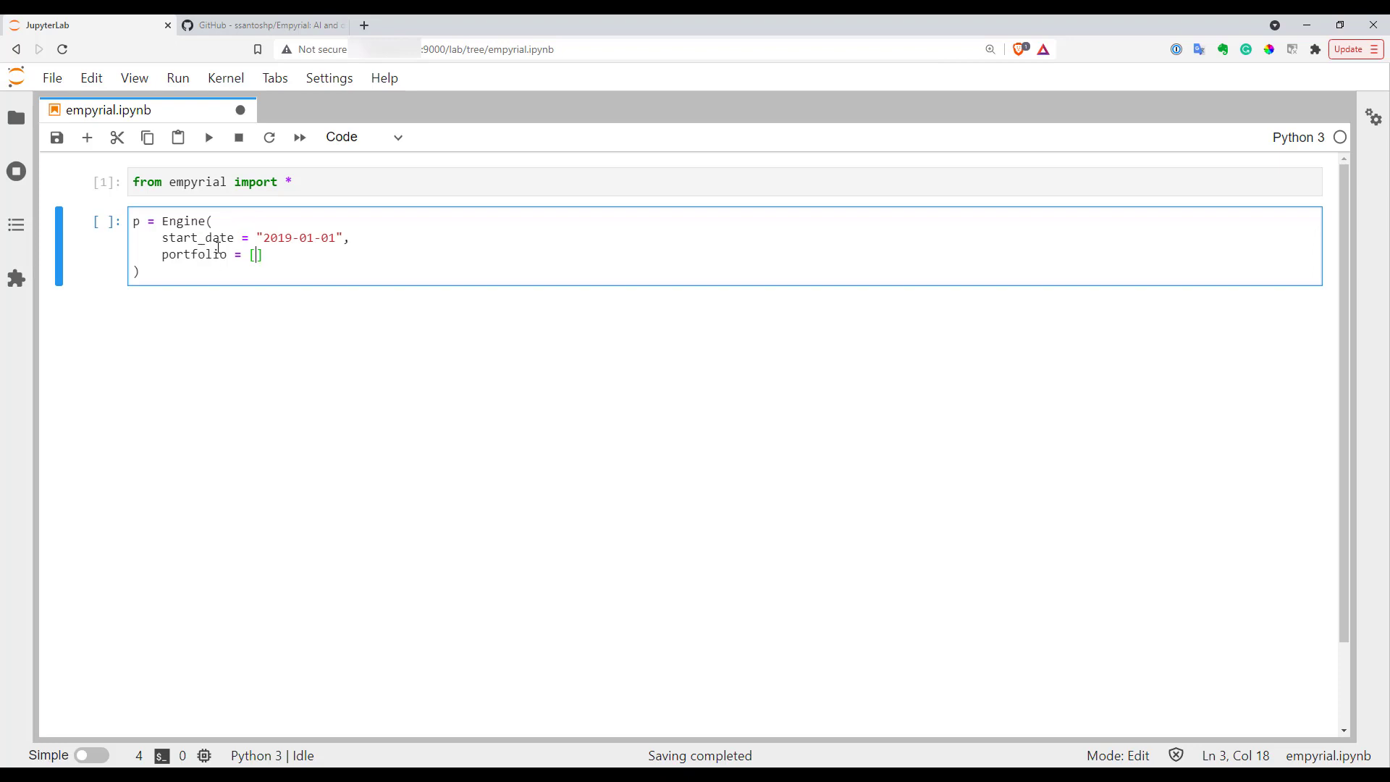
mouse_move(209, 190)
text("AAPL)
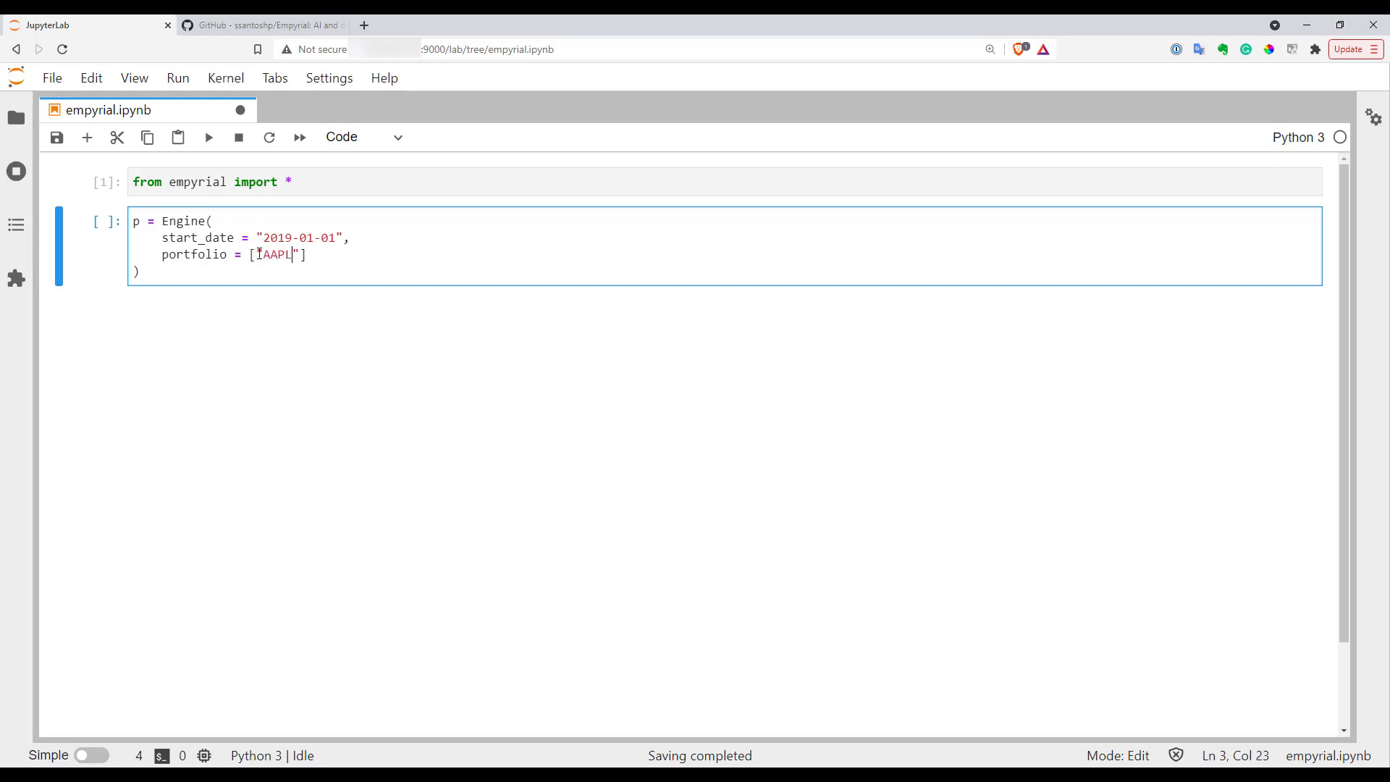
text(, ")
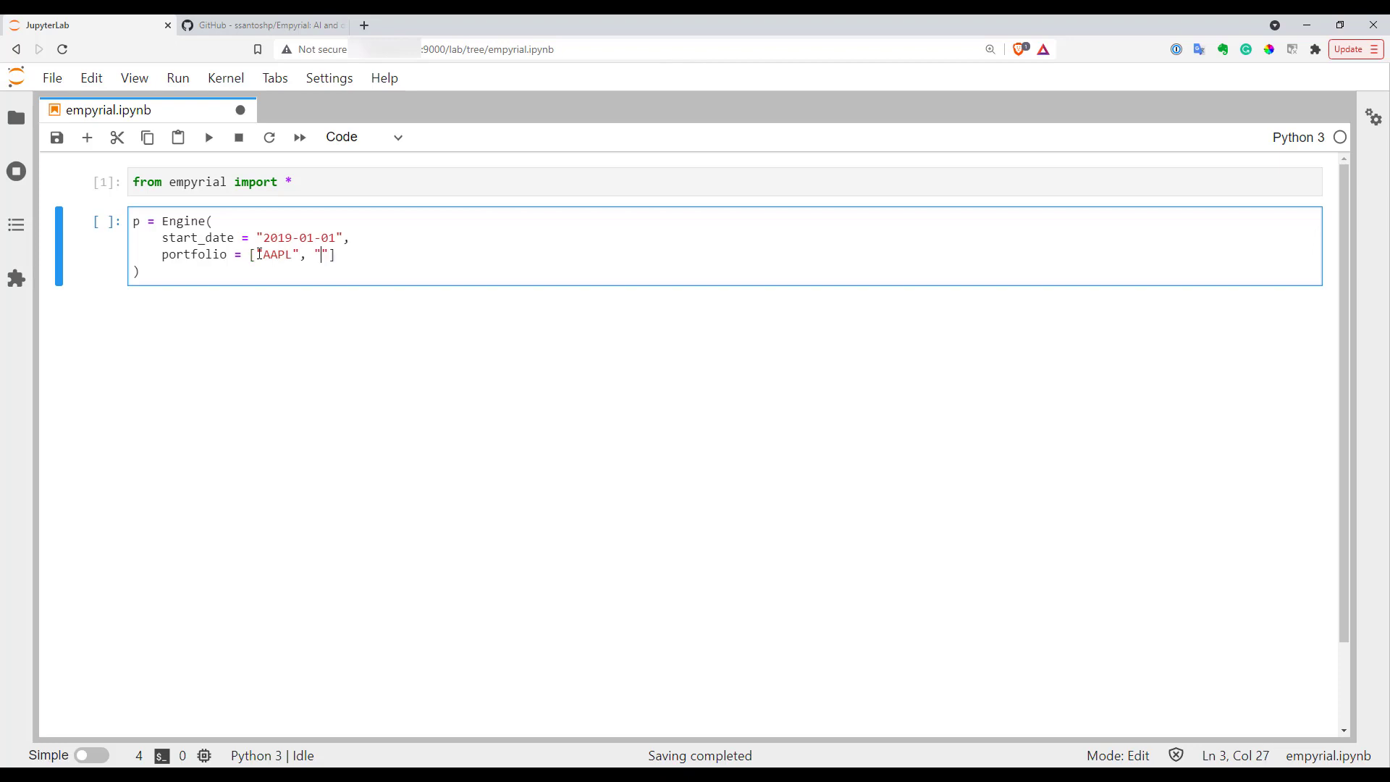
text(TSLA",)
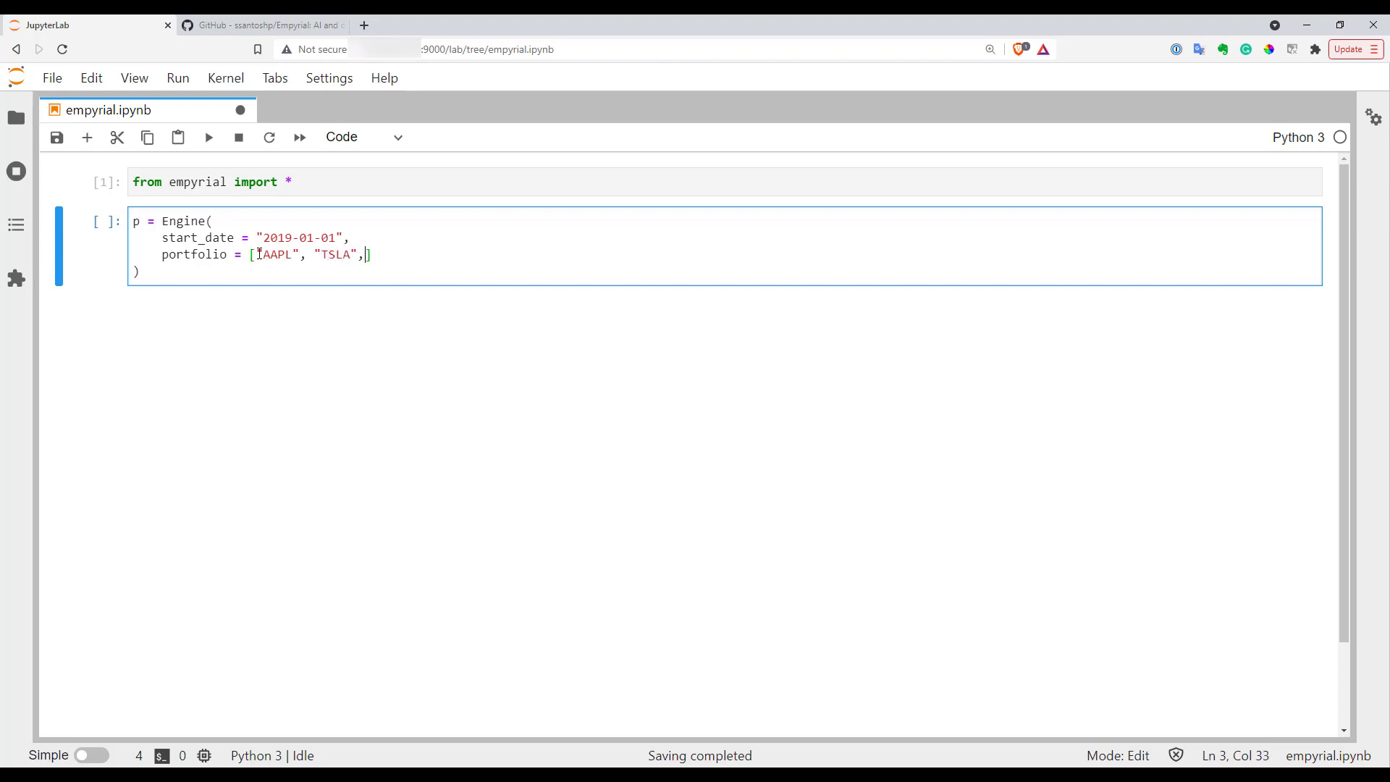
text("UBER",)
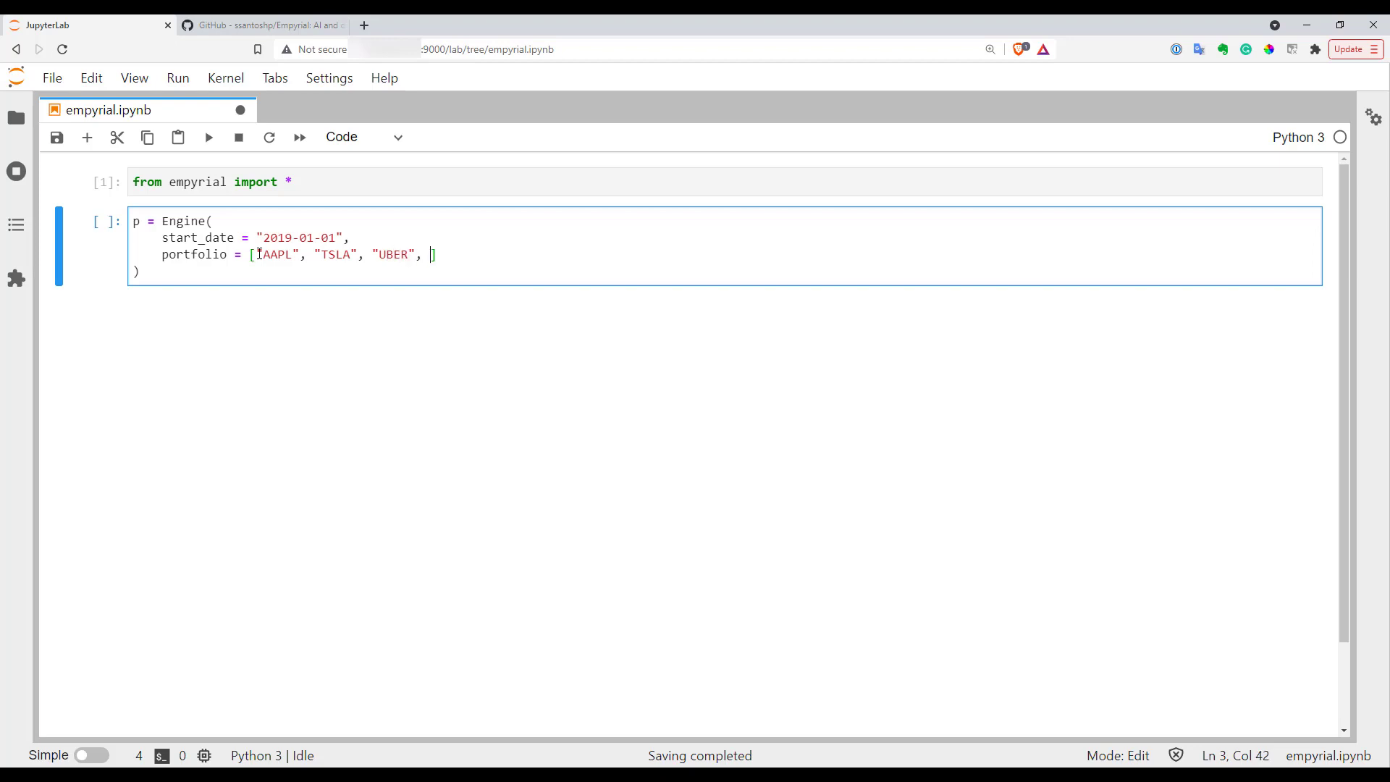
text("")
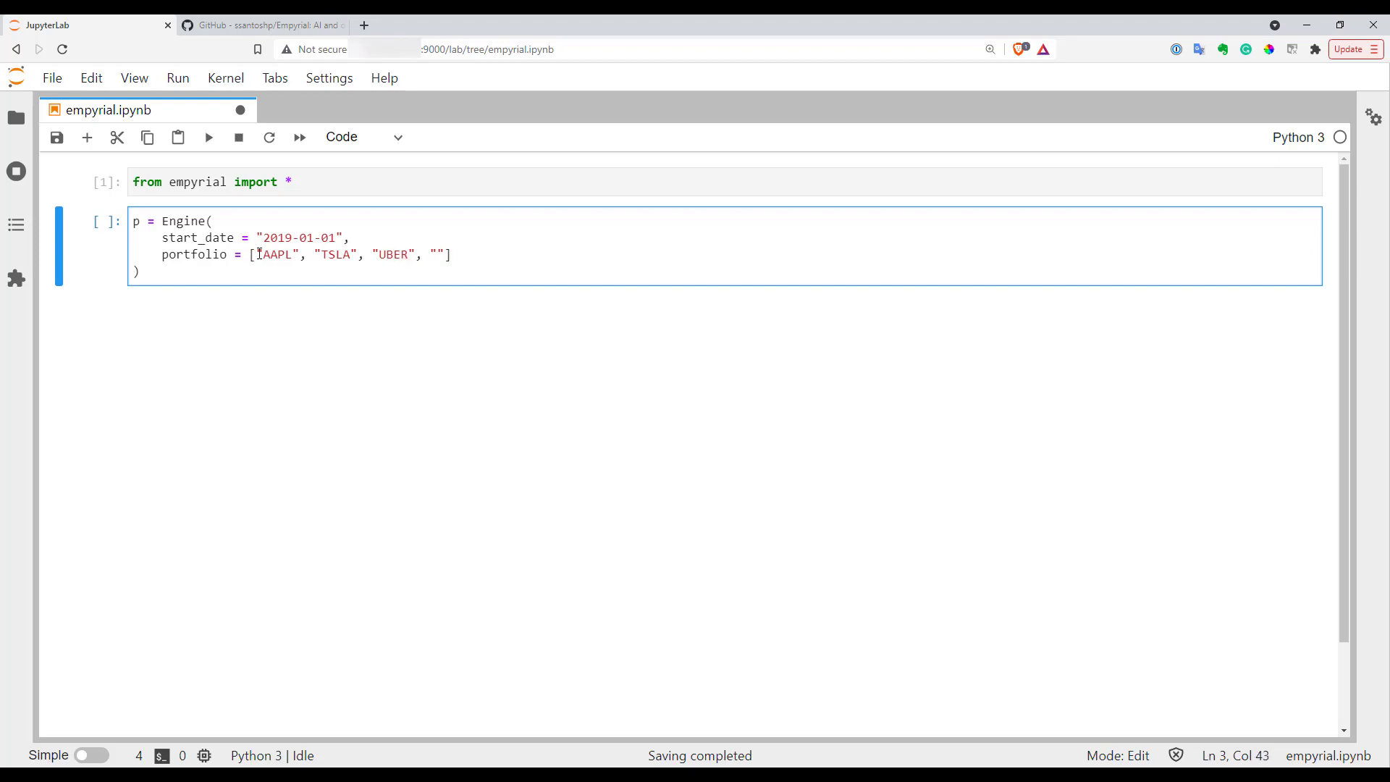
text(MSFT)
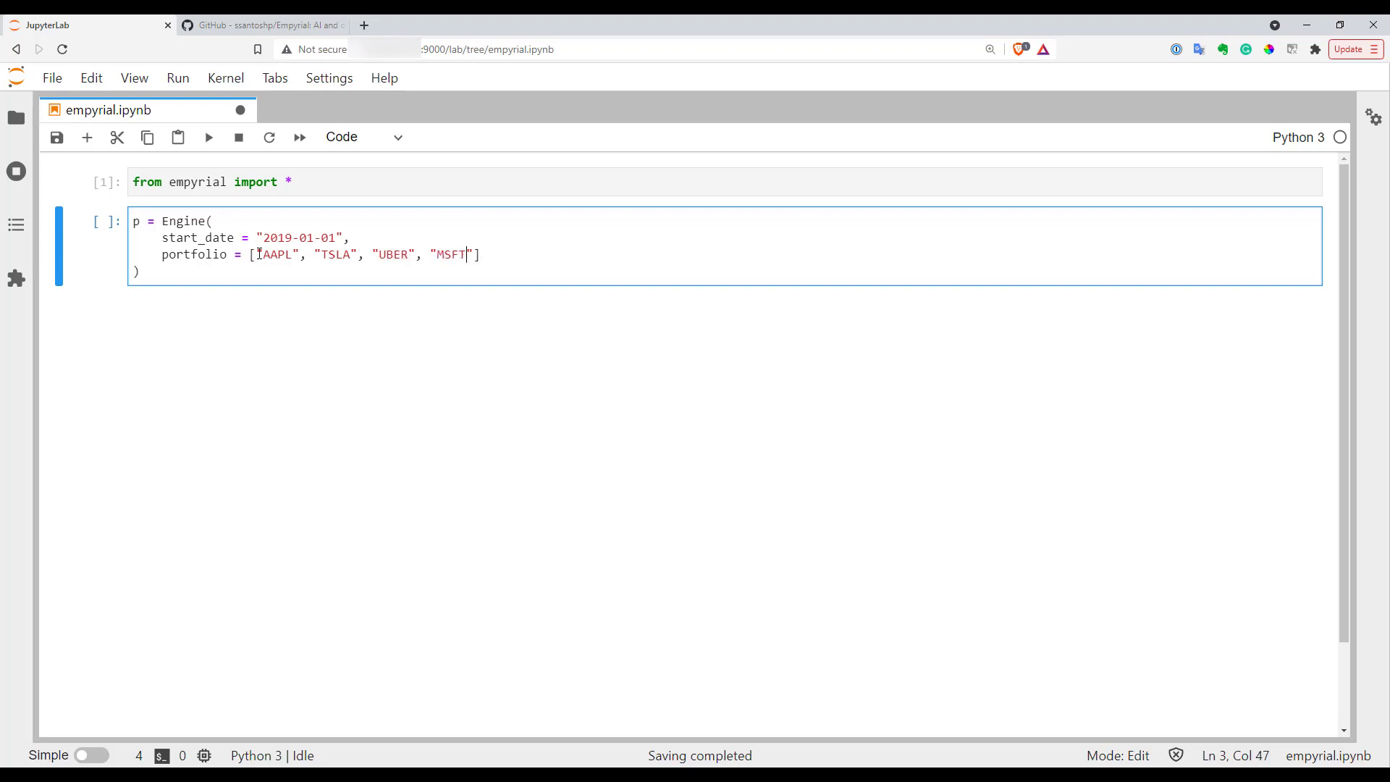
text(, "")
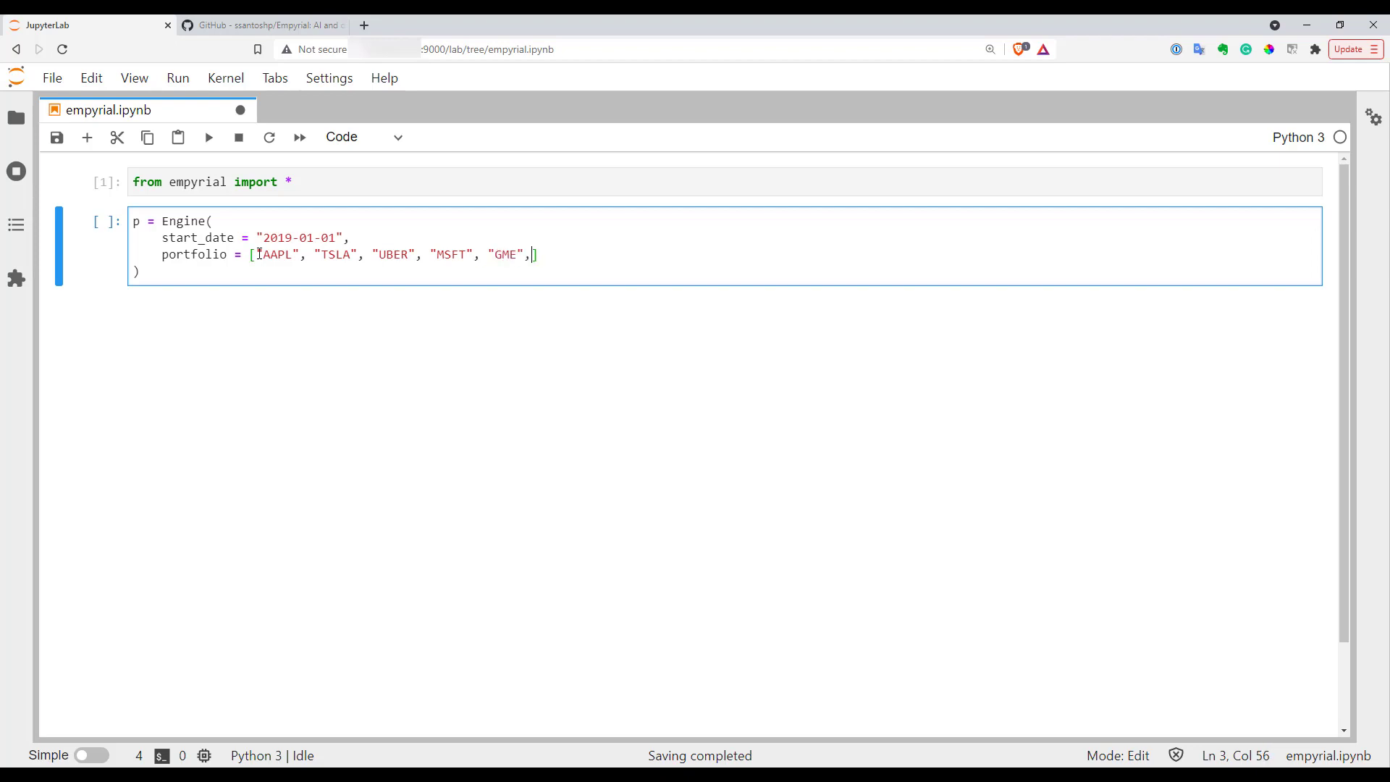
text("F")
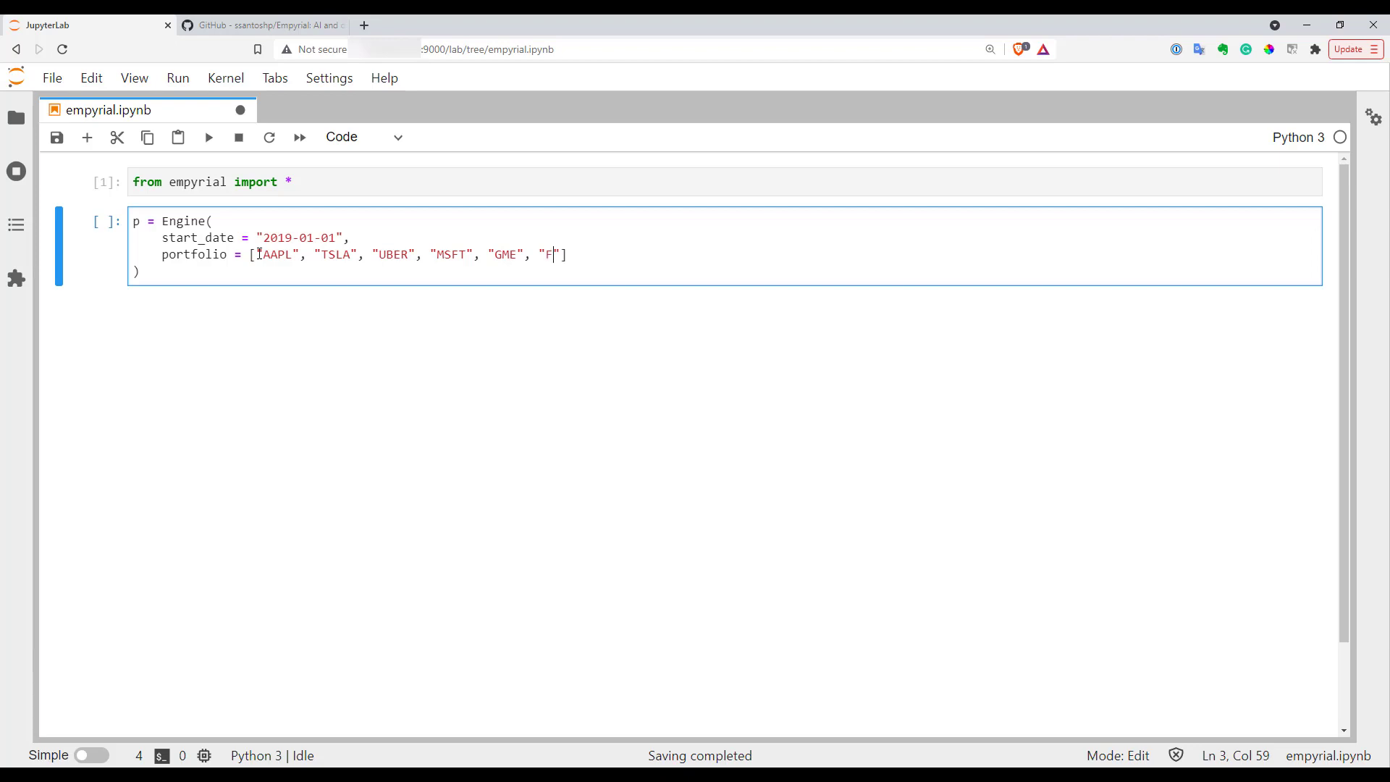
text(B", "AMZ)
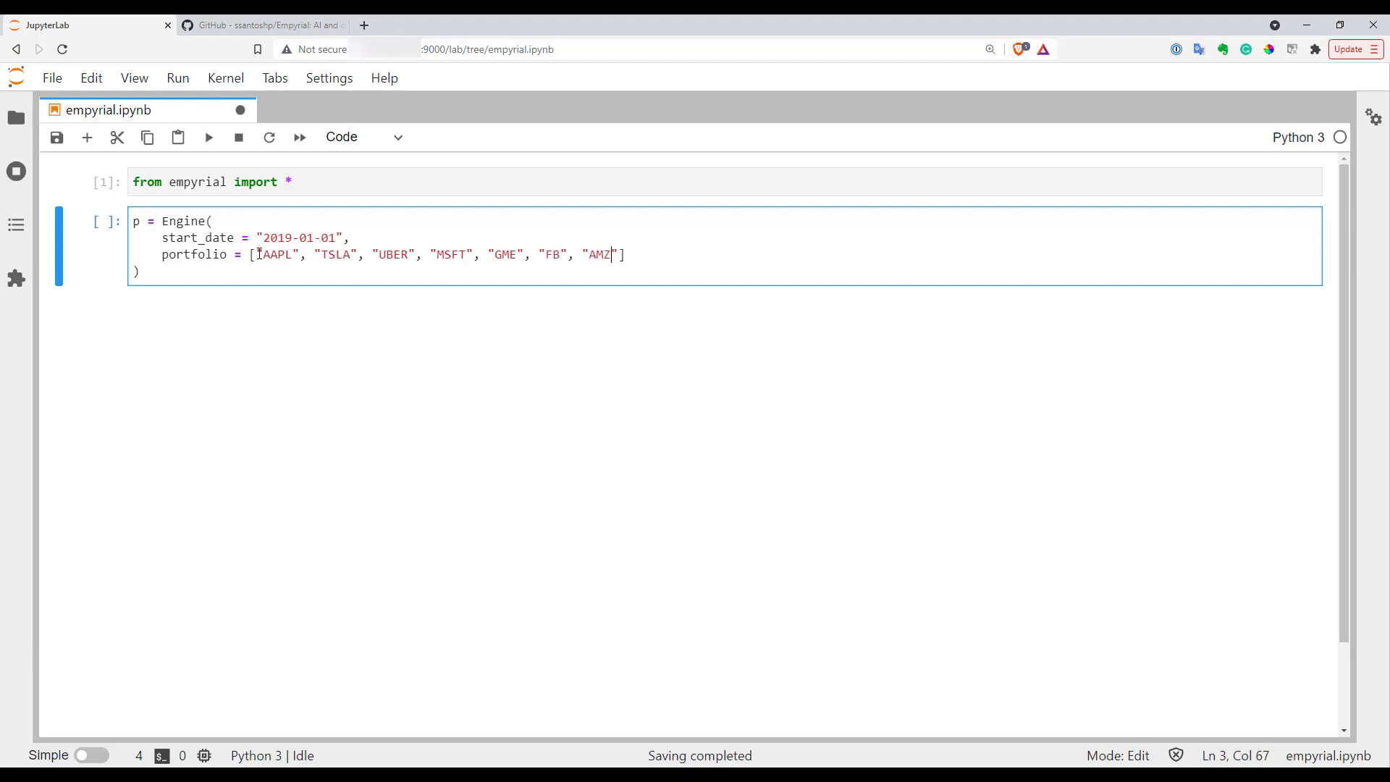
text(N",)
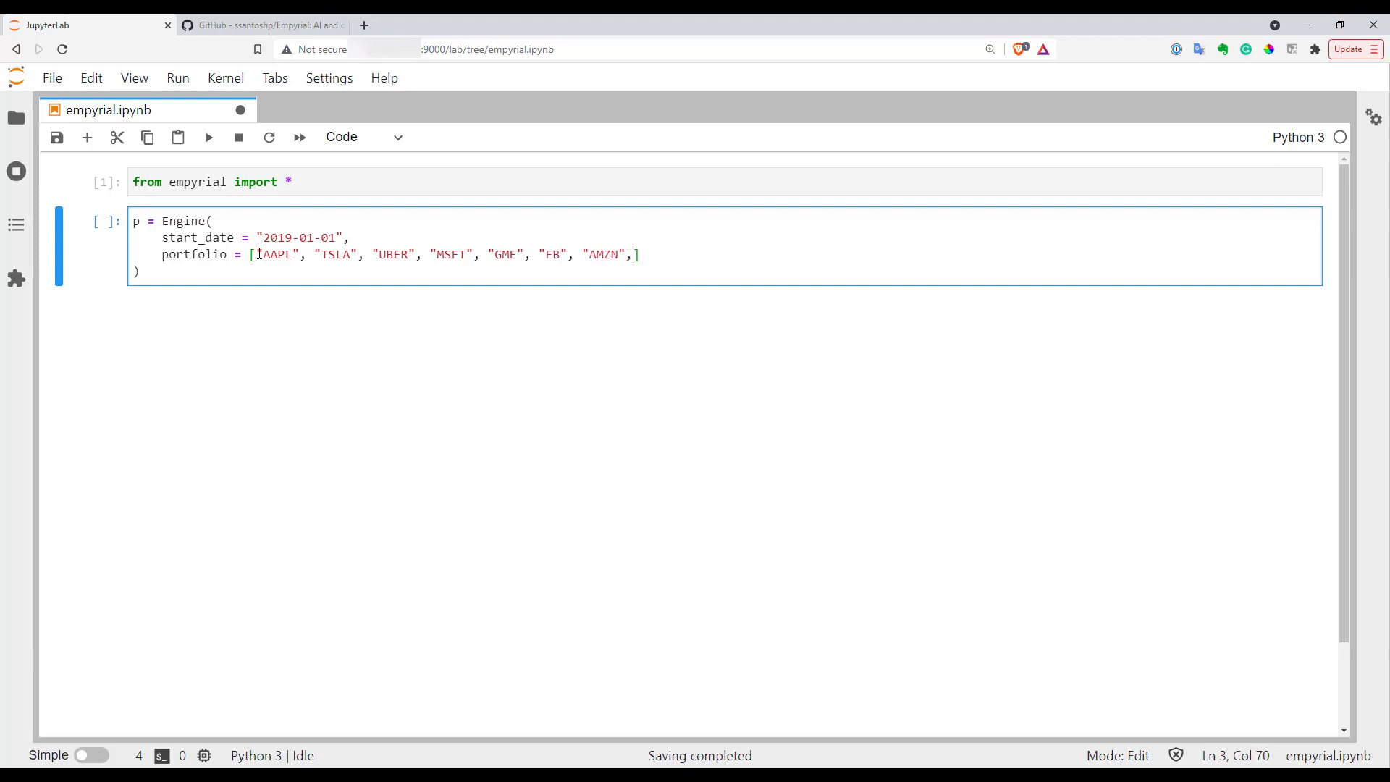
text("V")
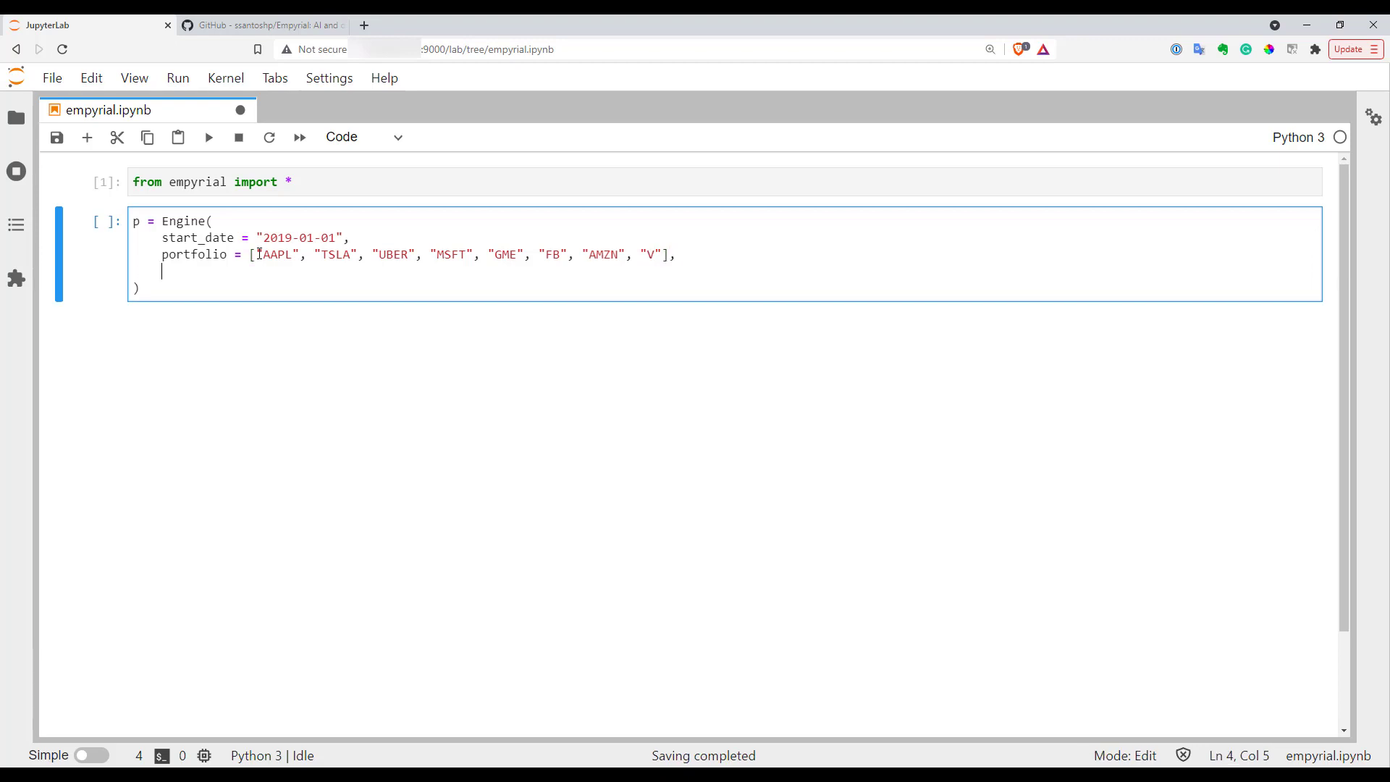
- Add weight=[0.125]*8 and benchmark=["SPY"] to complete the Engine call
text(weight =)
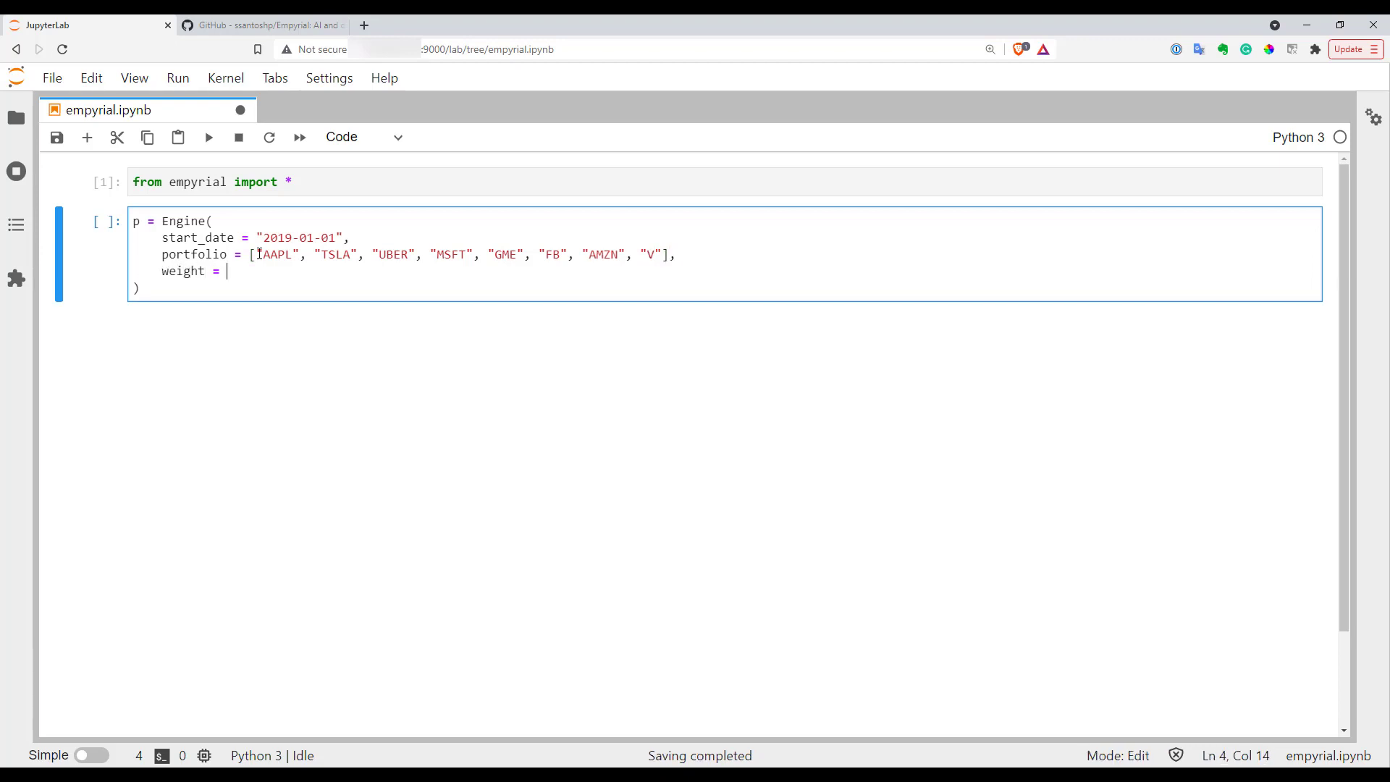
text([)
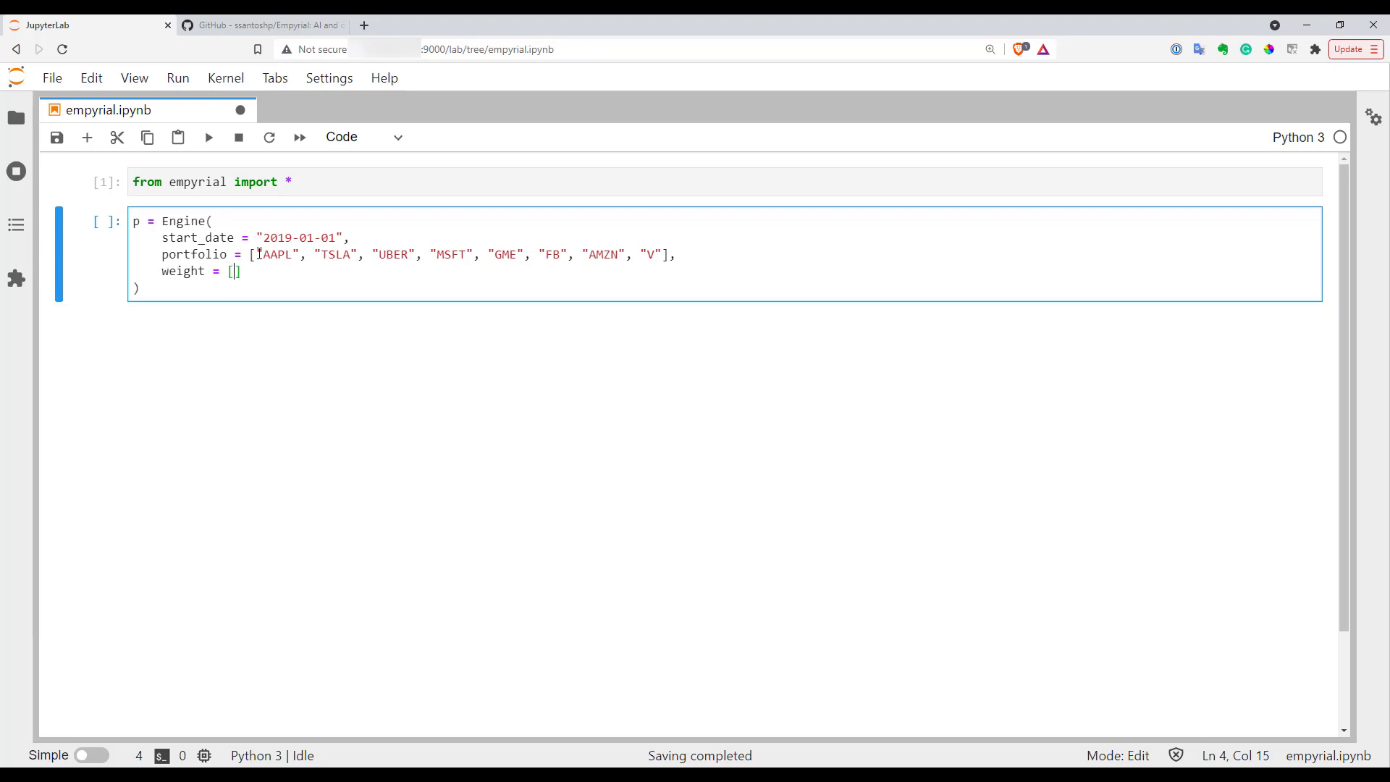
text(0.12)
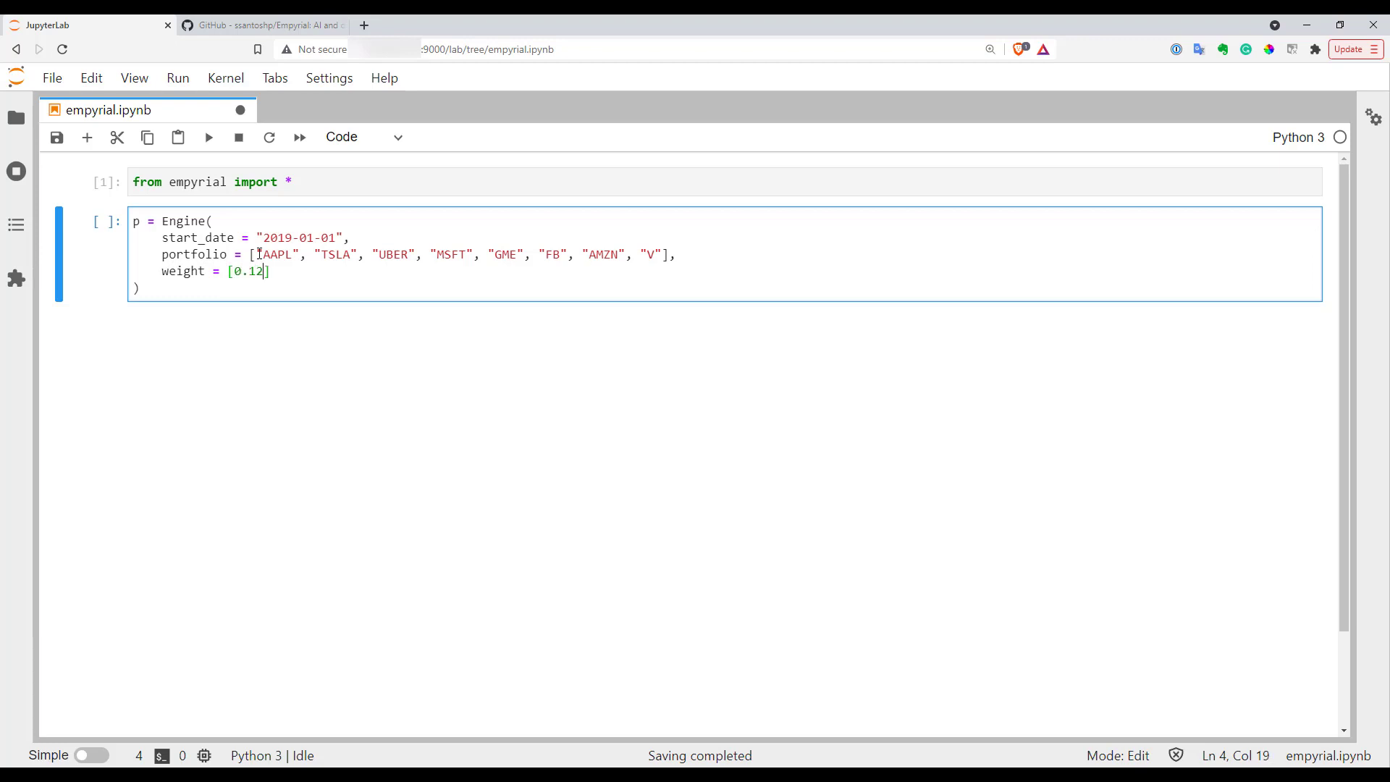
text(5)
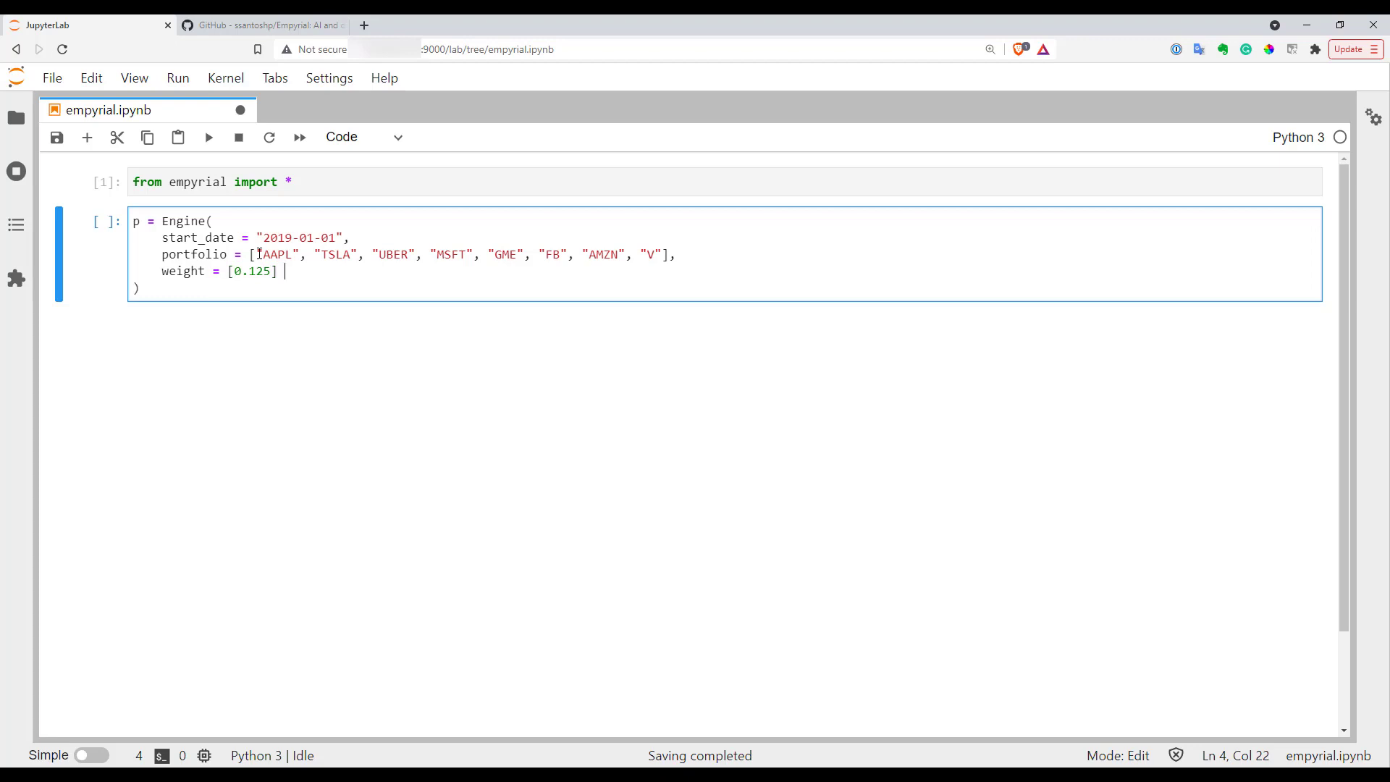
text(* 8)
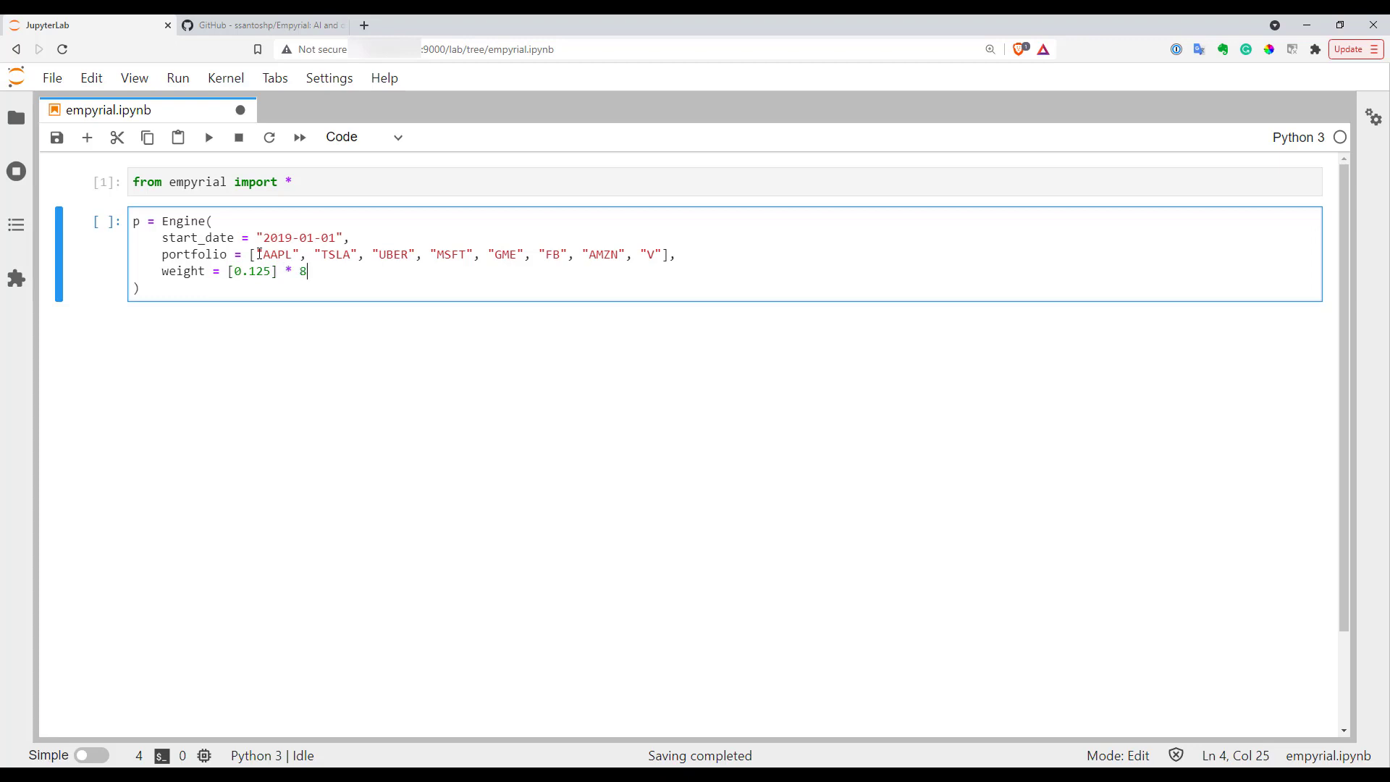
text(,)
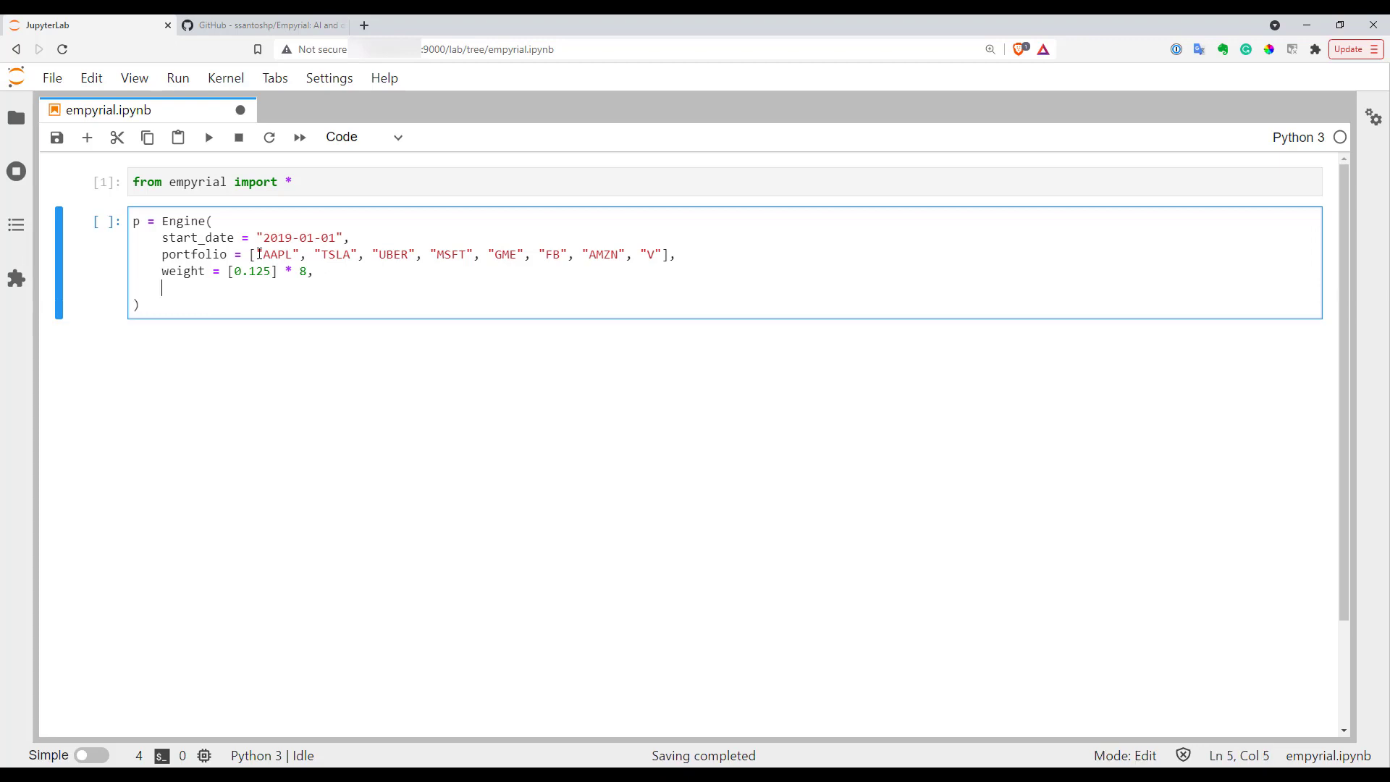
text(benc)
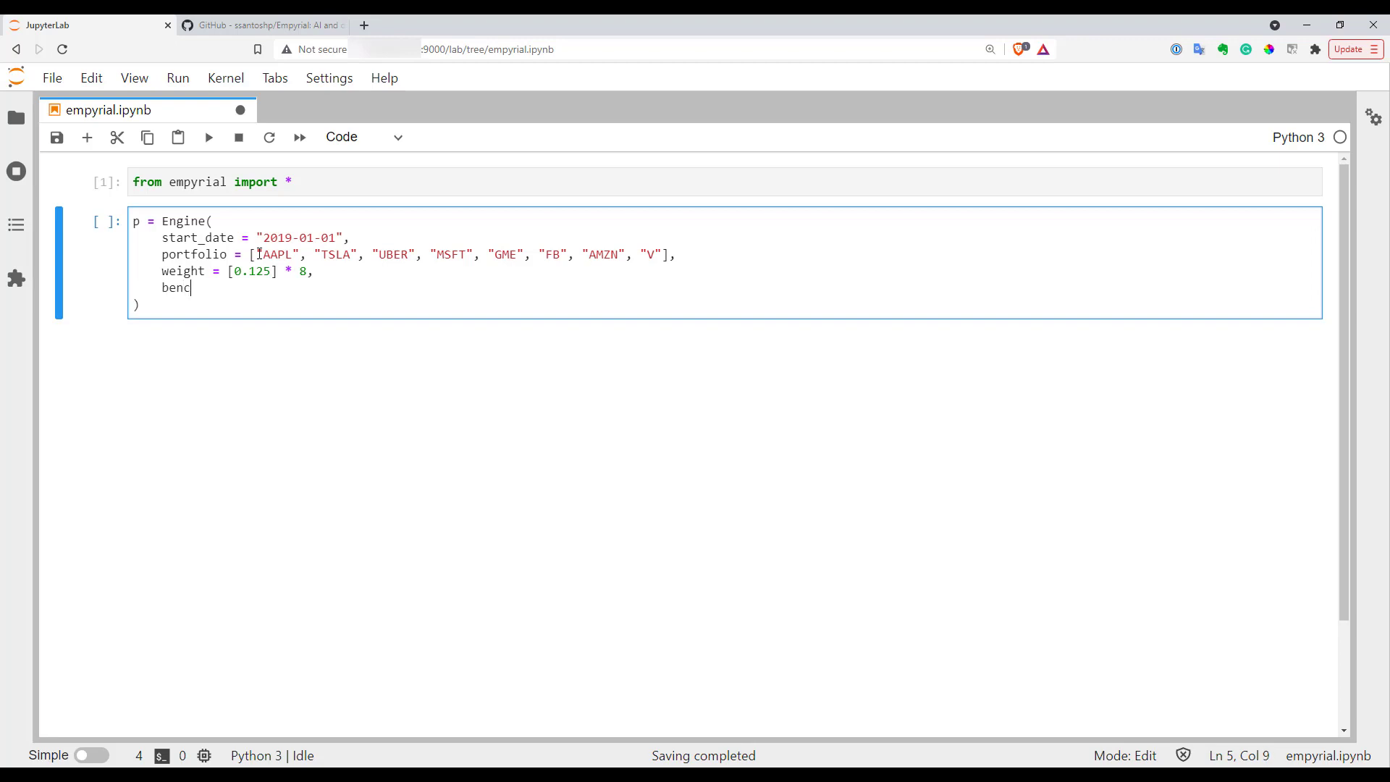
text(hmark = []")
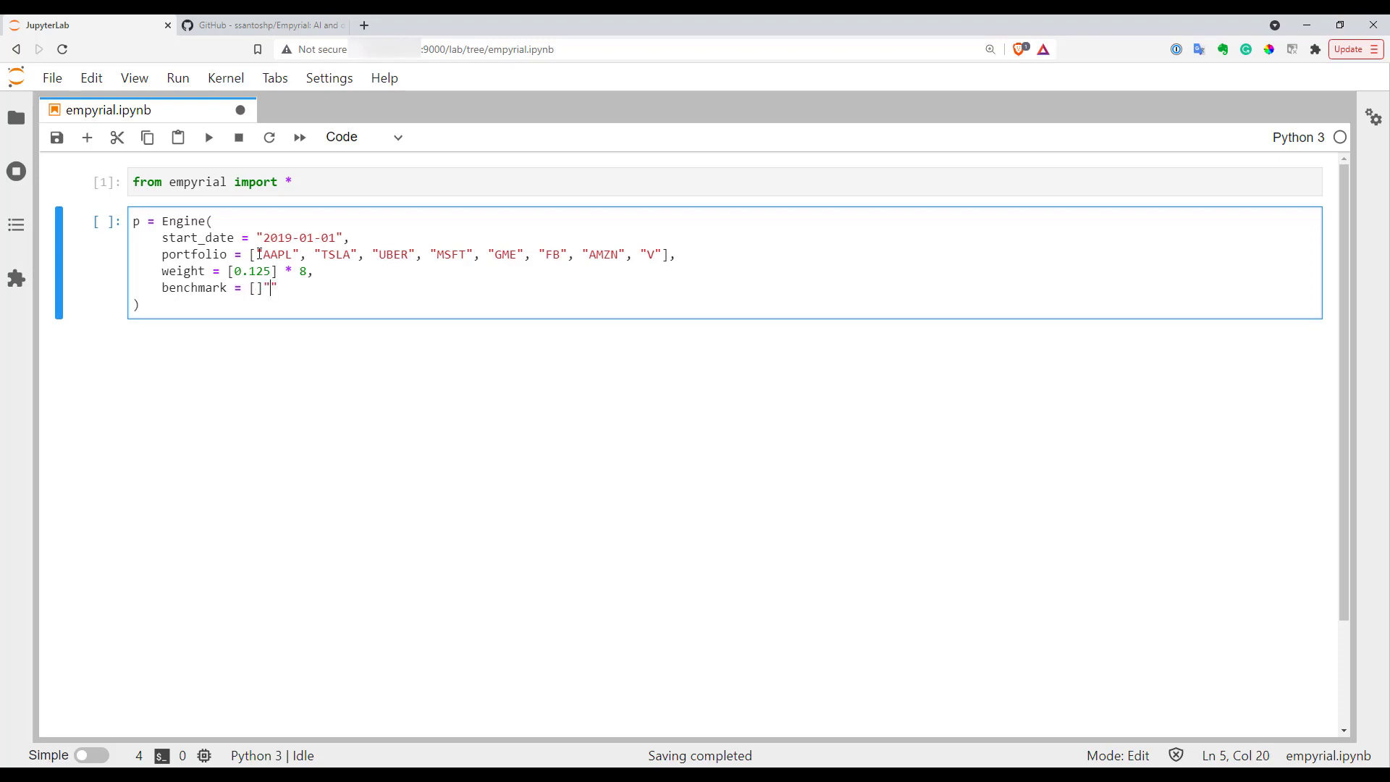
text("SPY")
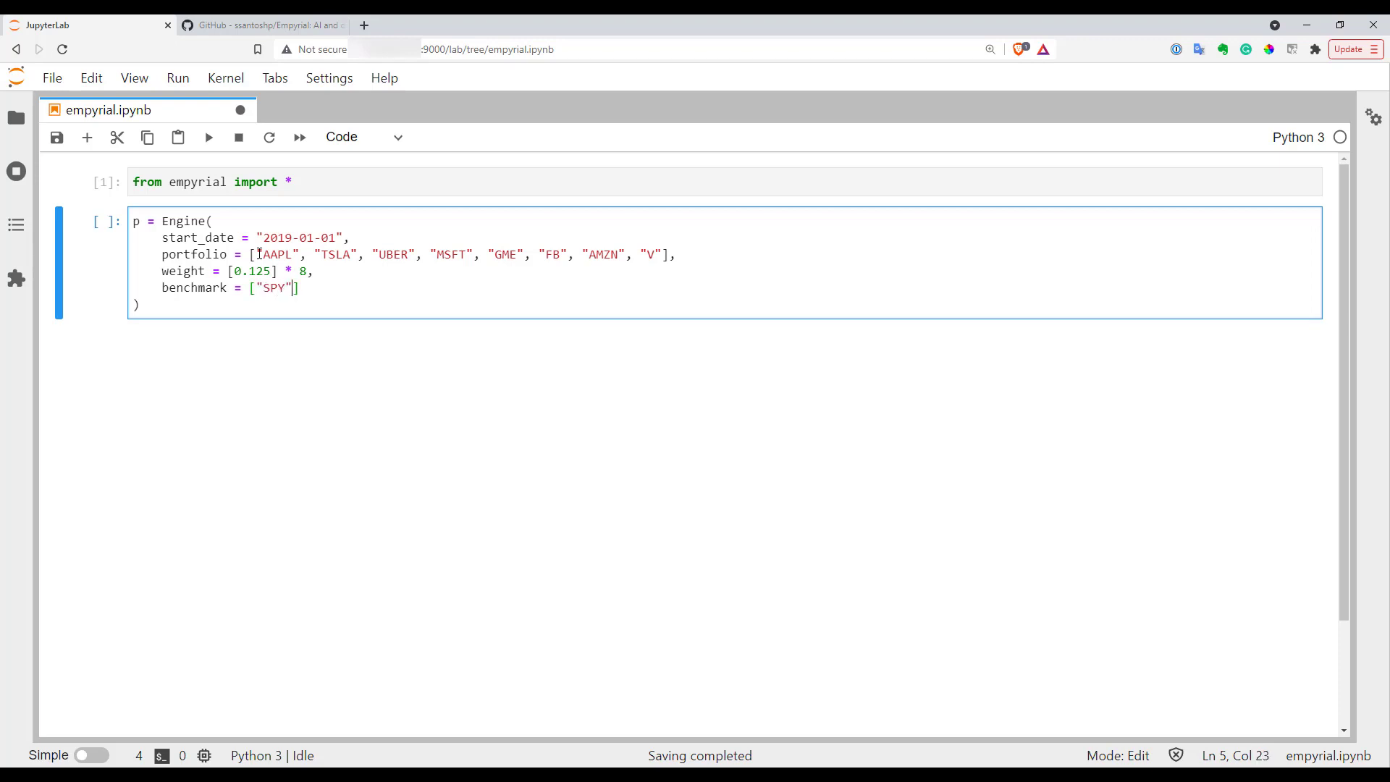
- Run the Engine cell, hit the unexpected 'weight' TypeError, and rename the argument to weights
click(207, 136)
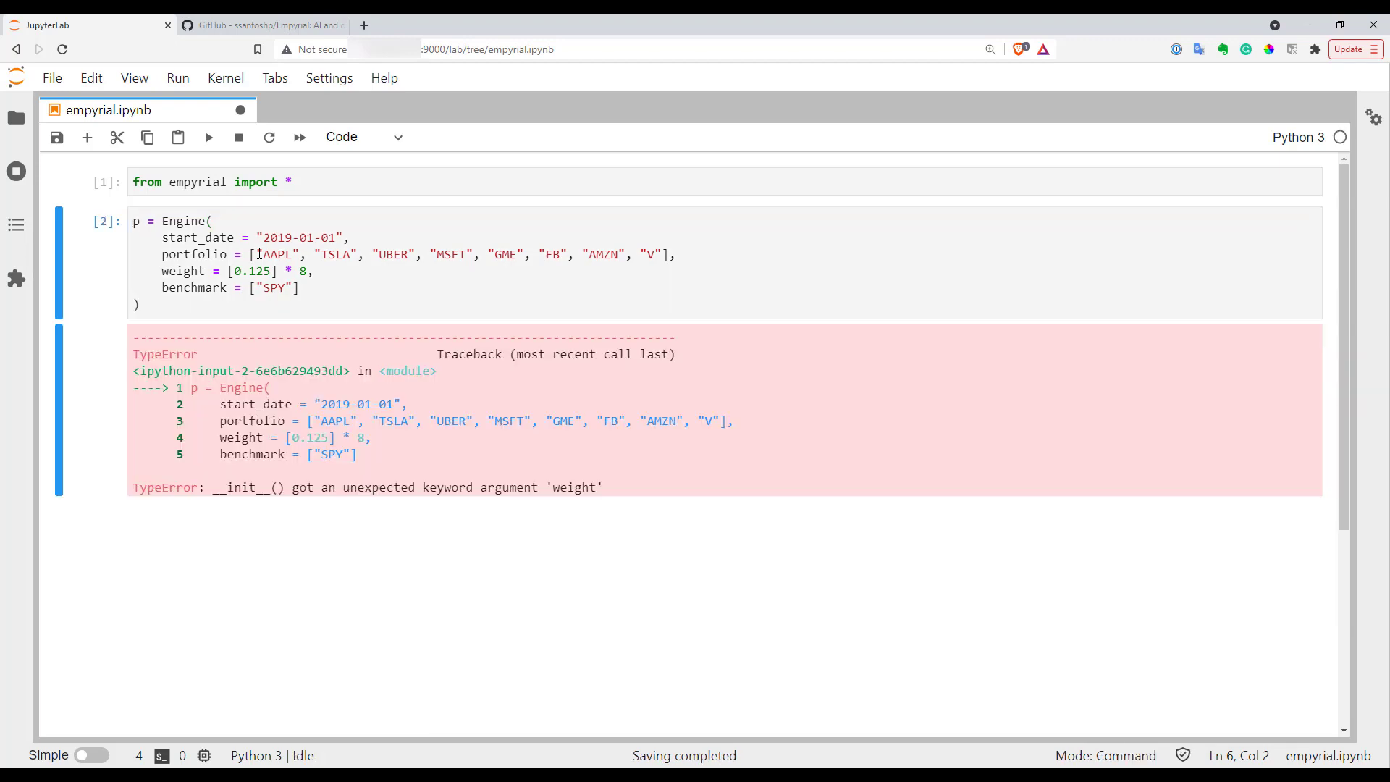
click(209, 271)
text(s)
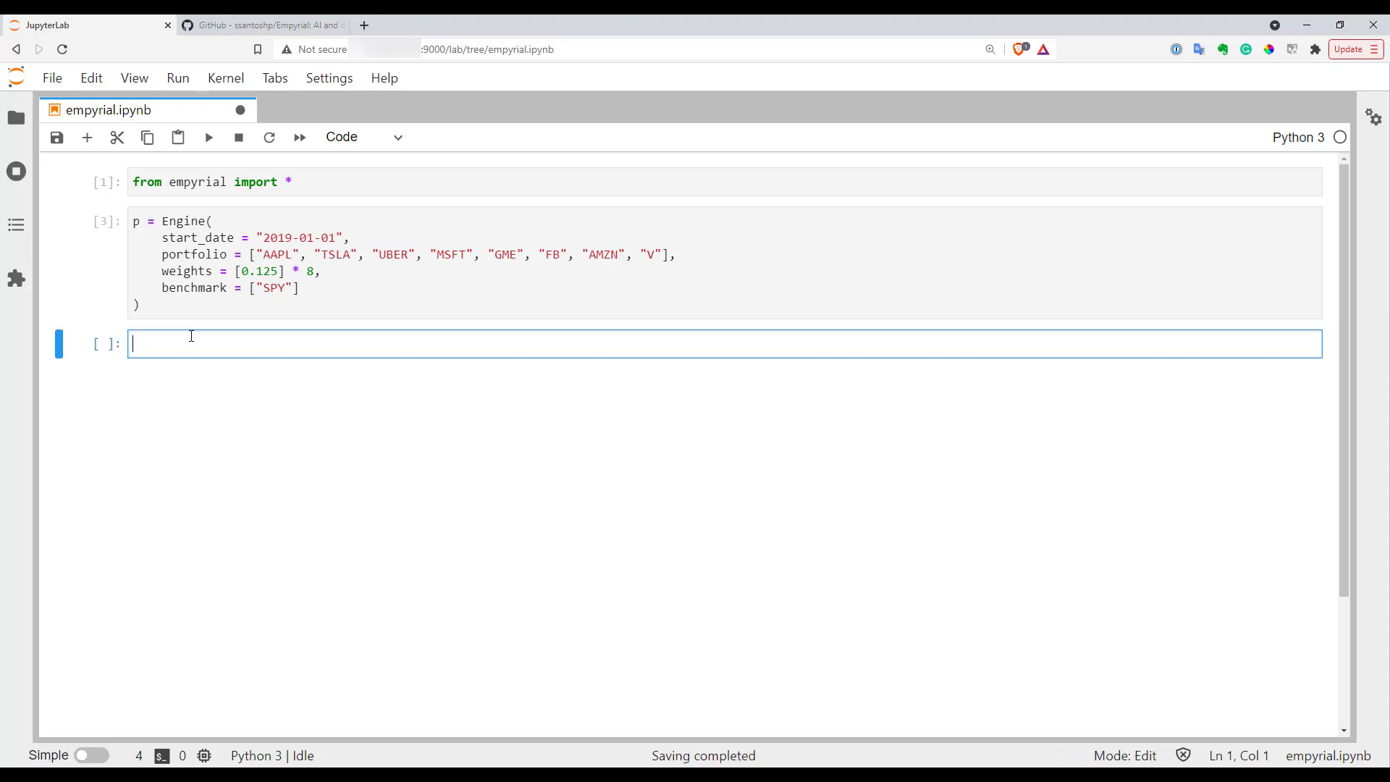
- Run empyrial(p) to produce the backtest metrics table with 103% annual return
text(empyrial(p)
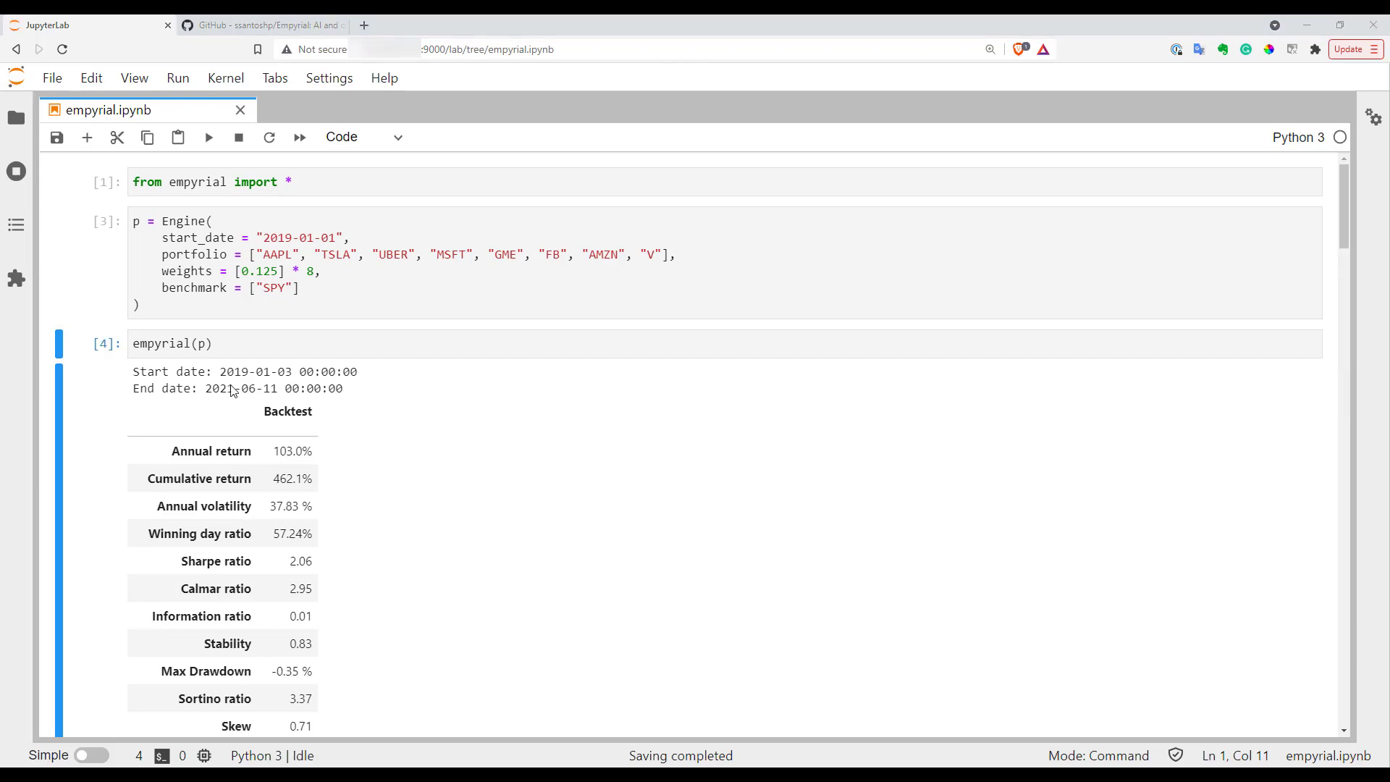
mouse_move(236, 394)
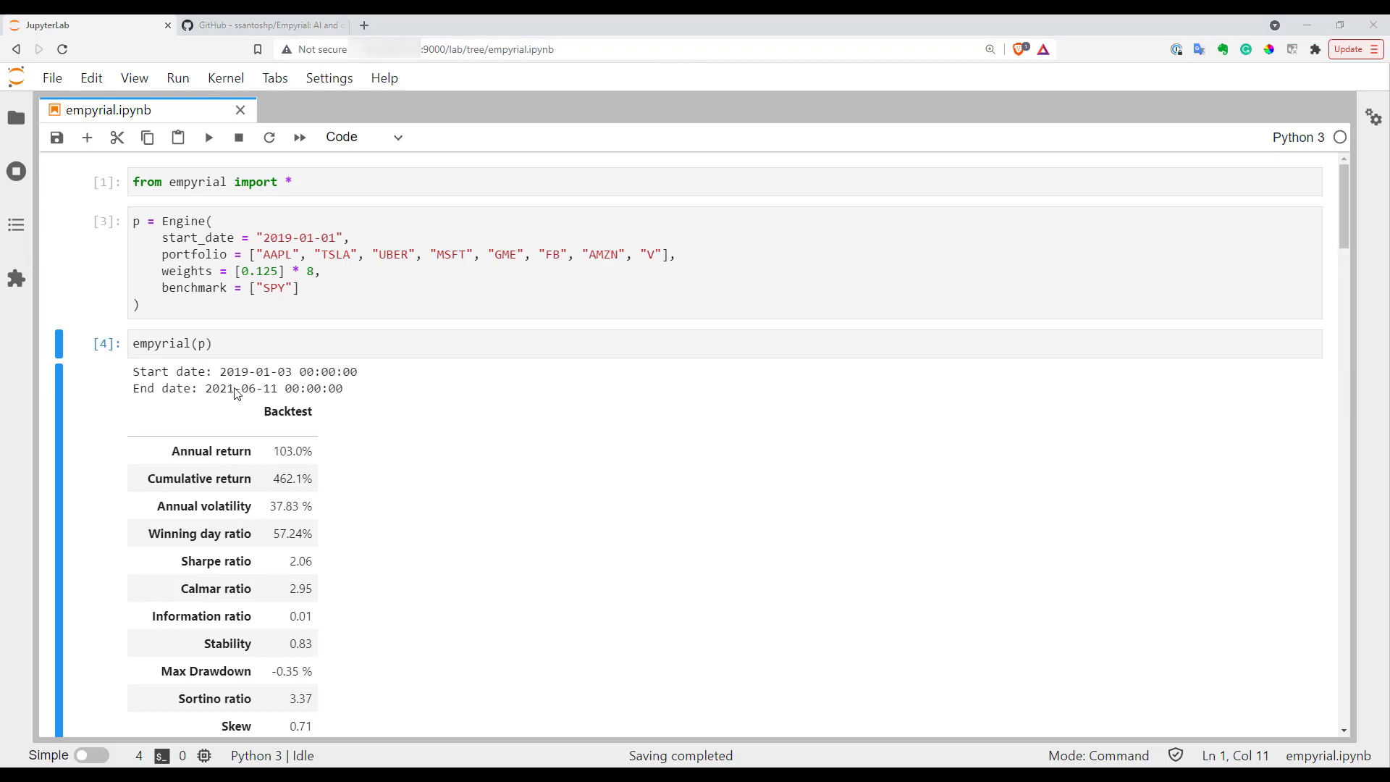
scroll(down, 3)
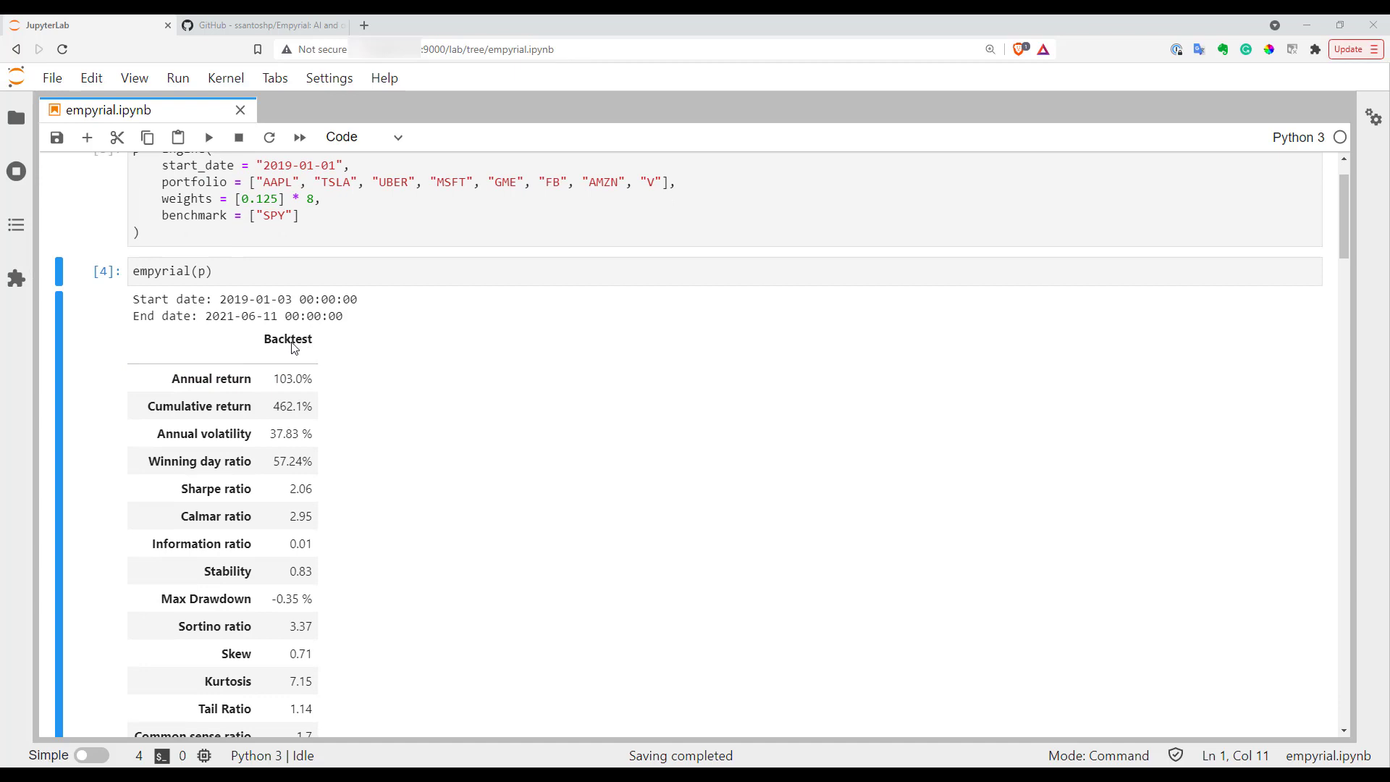
scroll(down, 3)
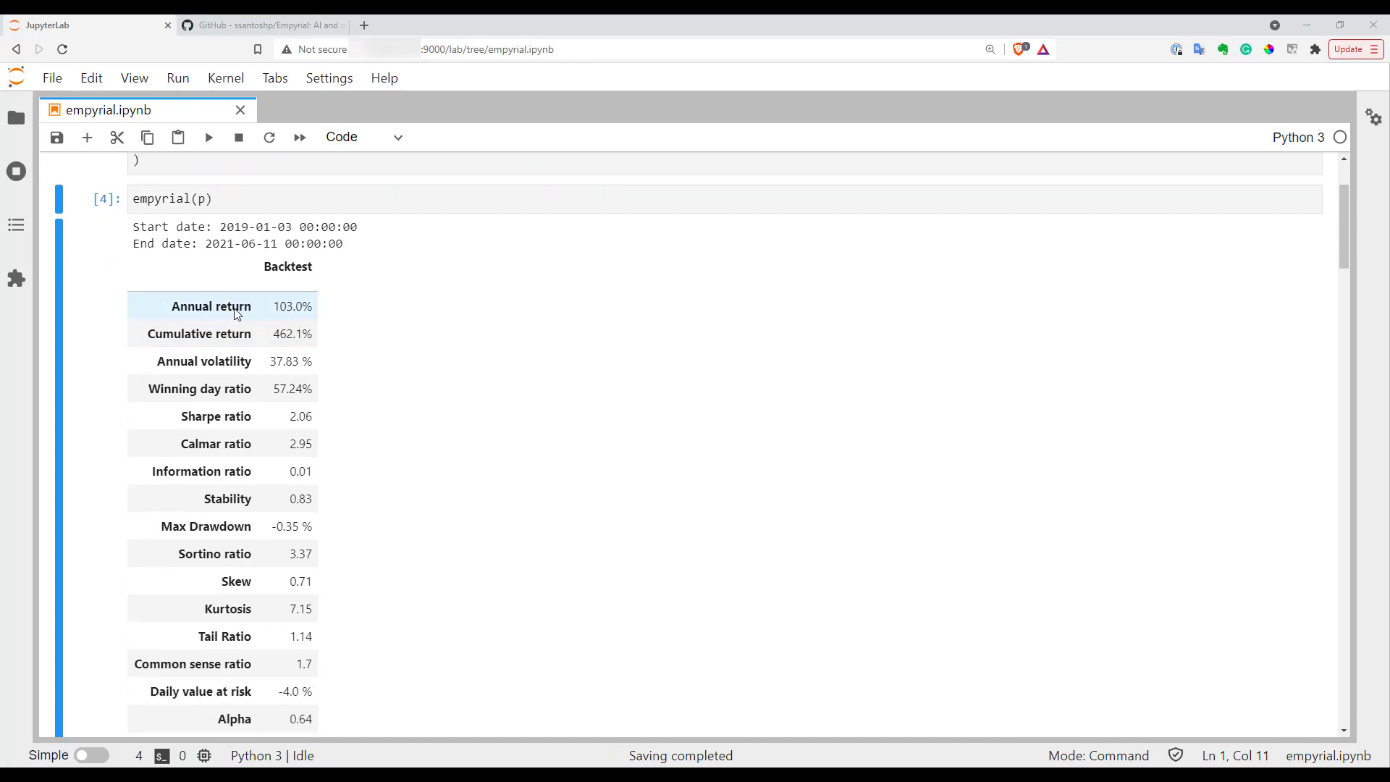
scroll(down, 3)
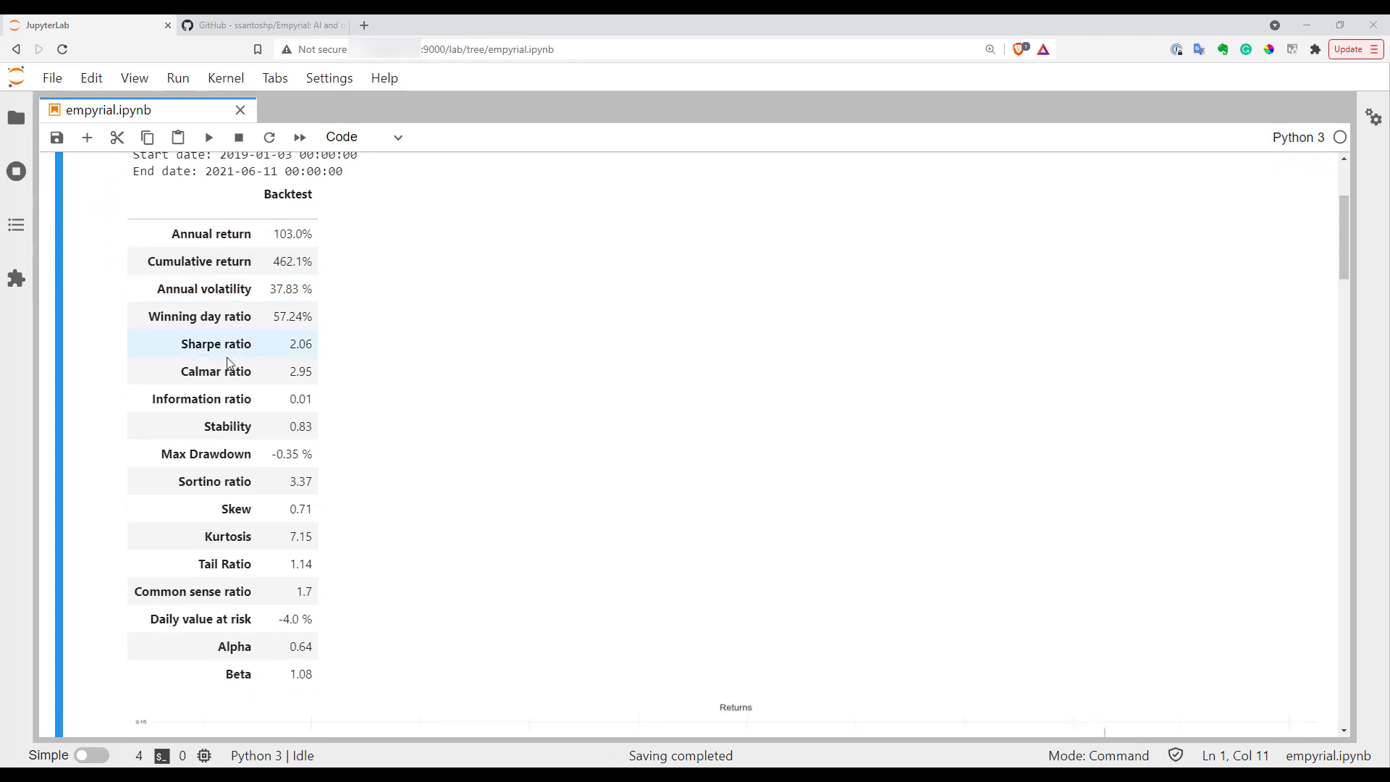
scroll(down, 3)
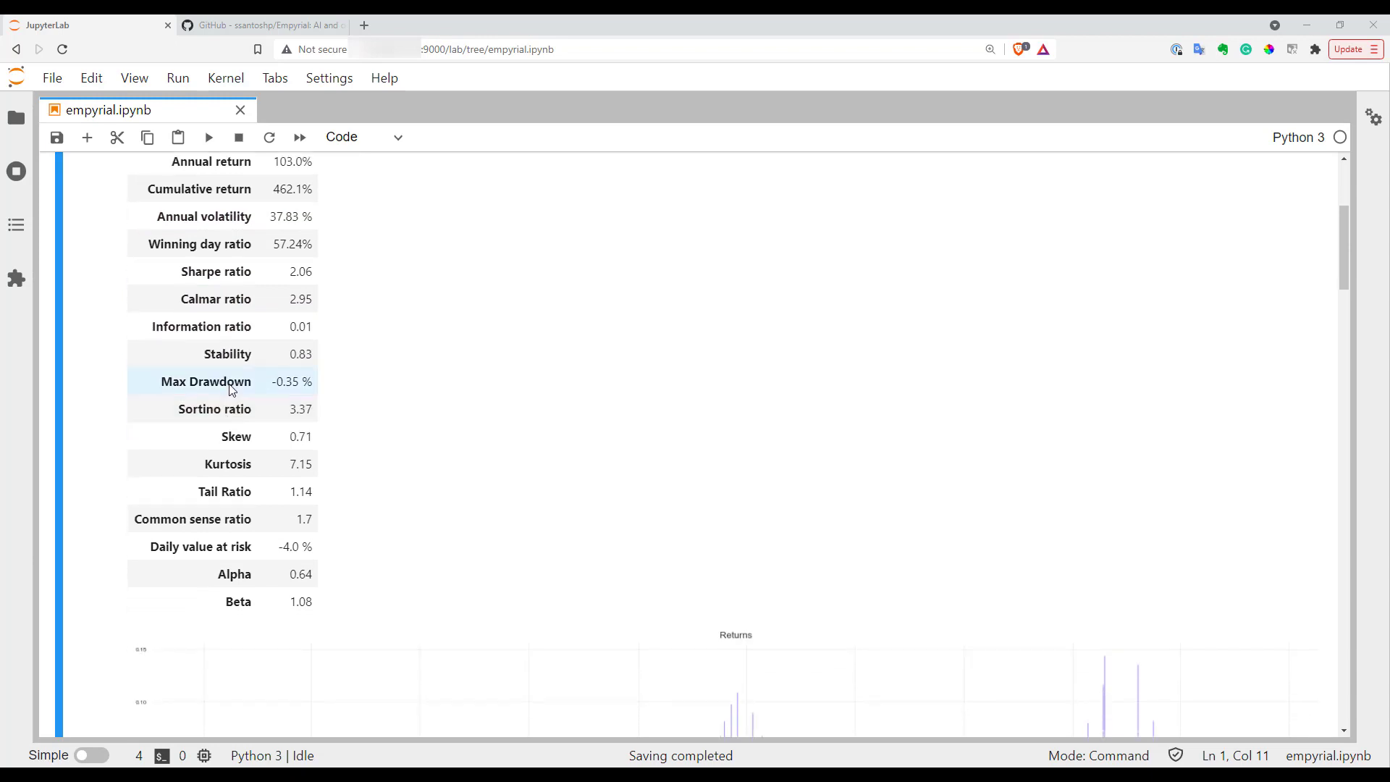
scroll(down, 3)
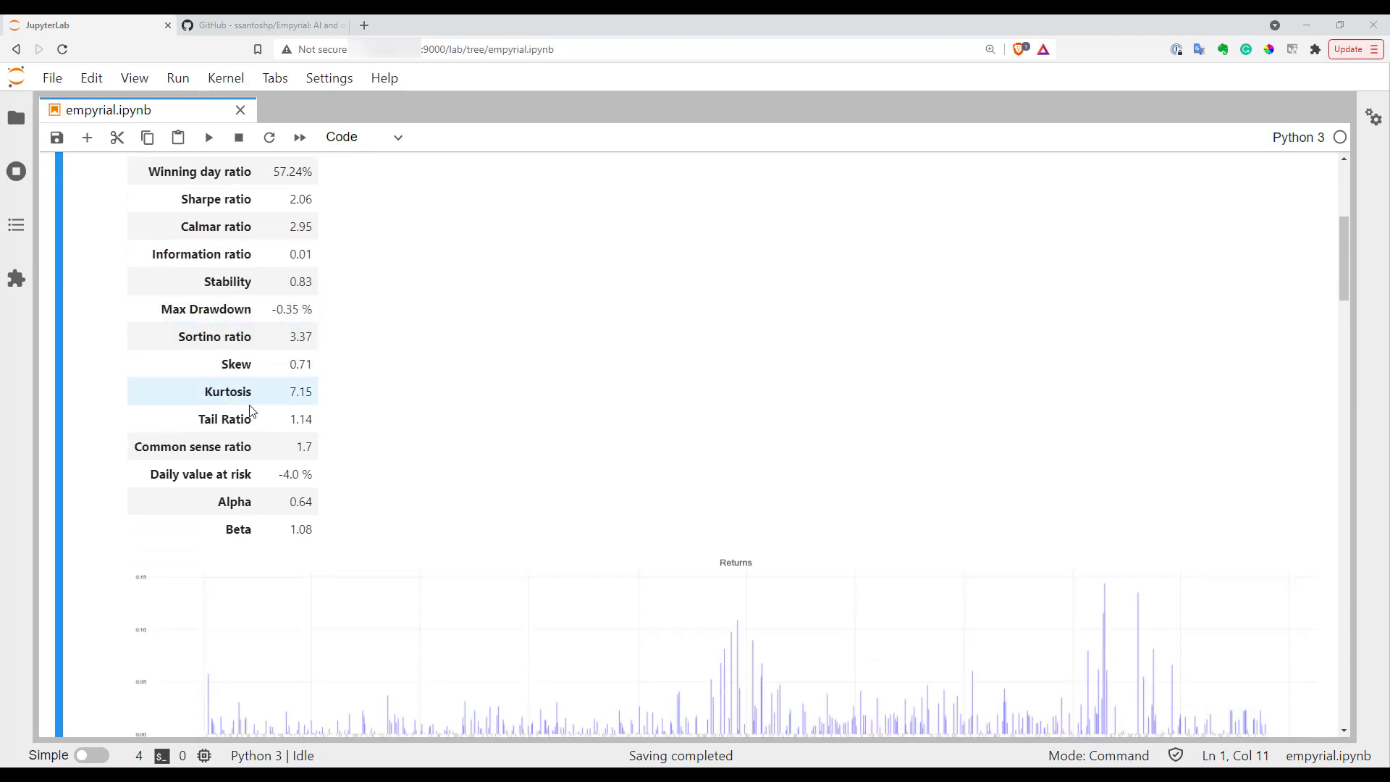
scroll(down, 3)
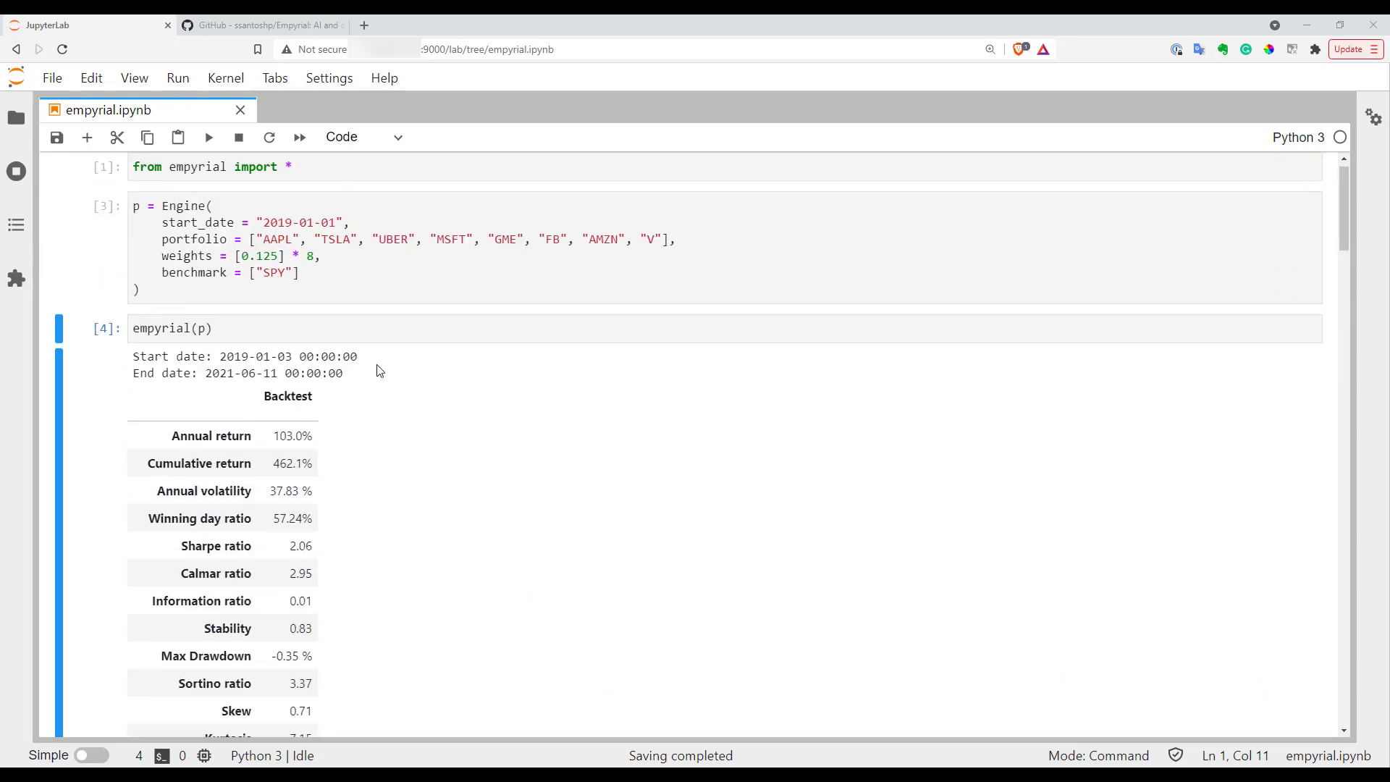
scroll(down, 3)
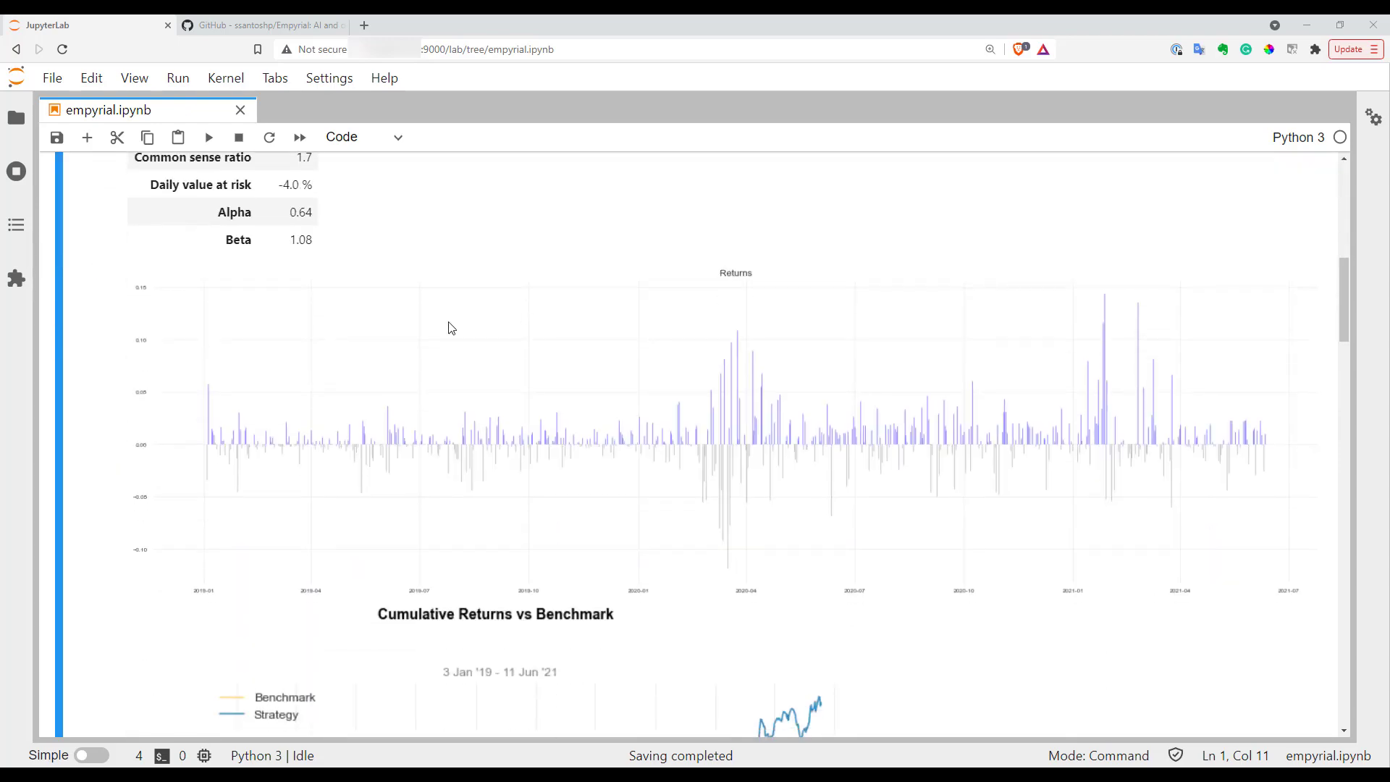
mouse_move(792, 443)
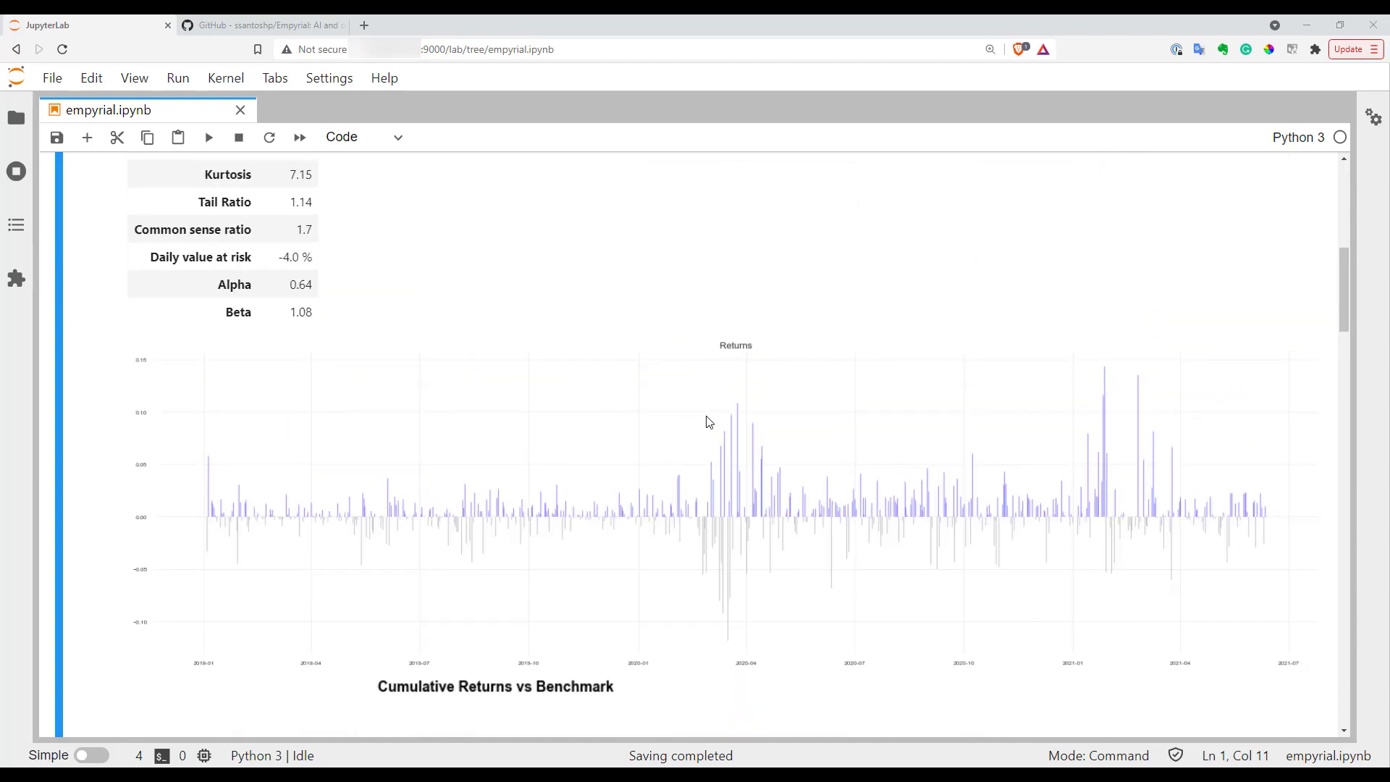
mouse_move(713, 396)
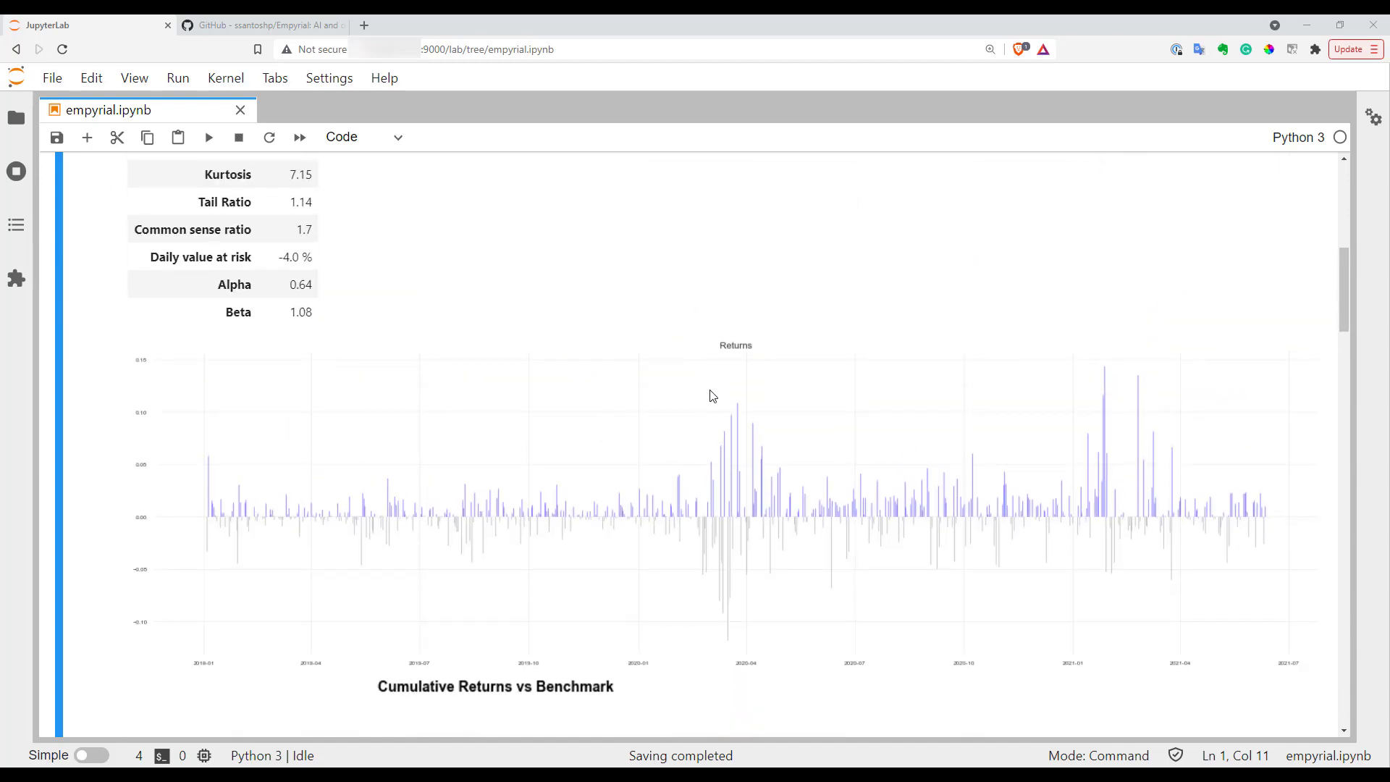
scroll(down, 3)
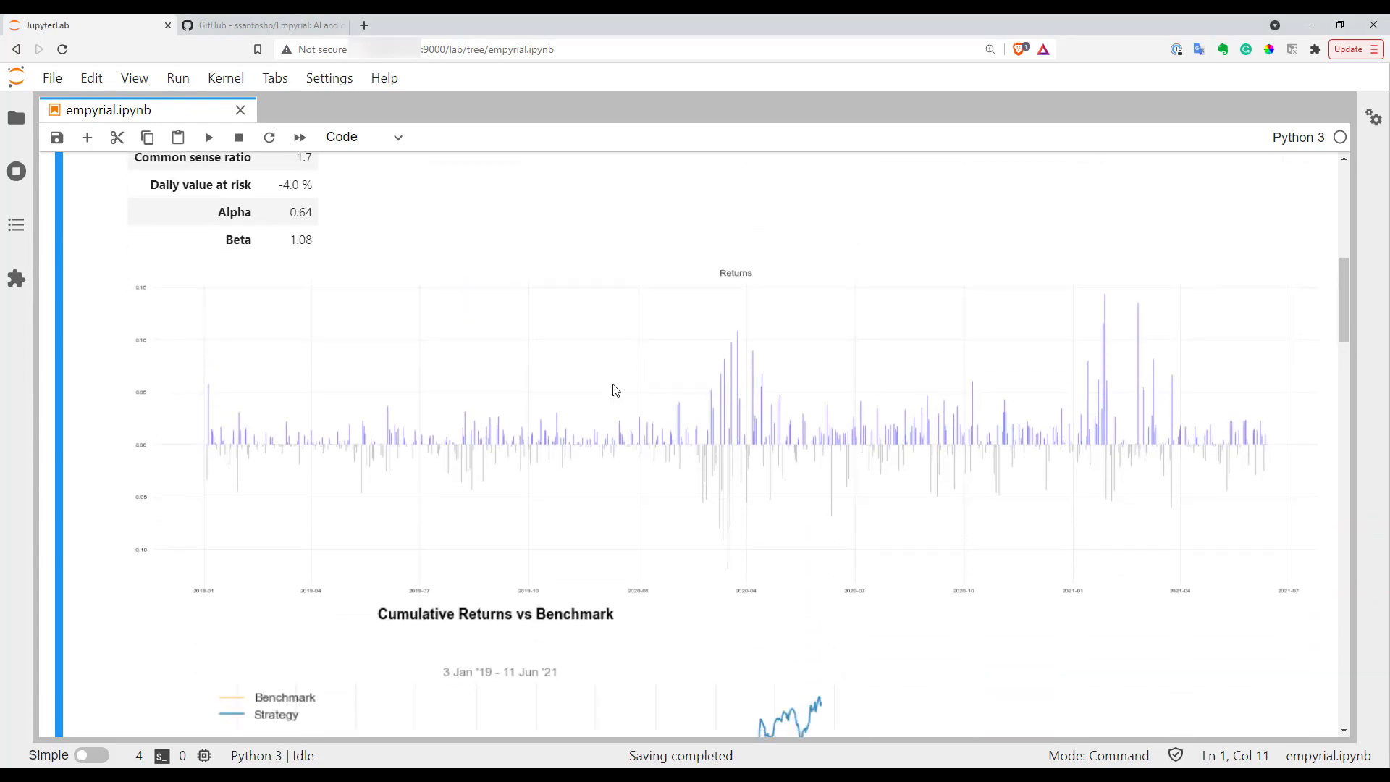
scroll(down, 3)
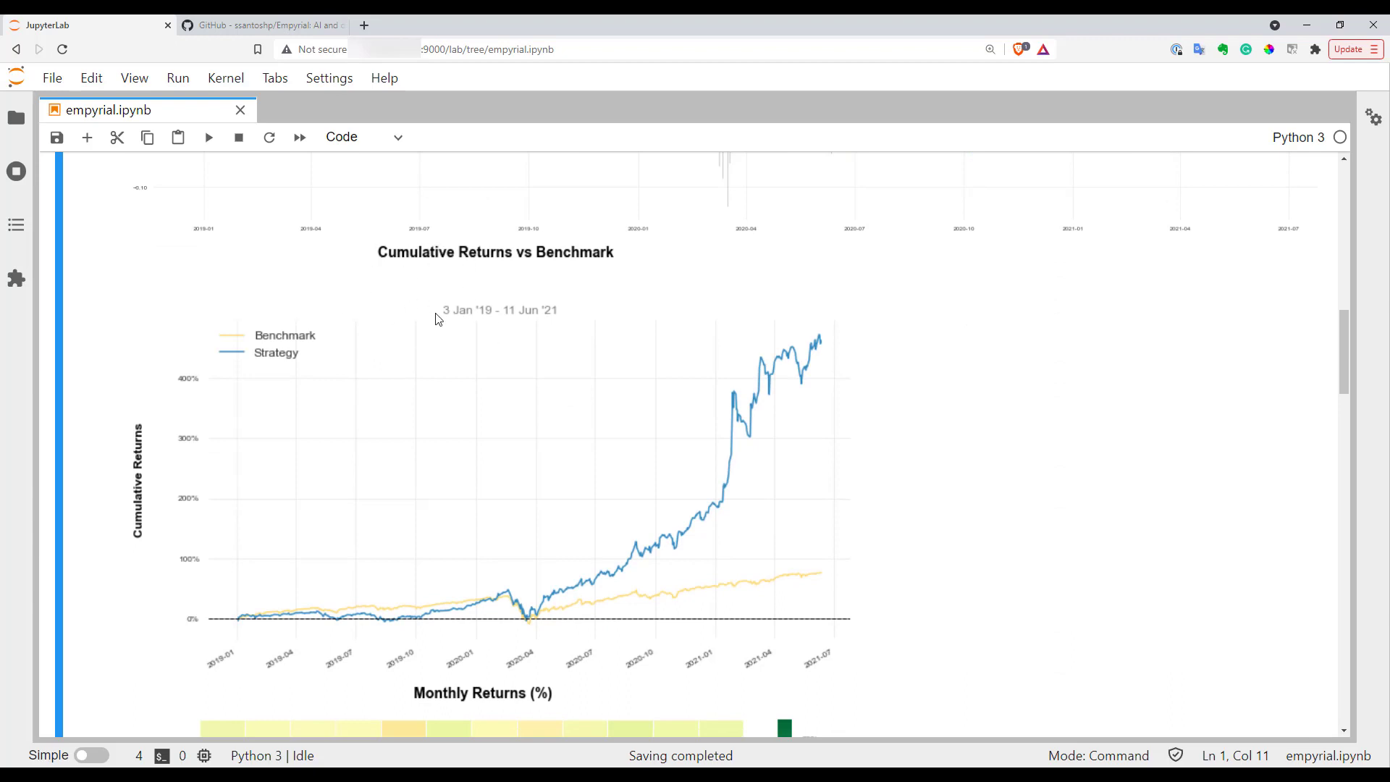
scroll(down, 3)
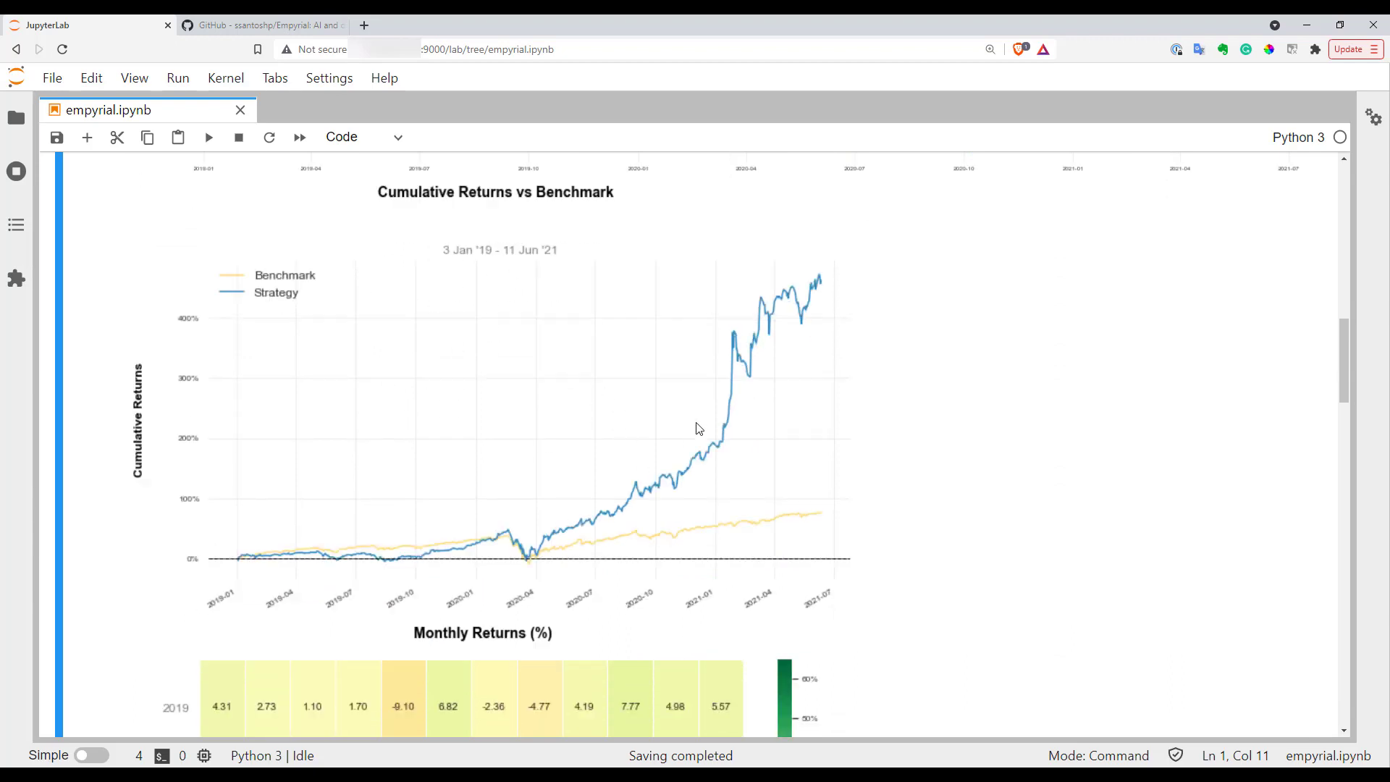
scroll(down, 3)
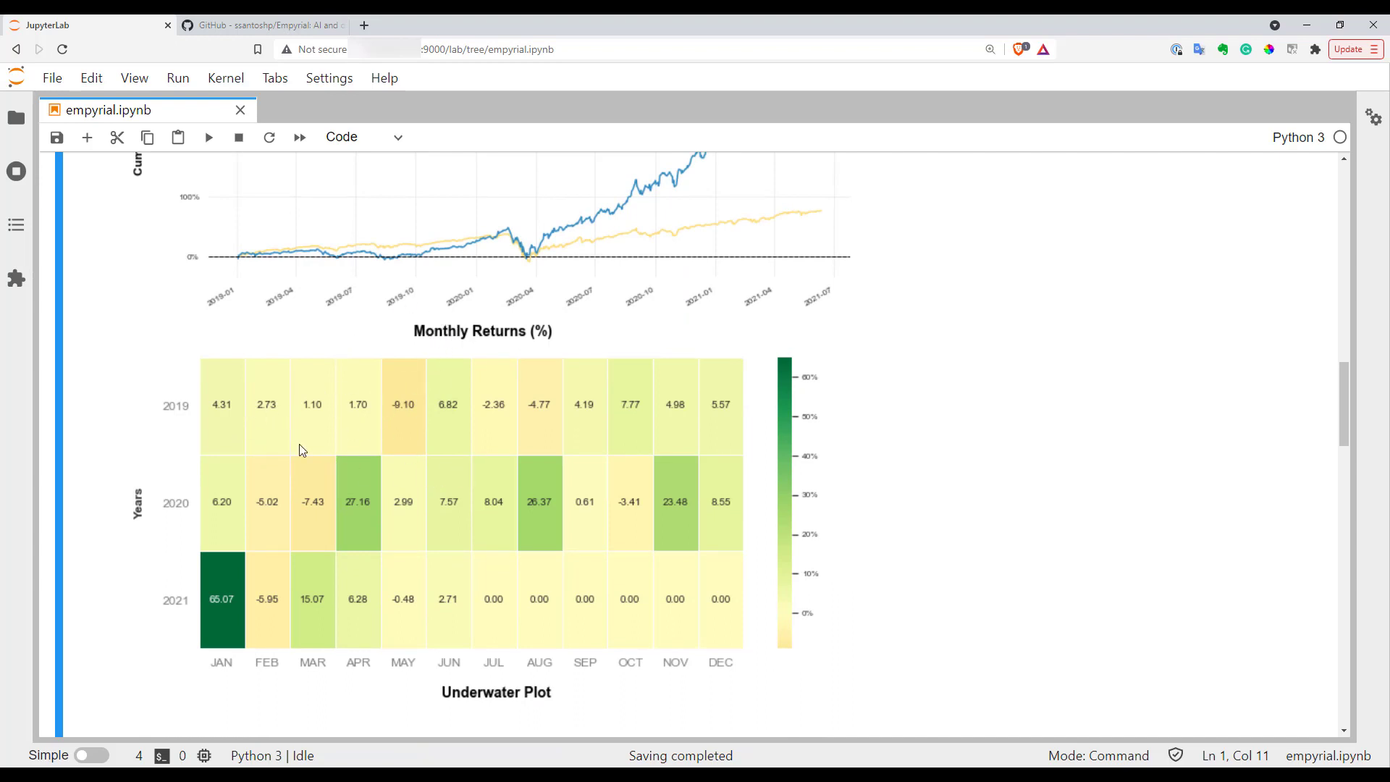
scroll(down, 3)
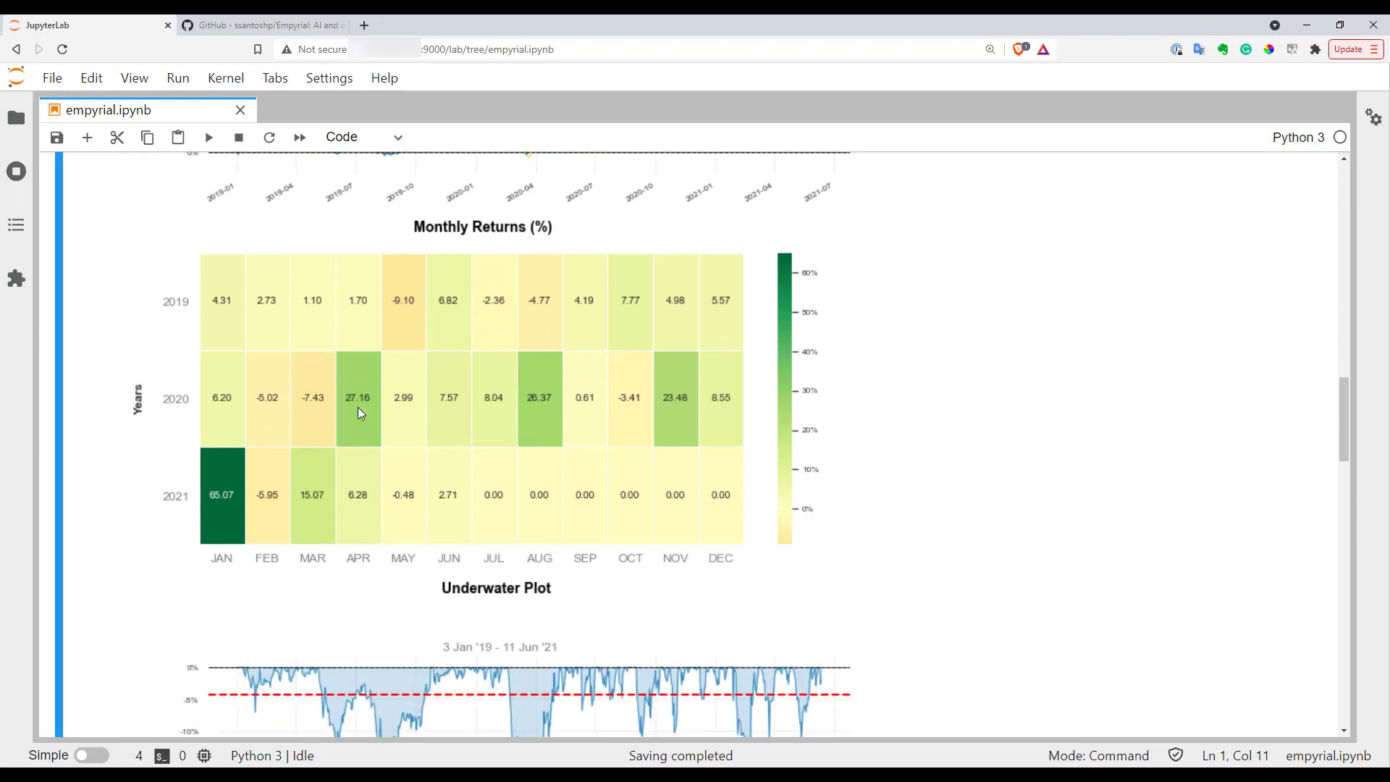
scroll(down, 3)
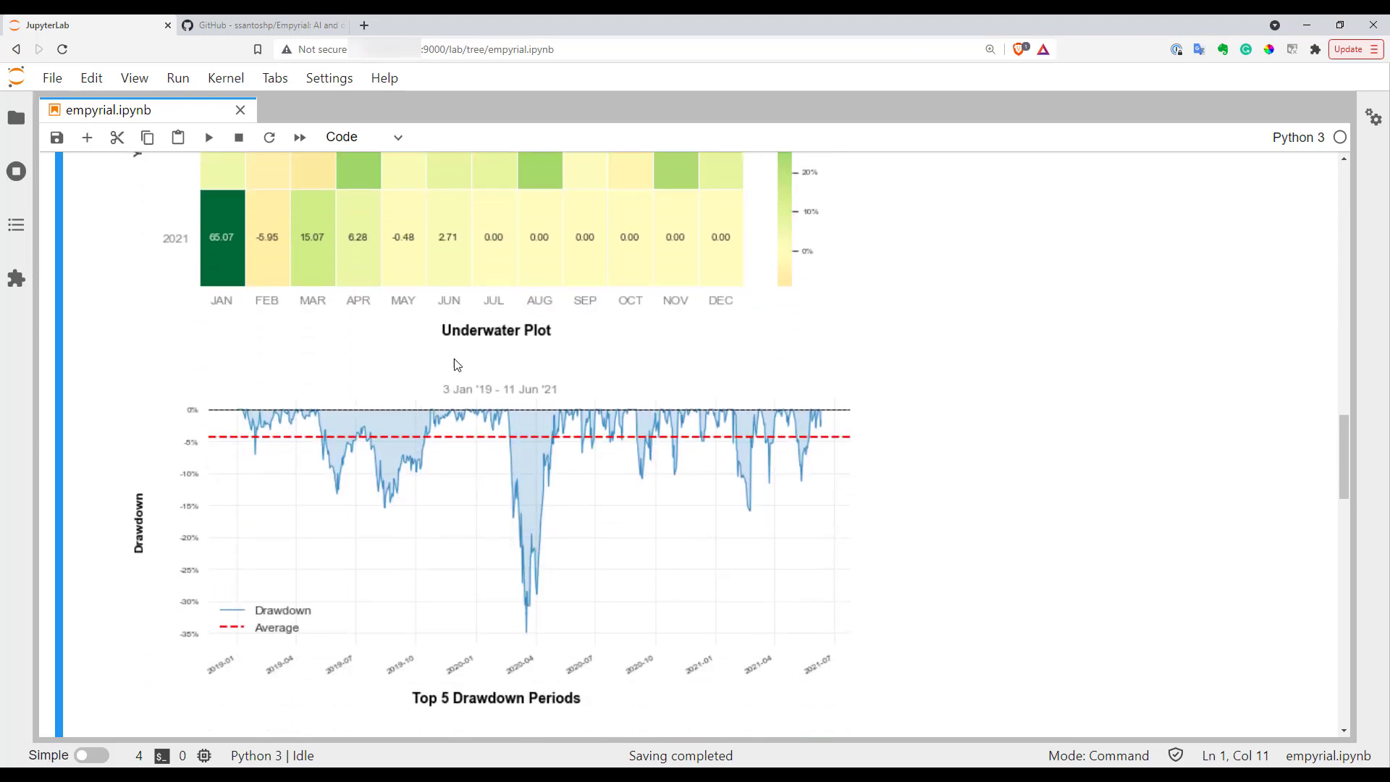
mouse_move(280, 408)
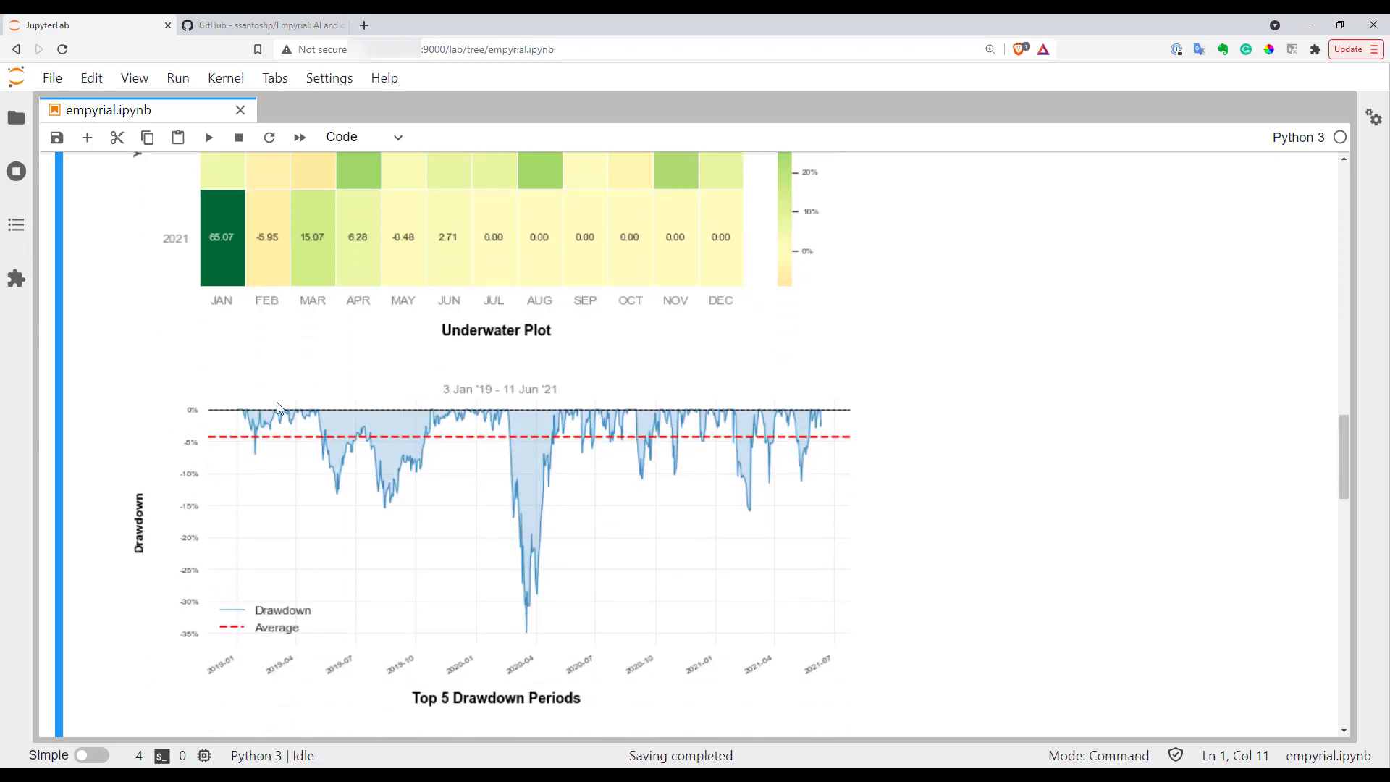
mouse_move(310, 416)
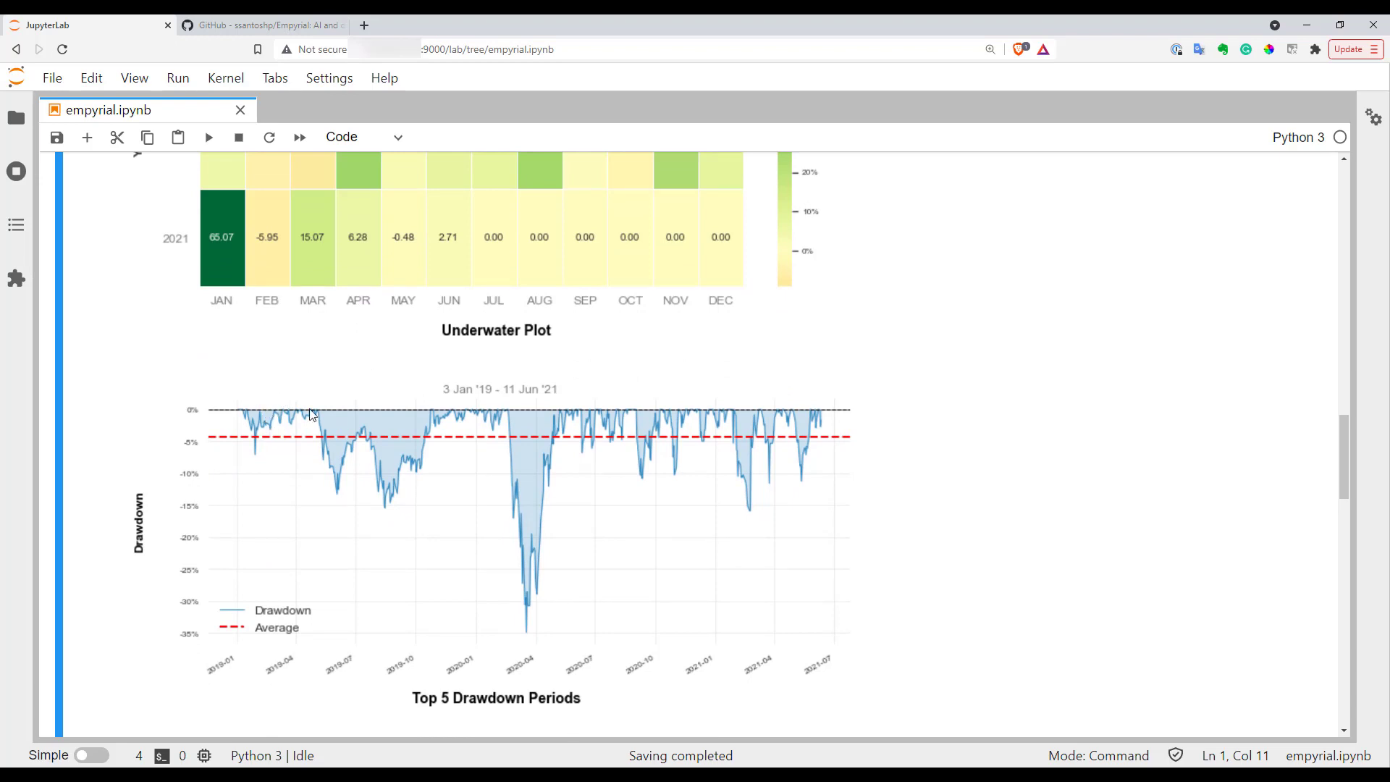
mouse_move(335, 447)
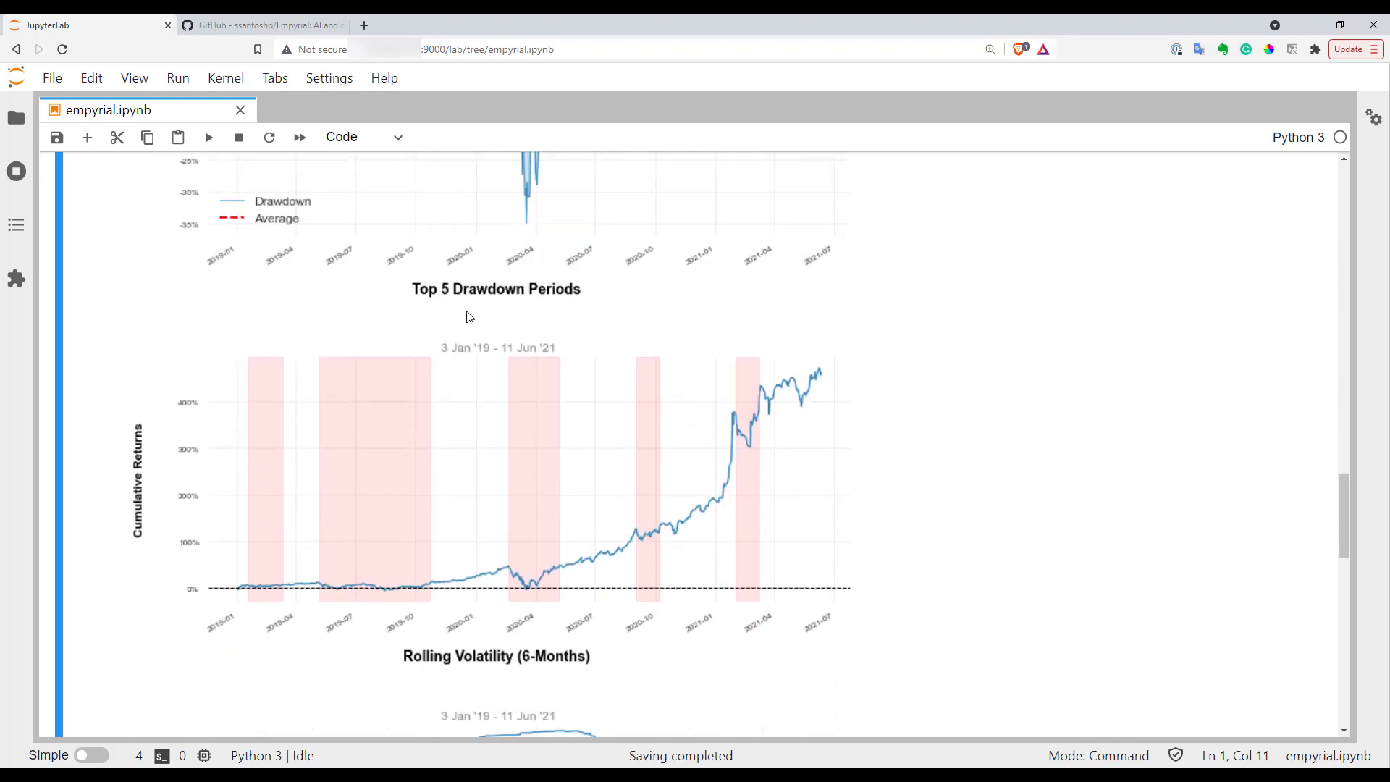
scroll(down, 3)
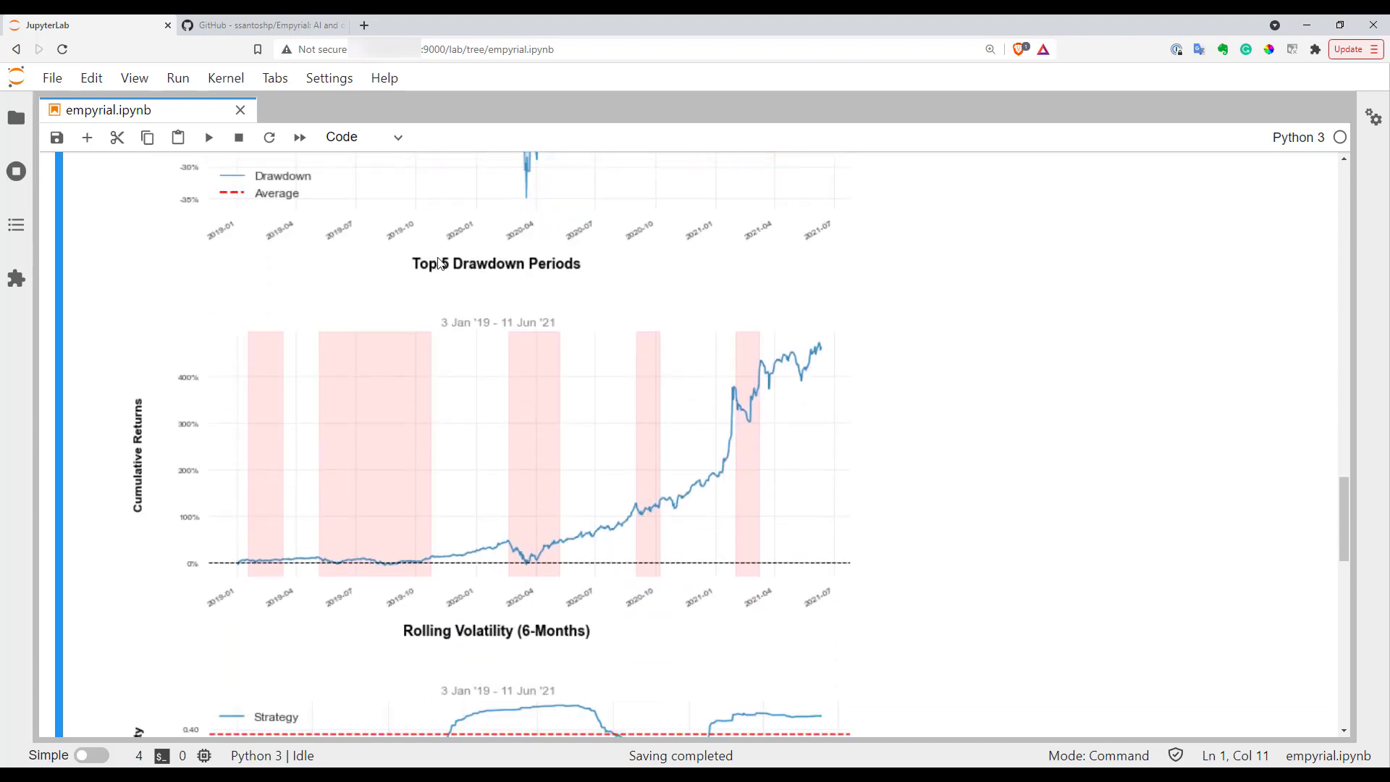
mouse_move(329, 447)
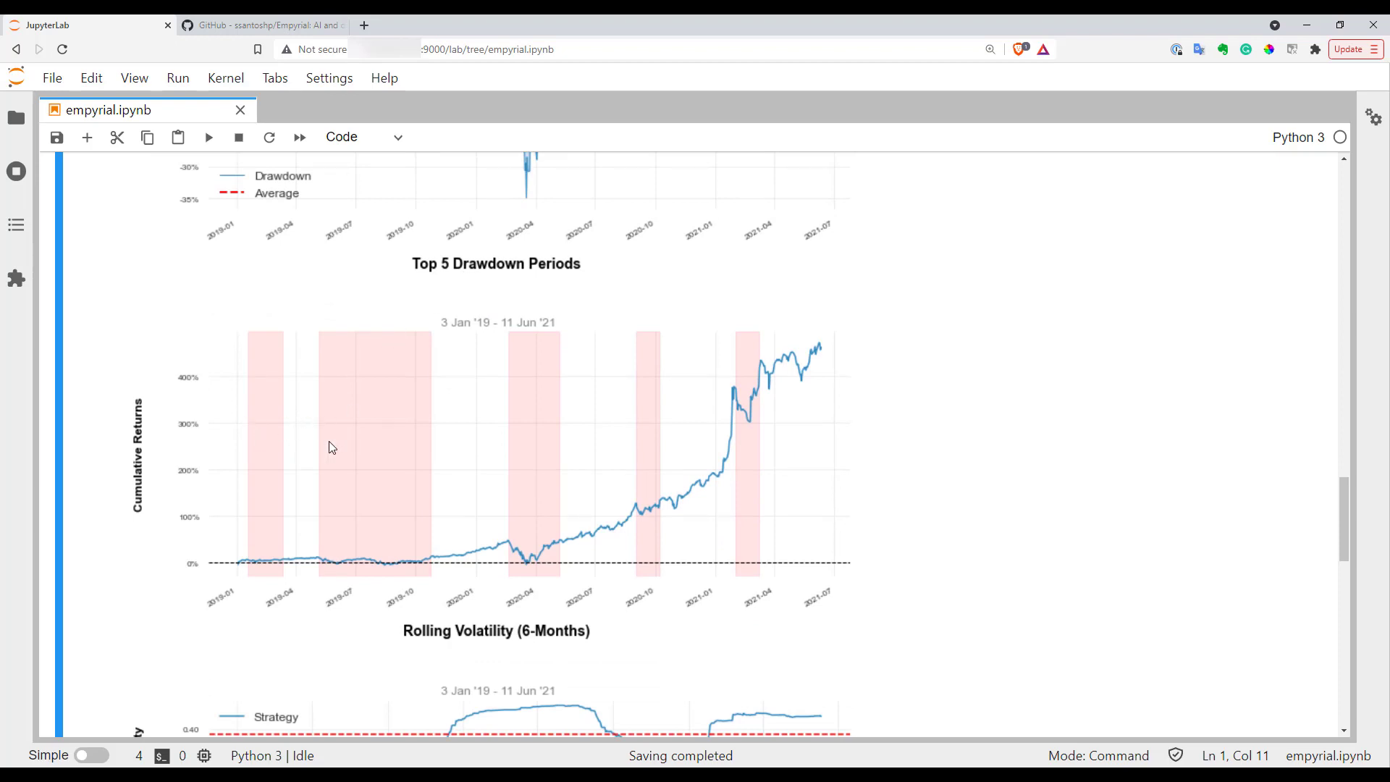
mouse_move(452, 506)
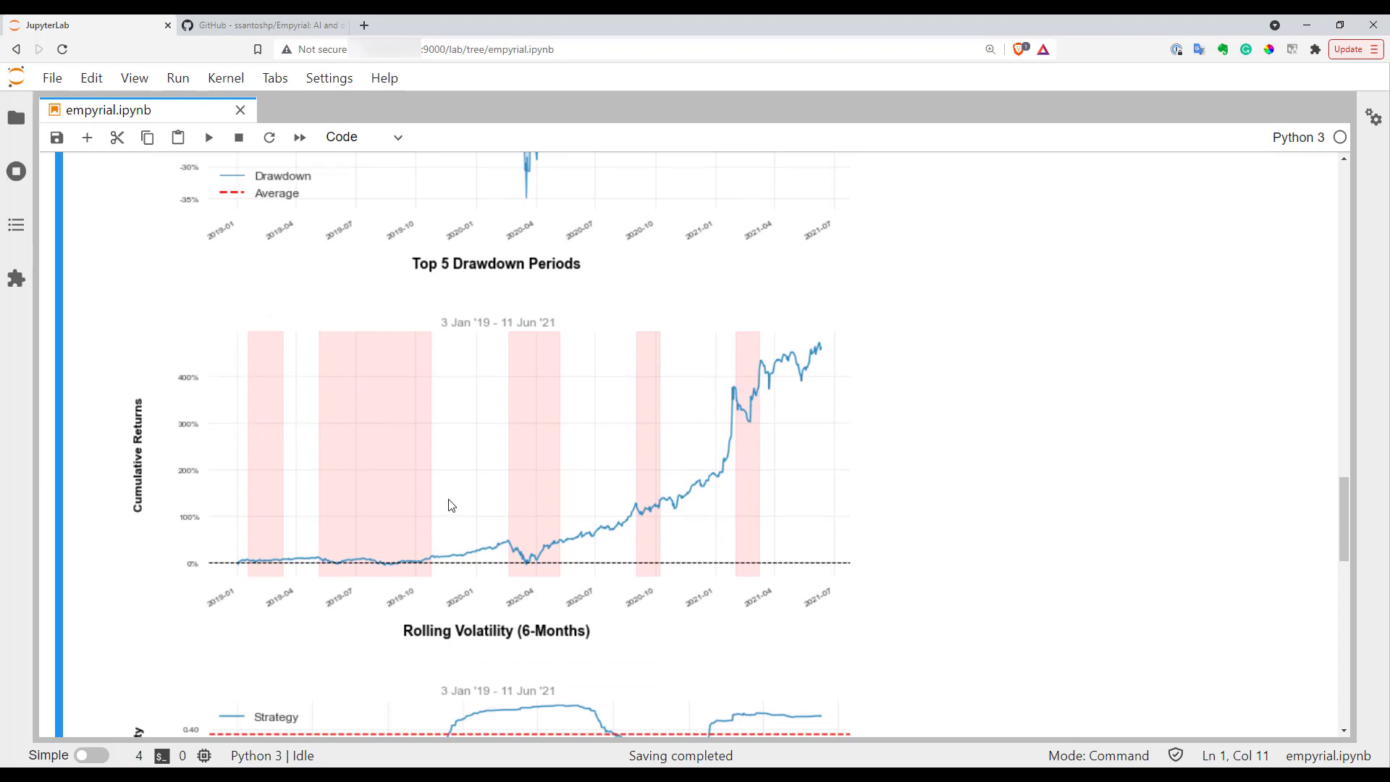
mouse_move(643, 459)
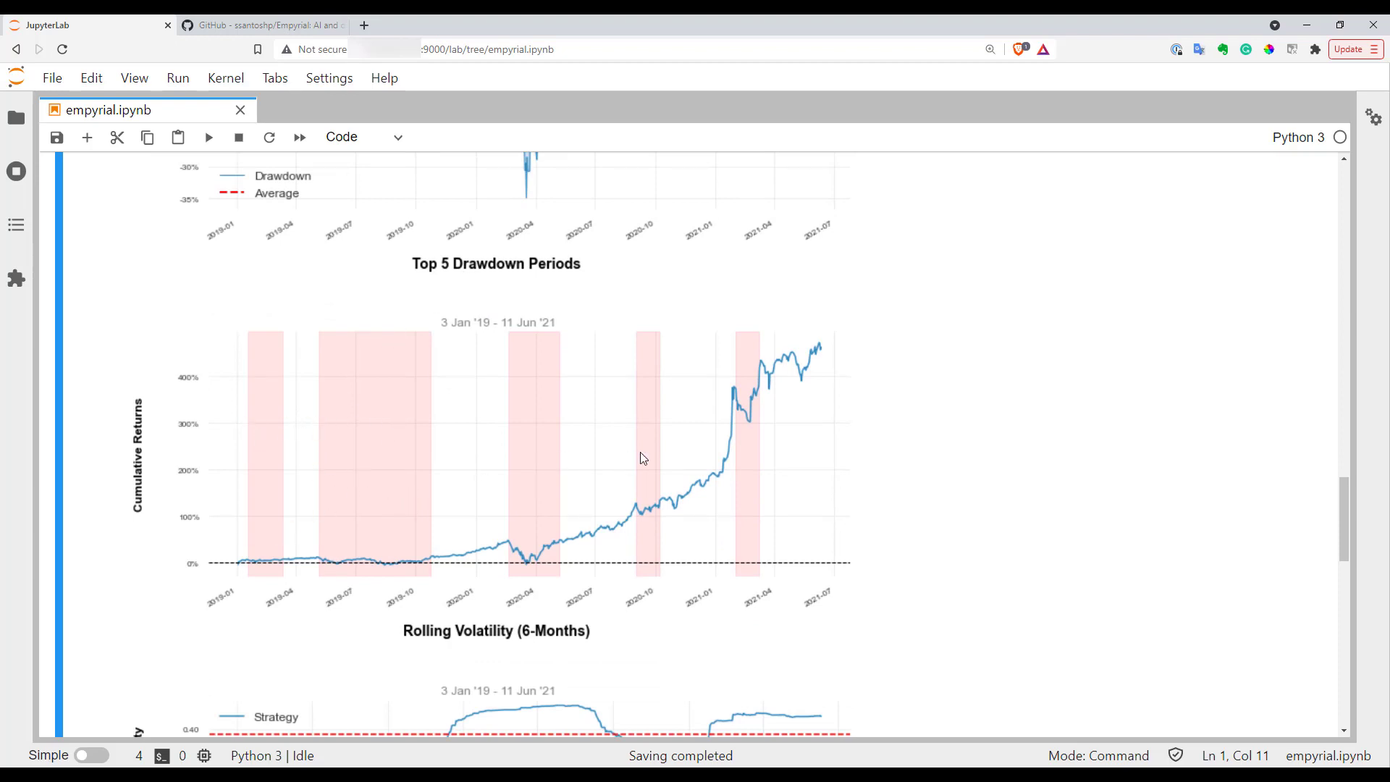
scroll(down, 3)
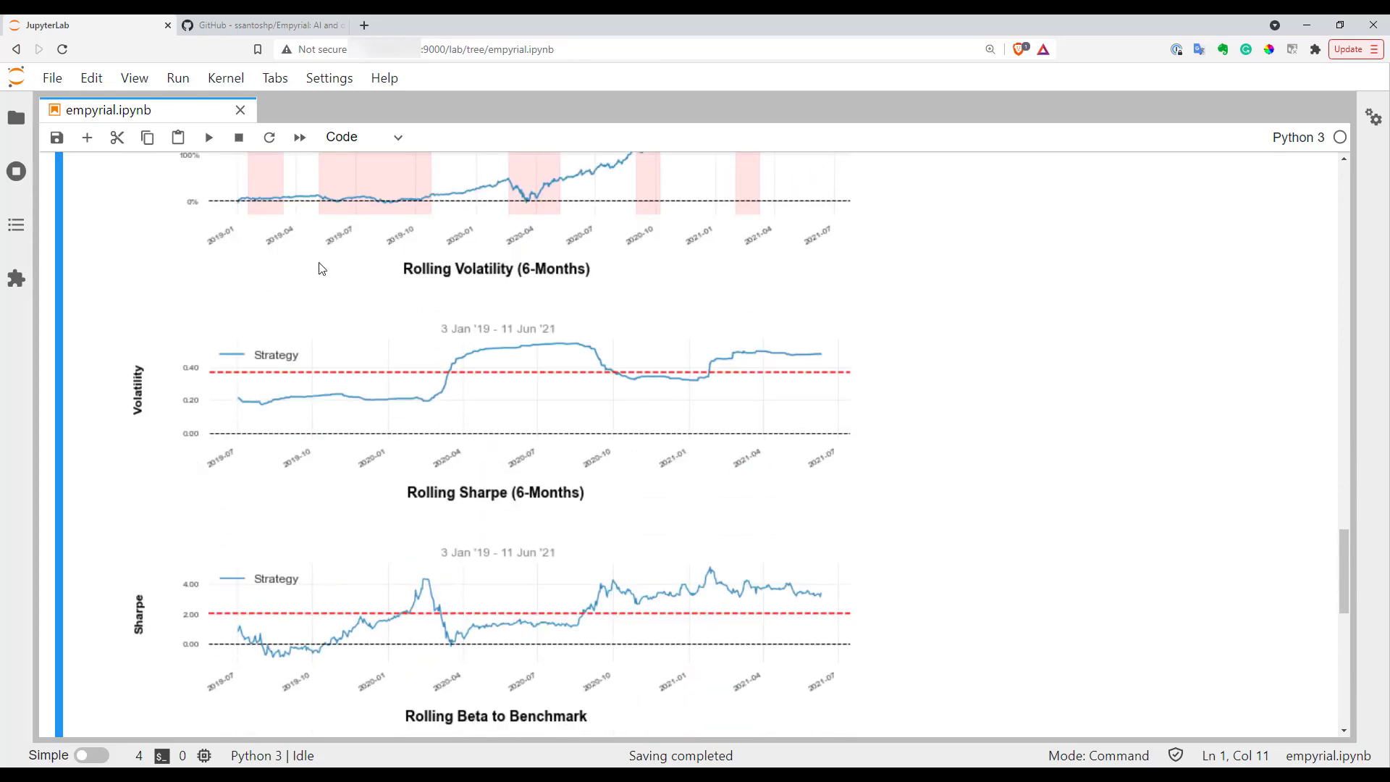
mouse_move(469, 272)
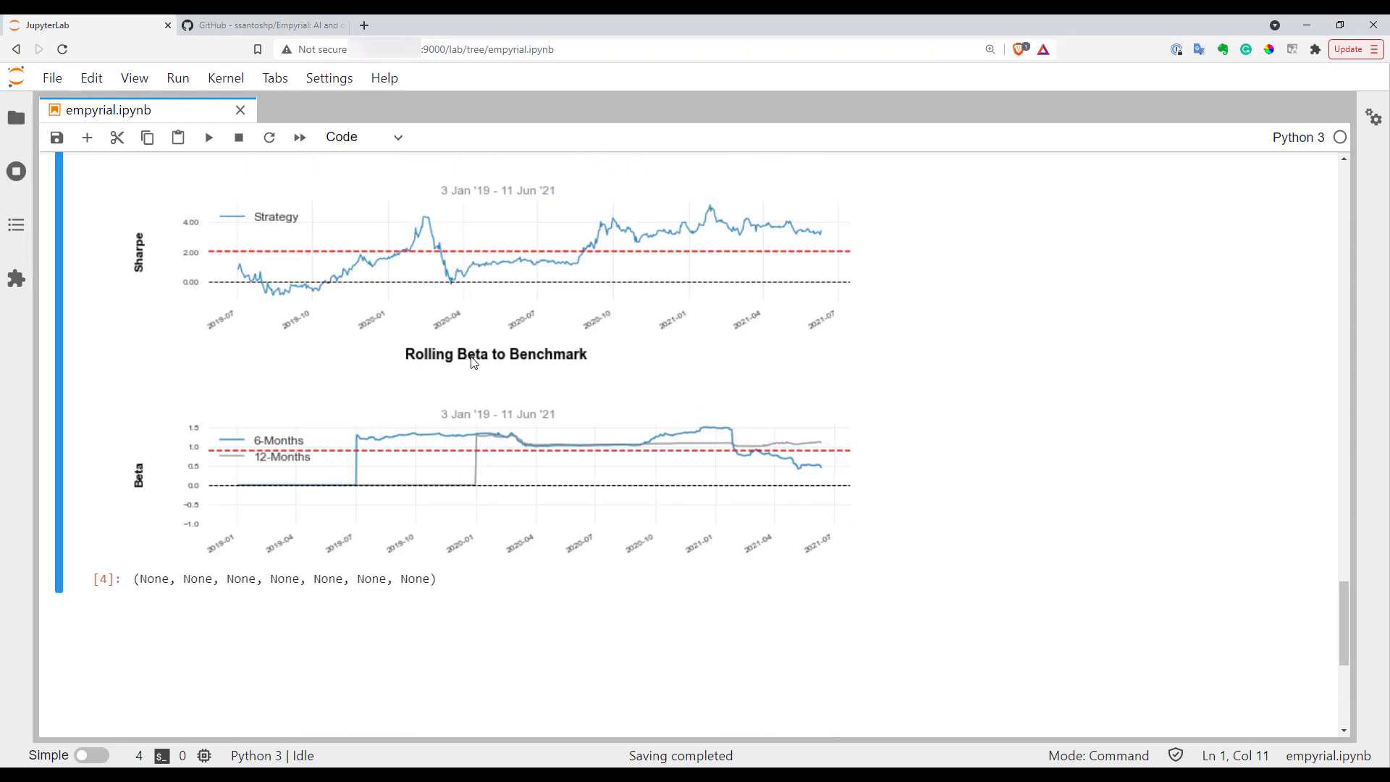
scroll(down, 3)
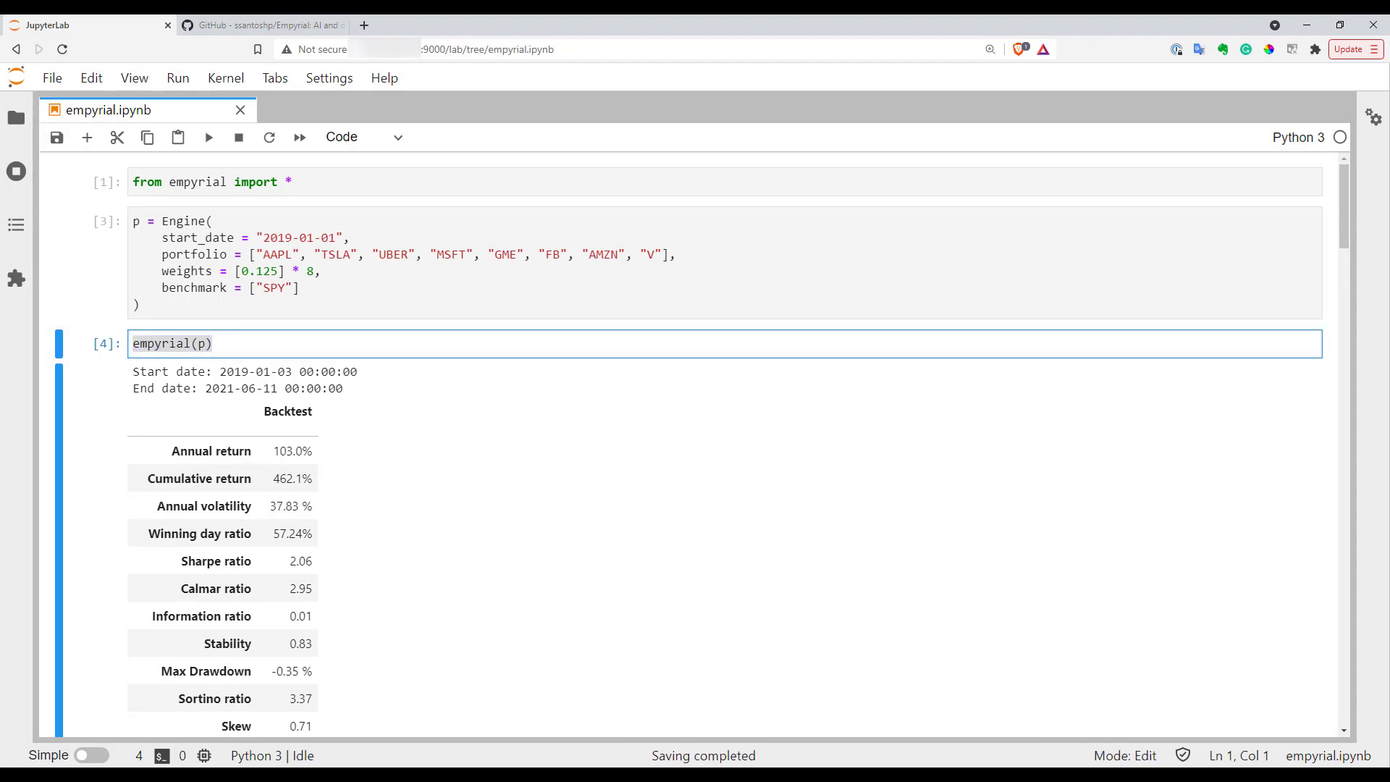
- Replace empyrial(p) with oracle(p) and run it to get the MAPE and returns prediction tables
double_click(171, 343)
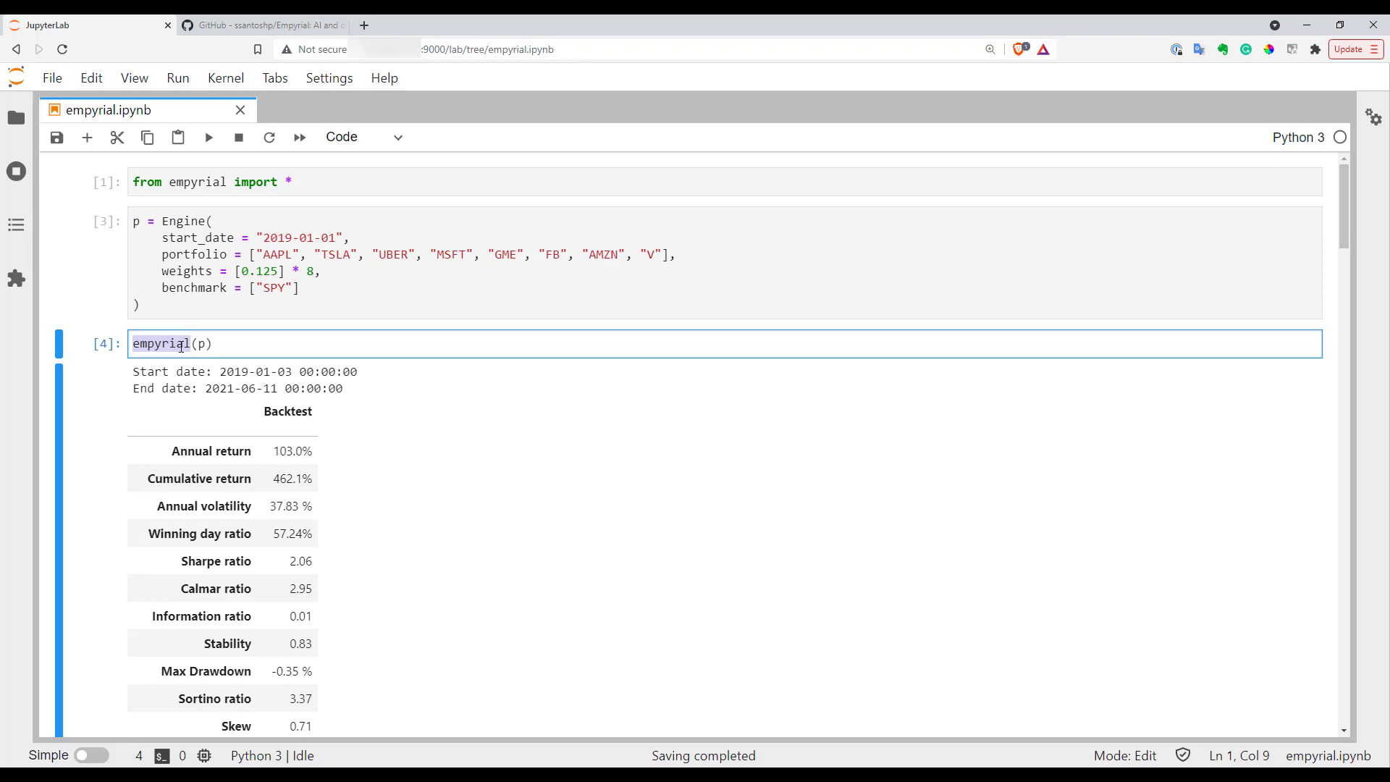
text(oracle(p)
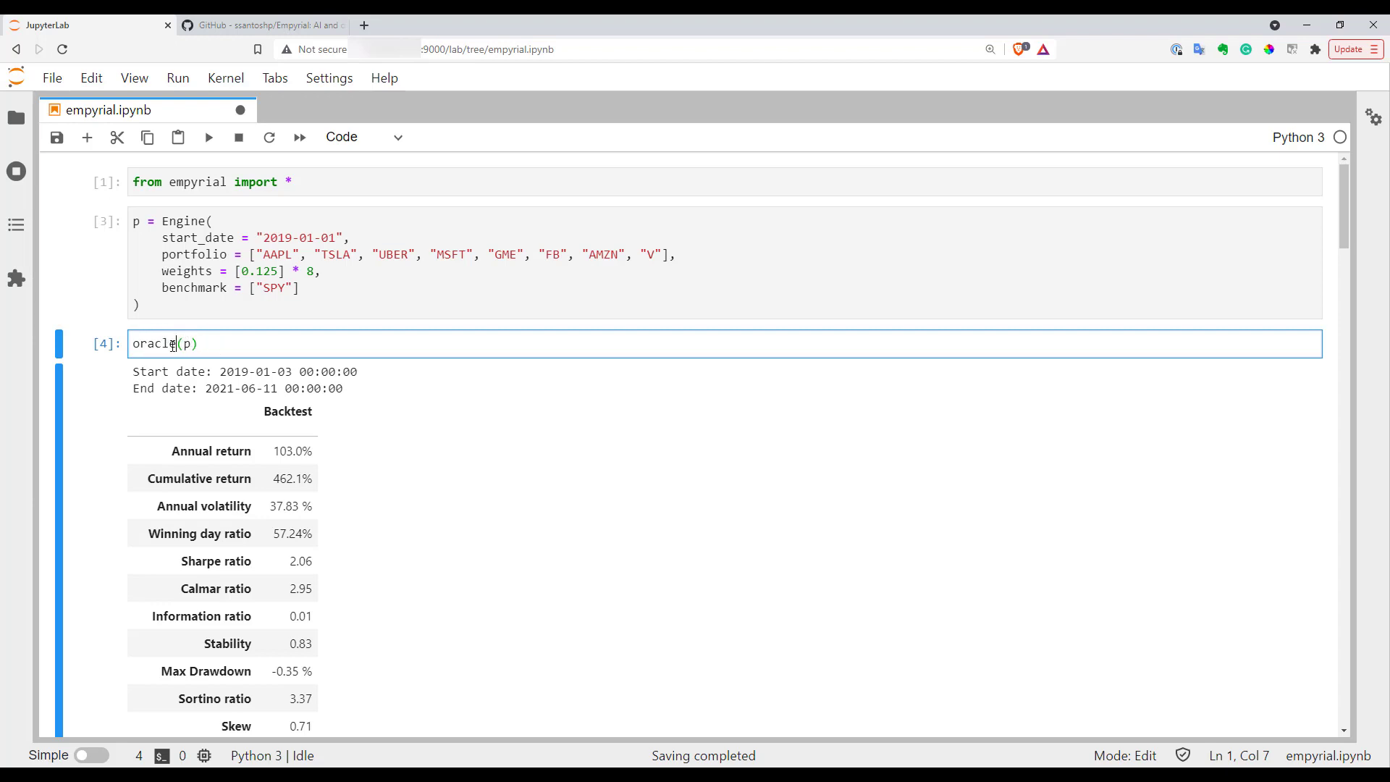
key(shift+Return)
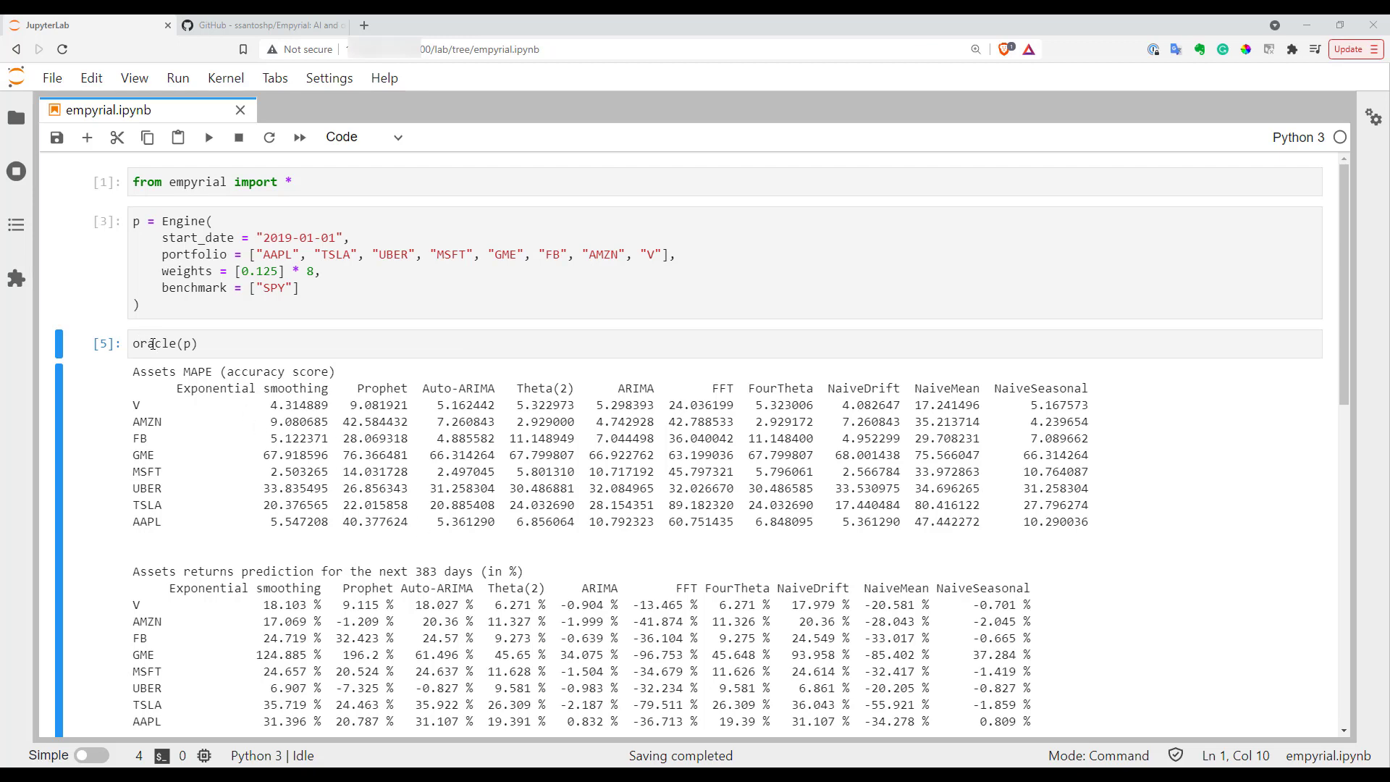
click(163, 344)
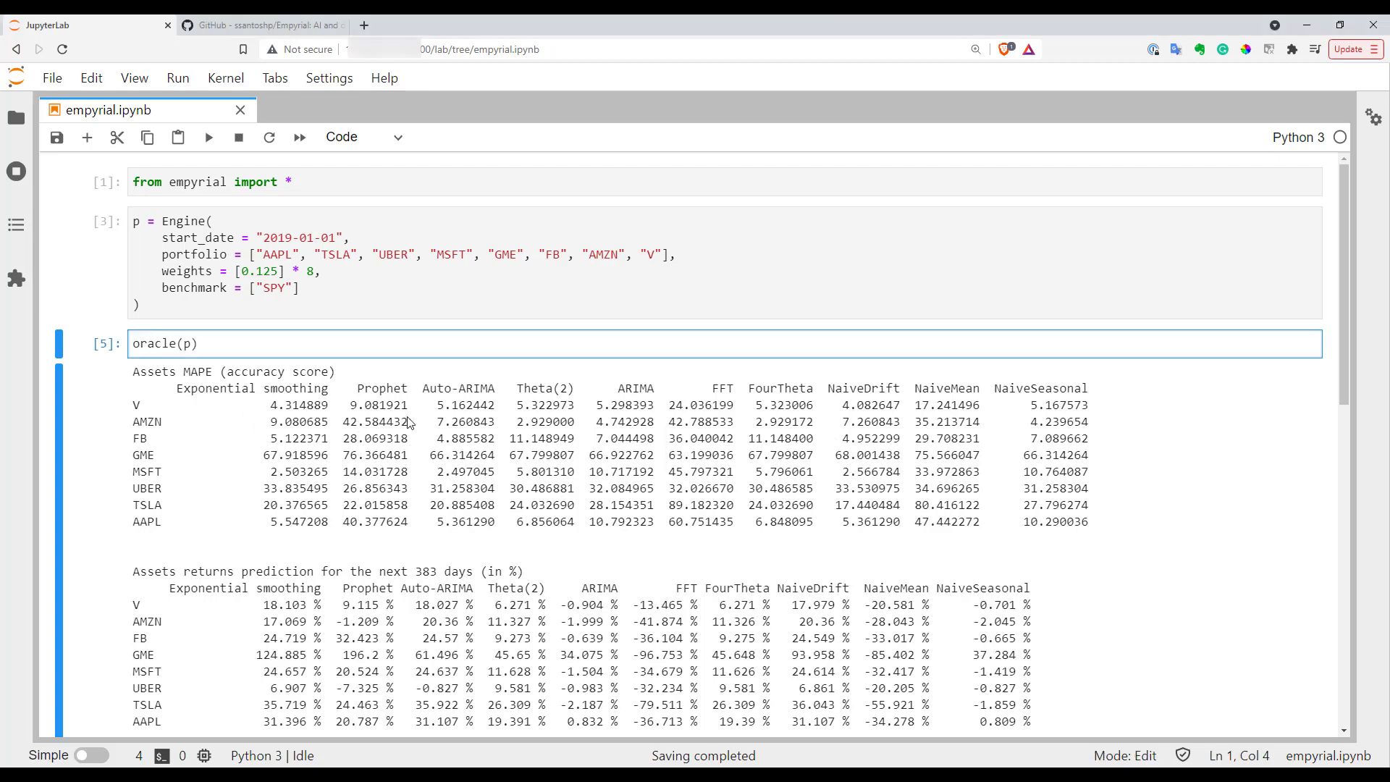
mouse_move(137, 401)
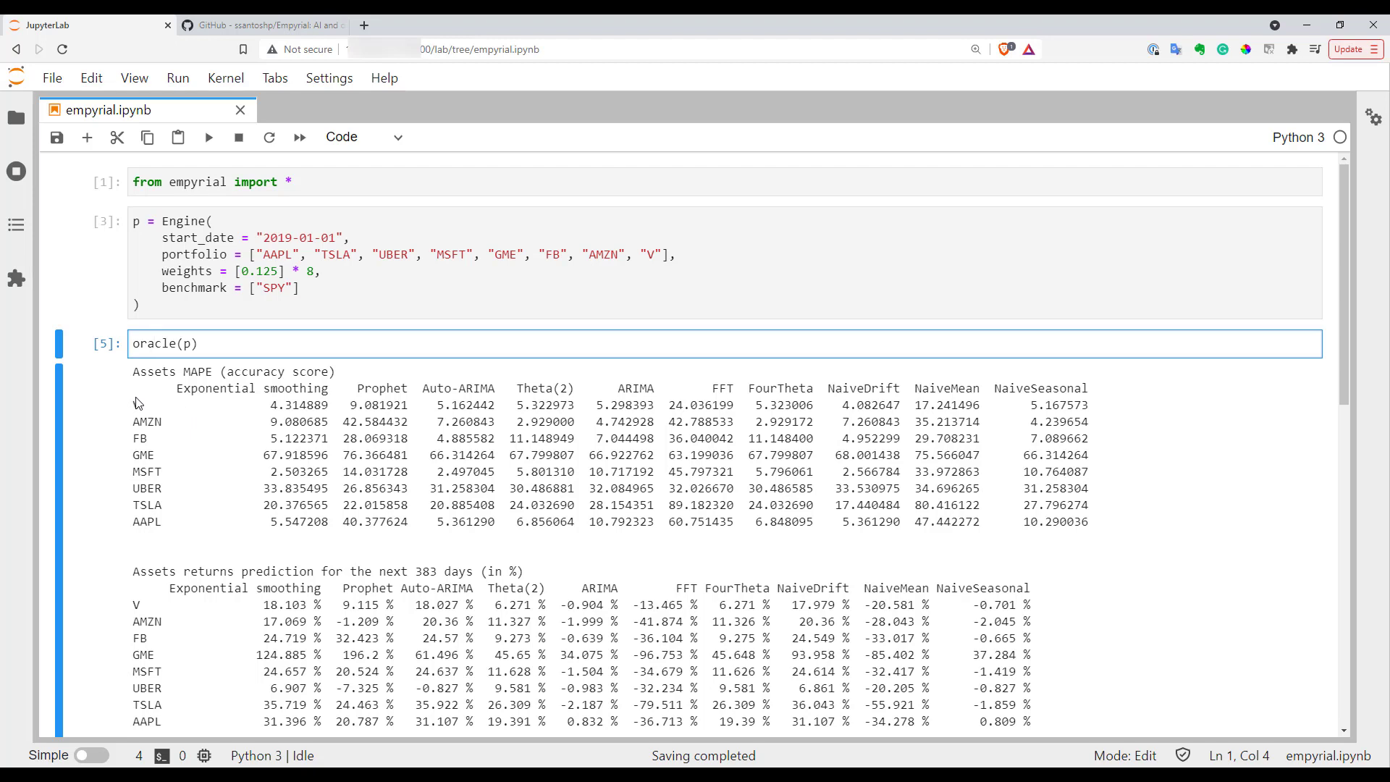
mouse_move(175, 396)
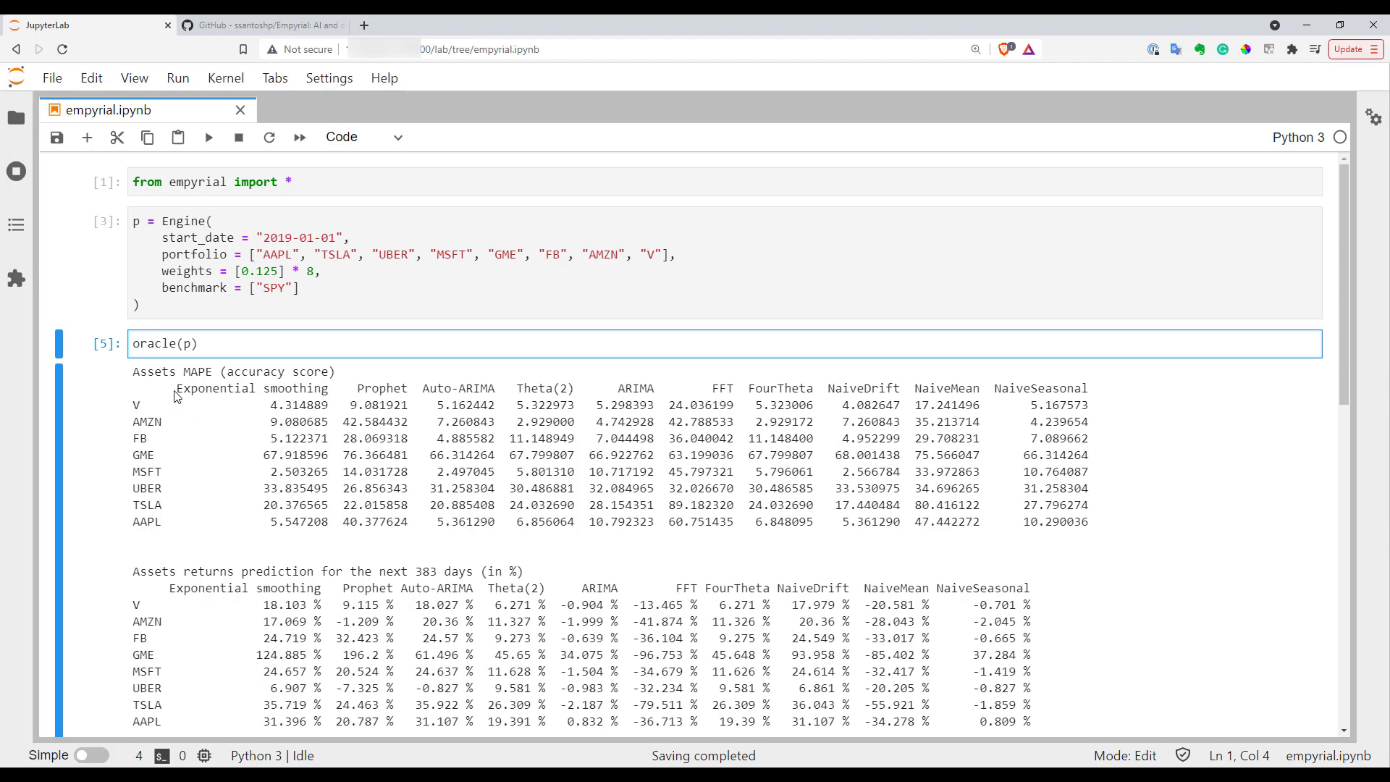
mouse_move(1096, 394)
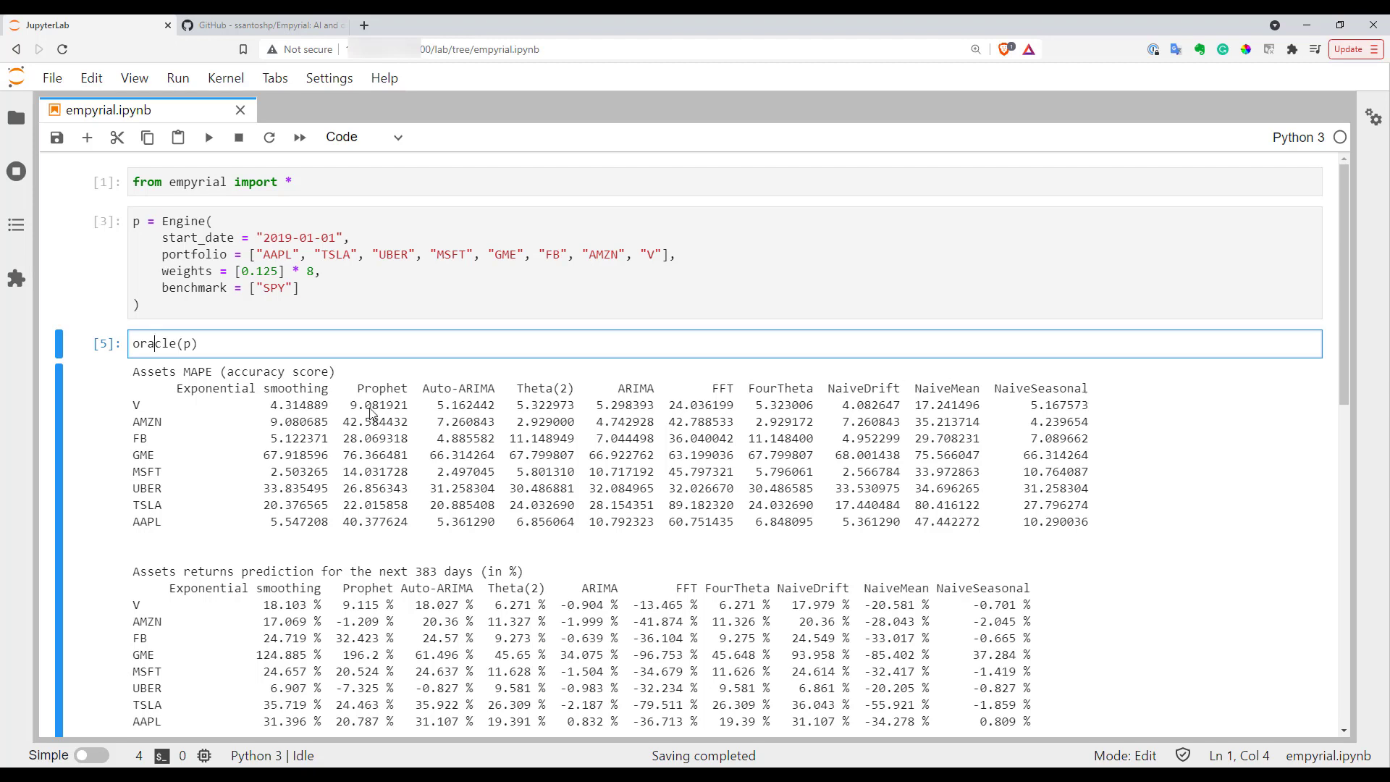
mouse_move(151, 400)
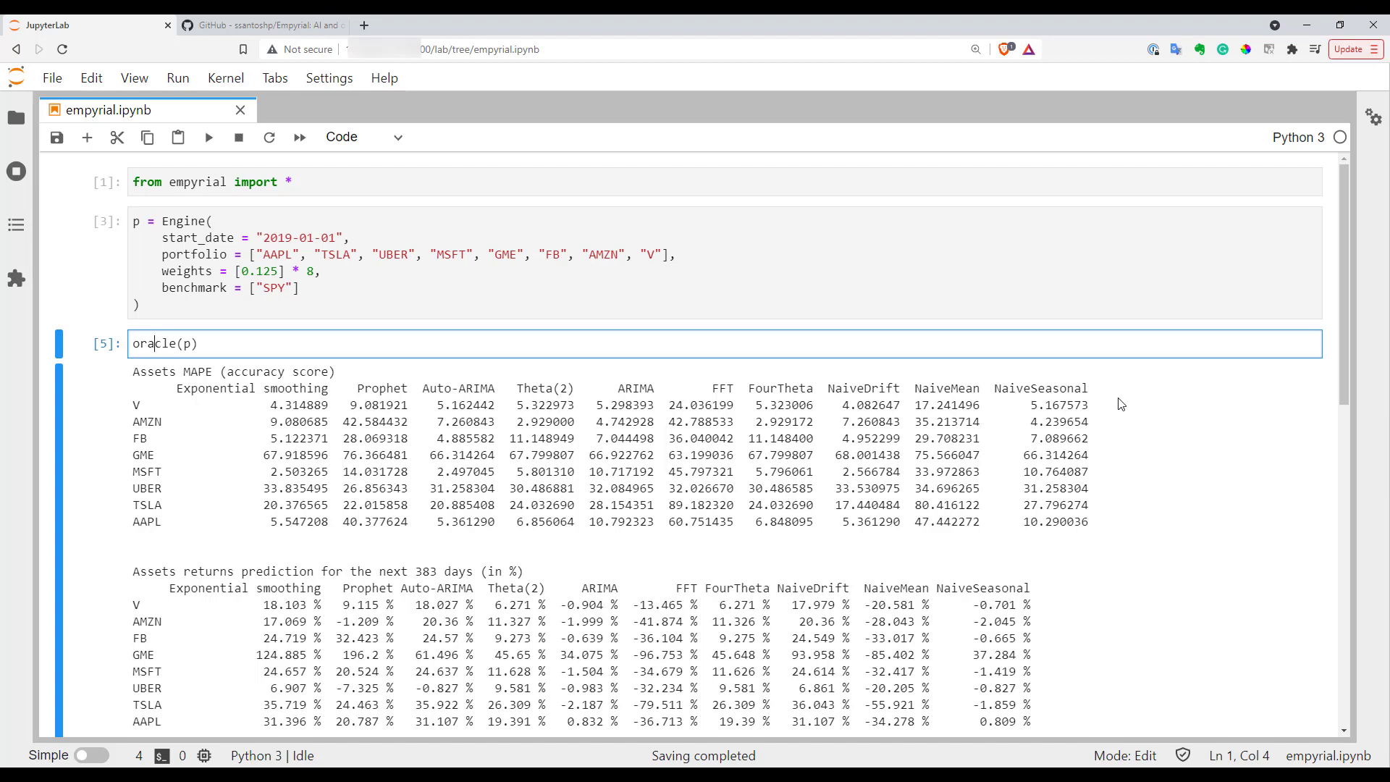
mouse_move(1008, 435)
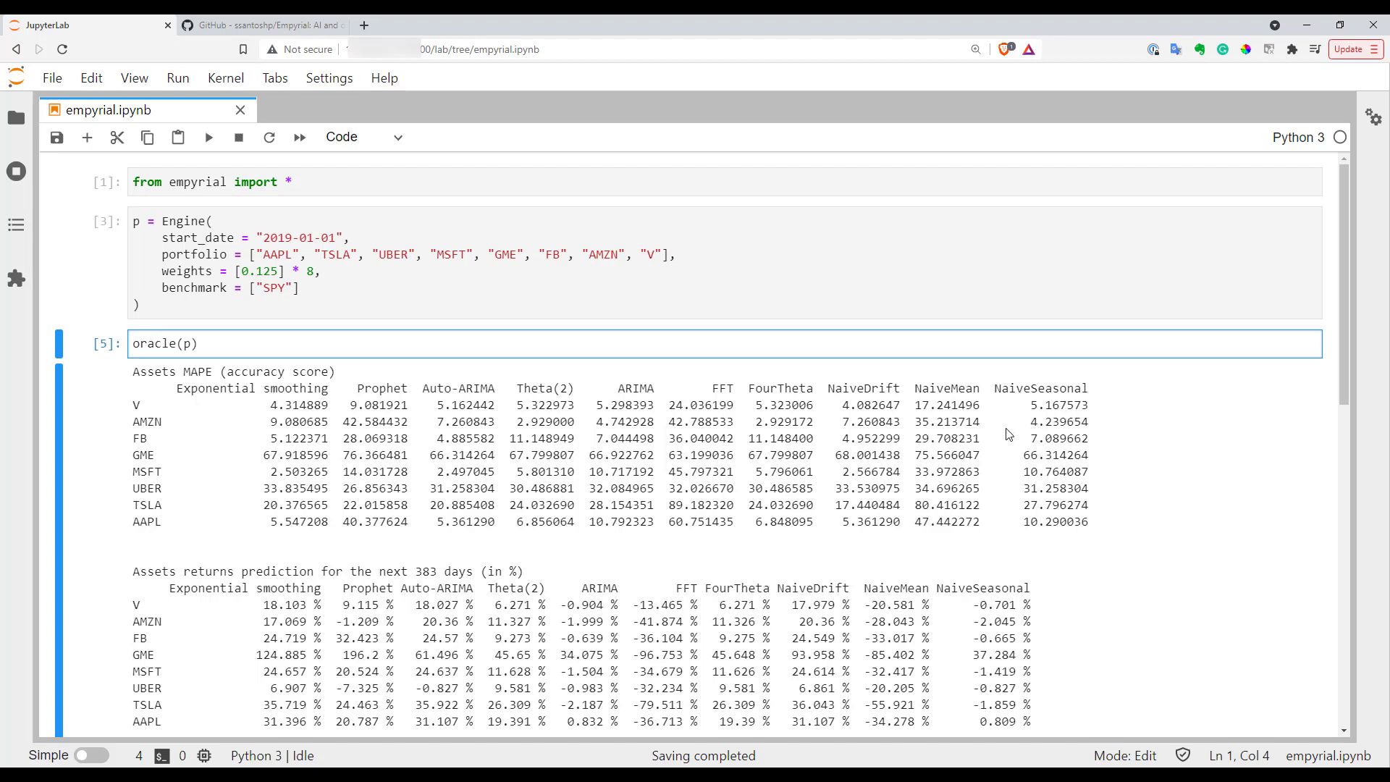
mouse_move(666, 409)
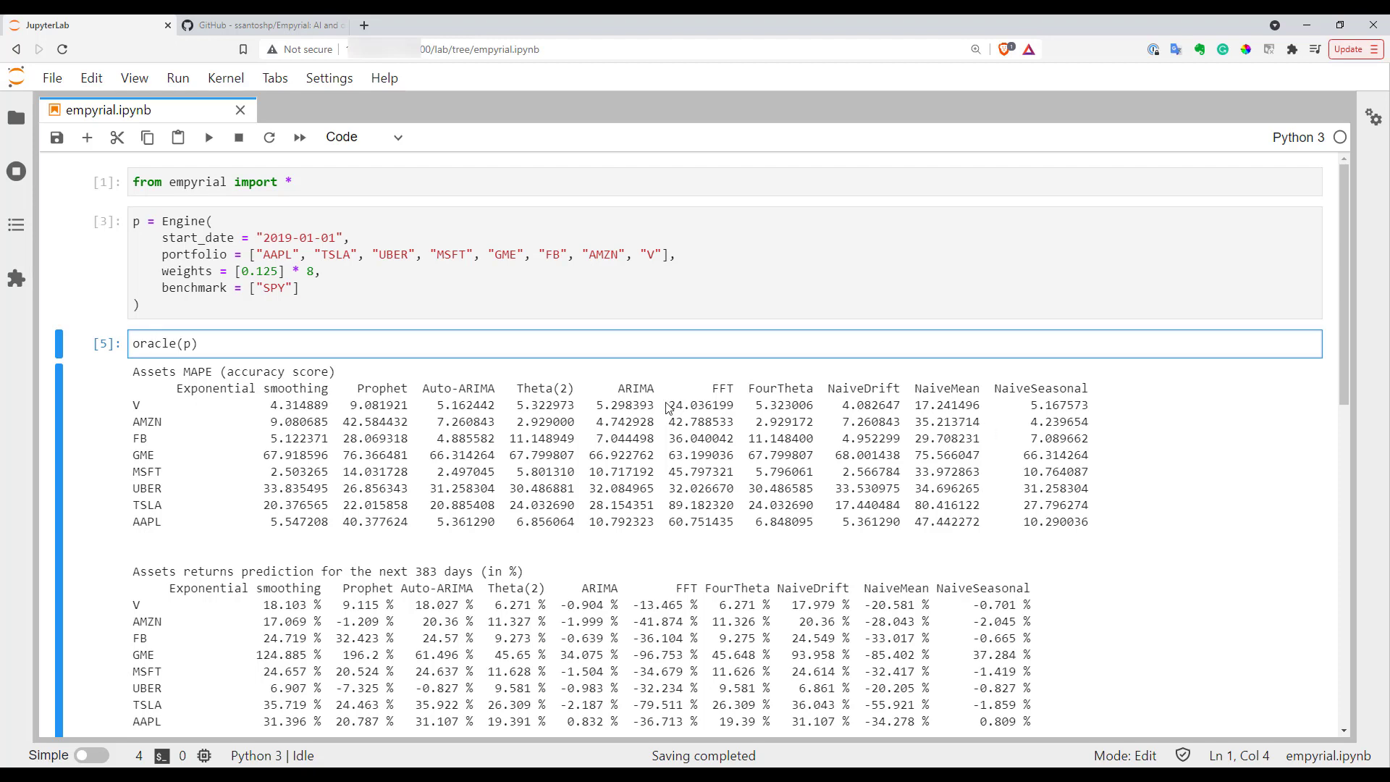
mouse_move(254, 443)
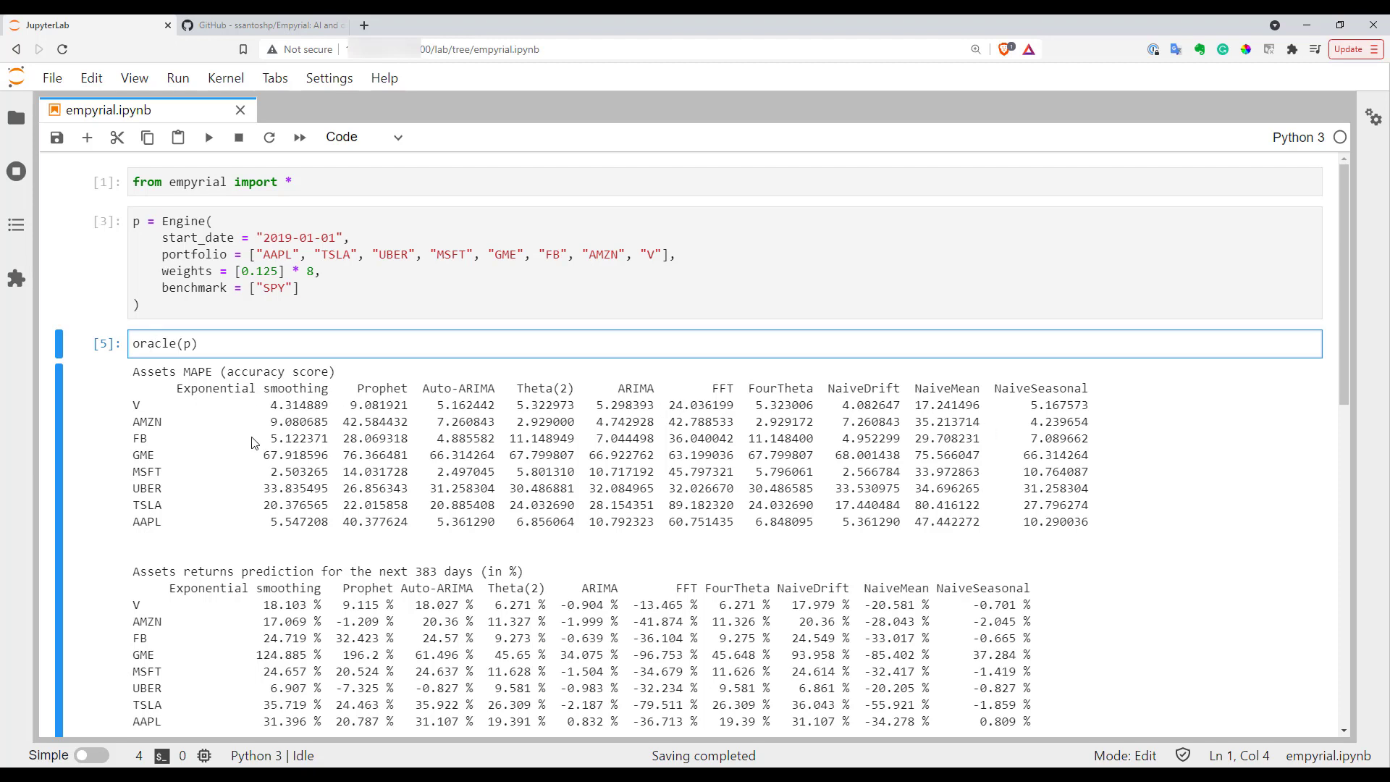
mouse_move(288, 456)
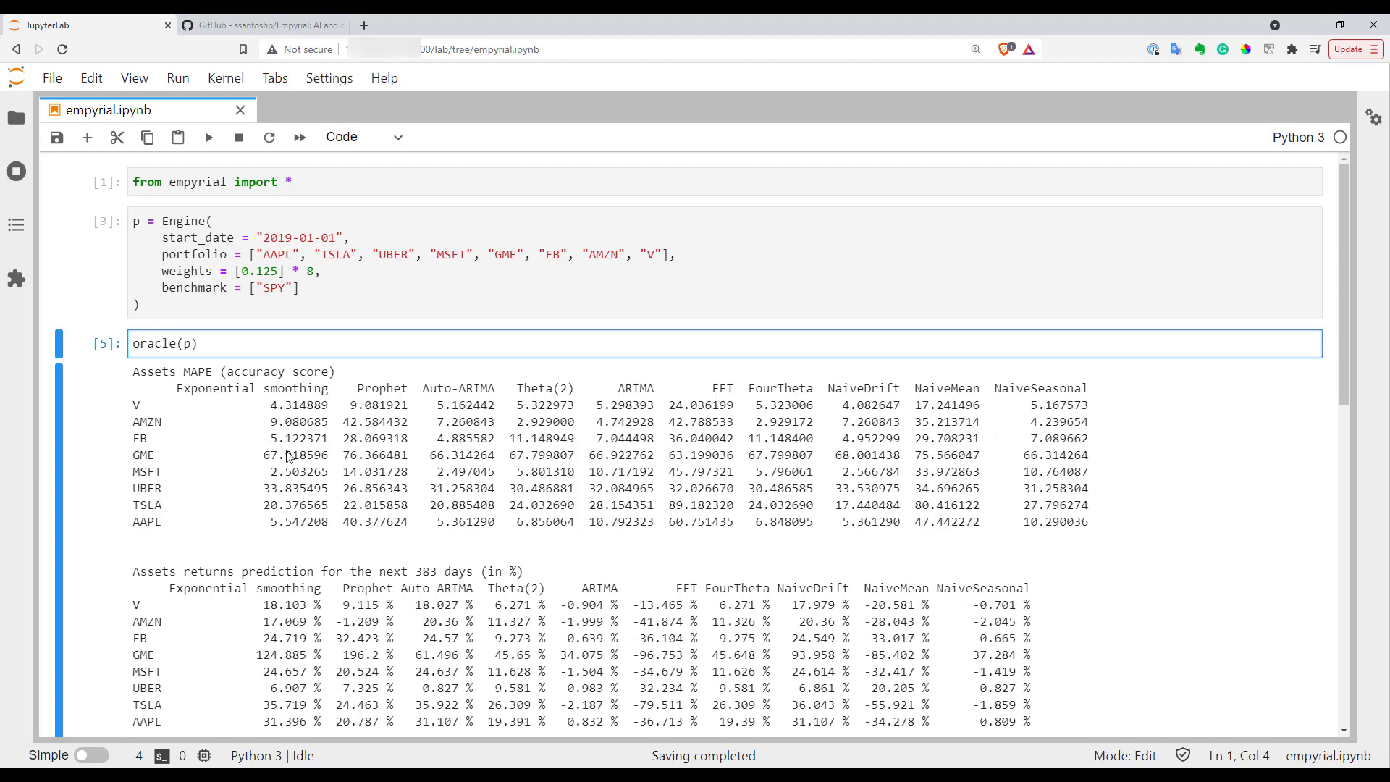
mouse_move(246, 462)
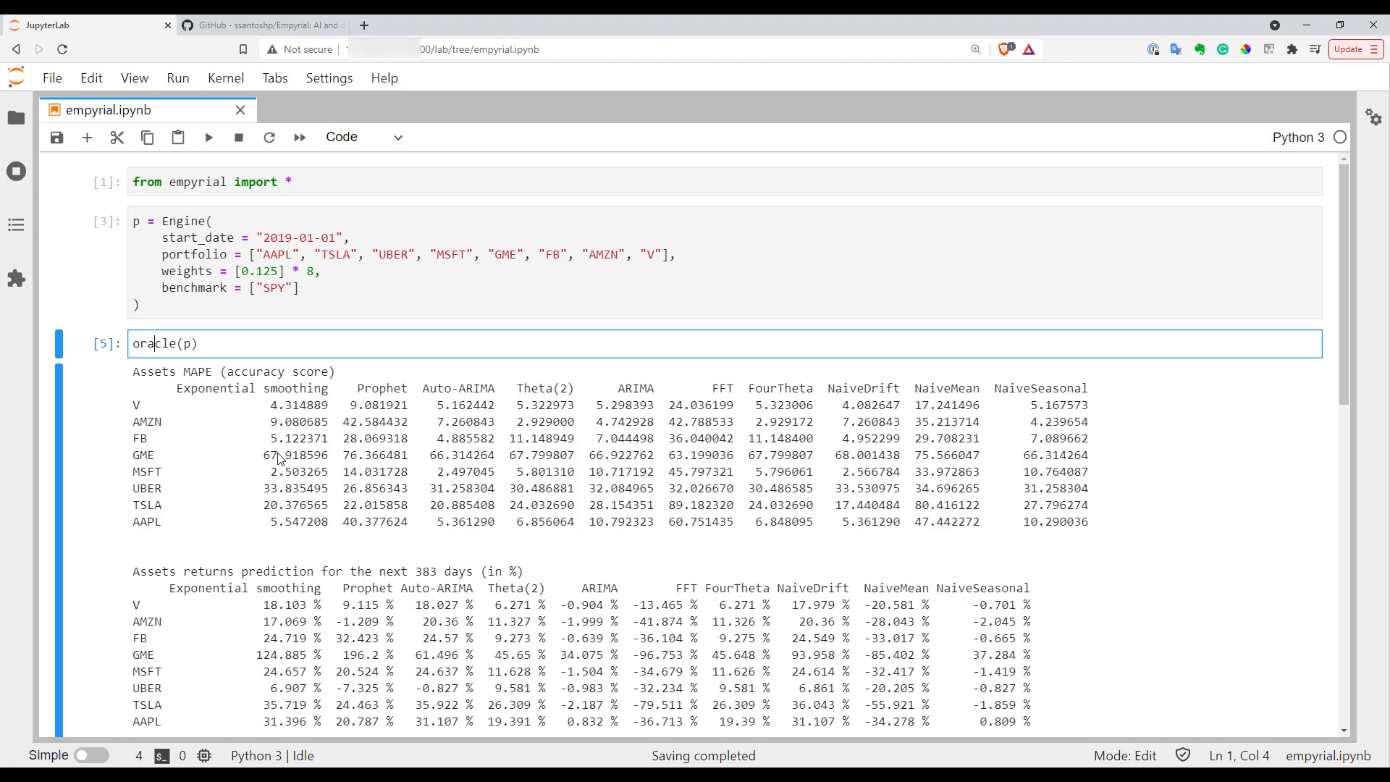
mouse_move(146, 464)
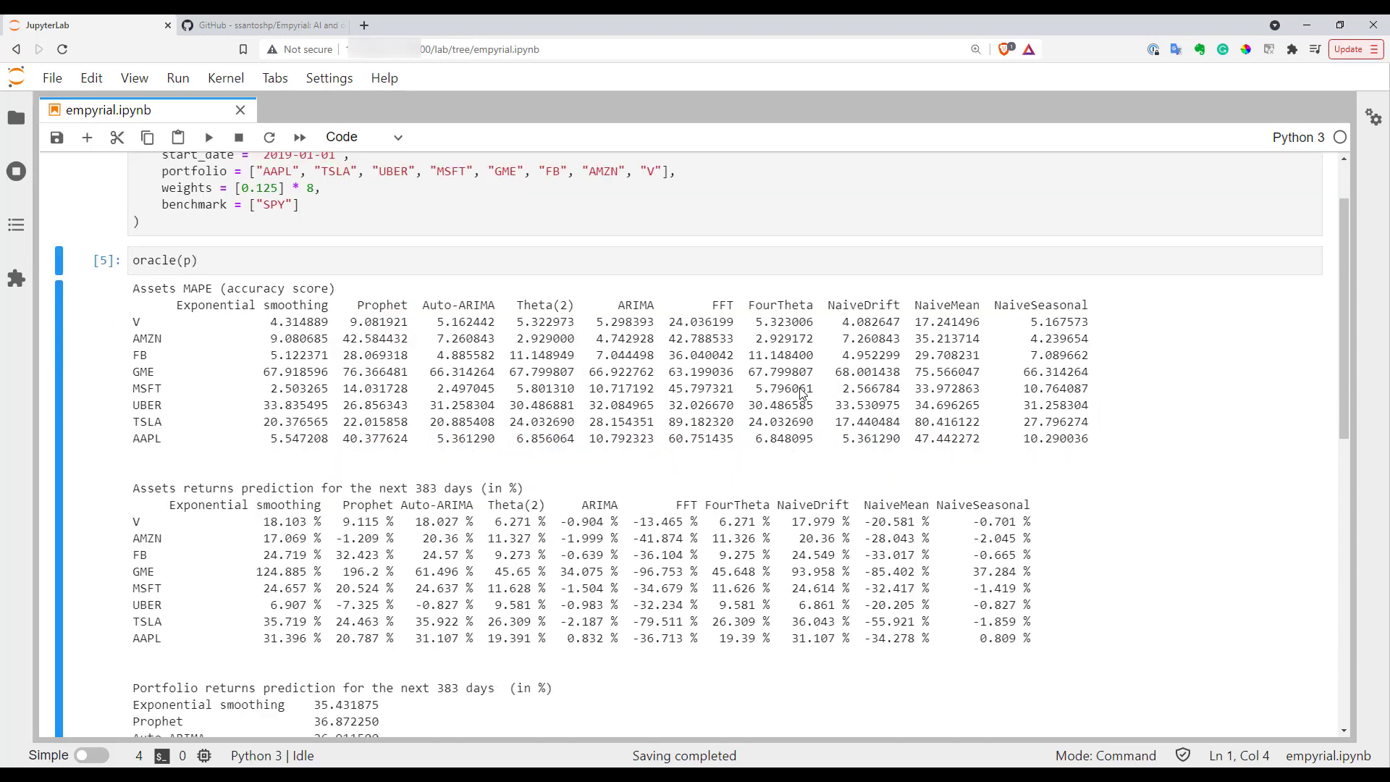
scroll(down, 3)
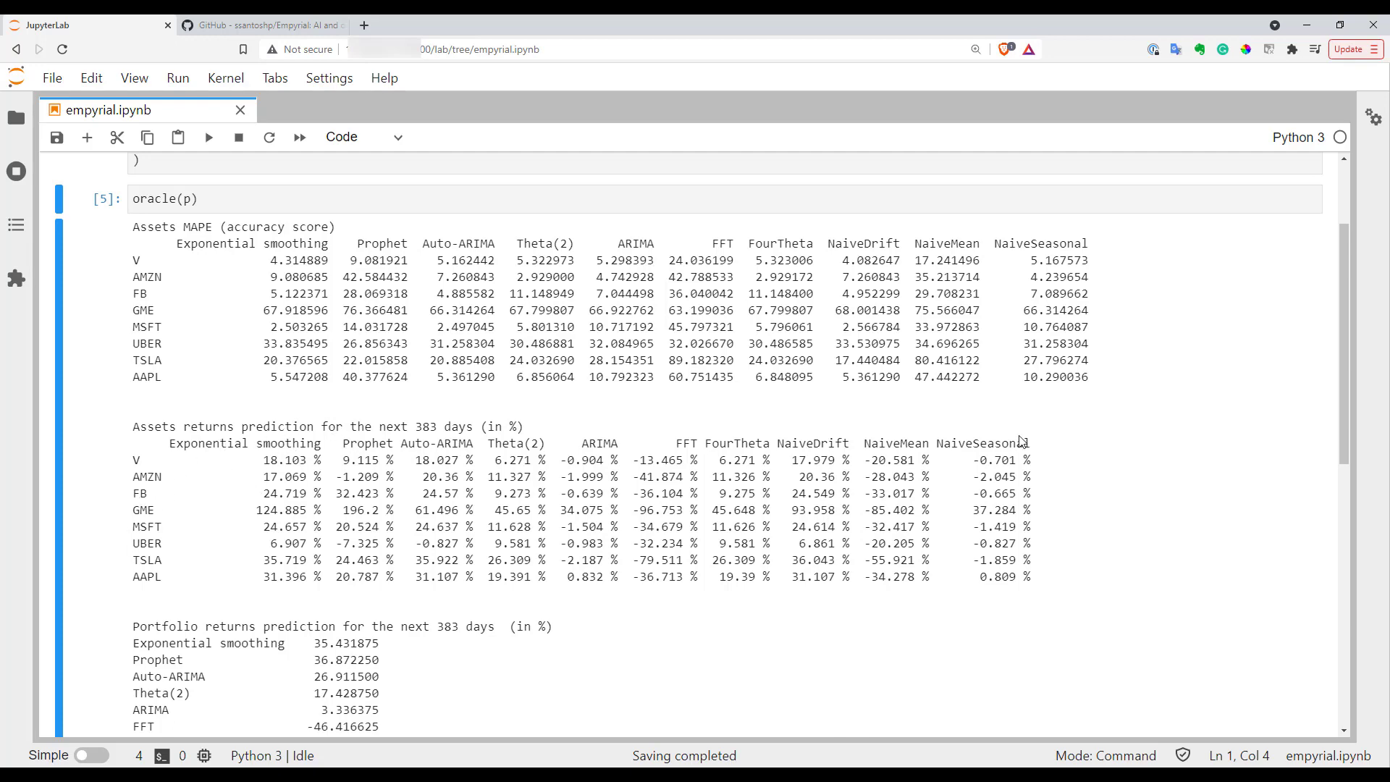
scroll(down, 3)
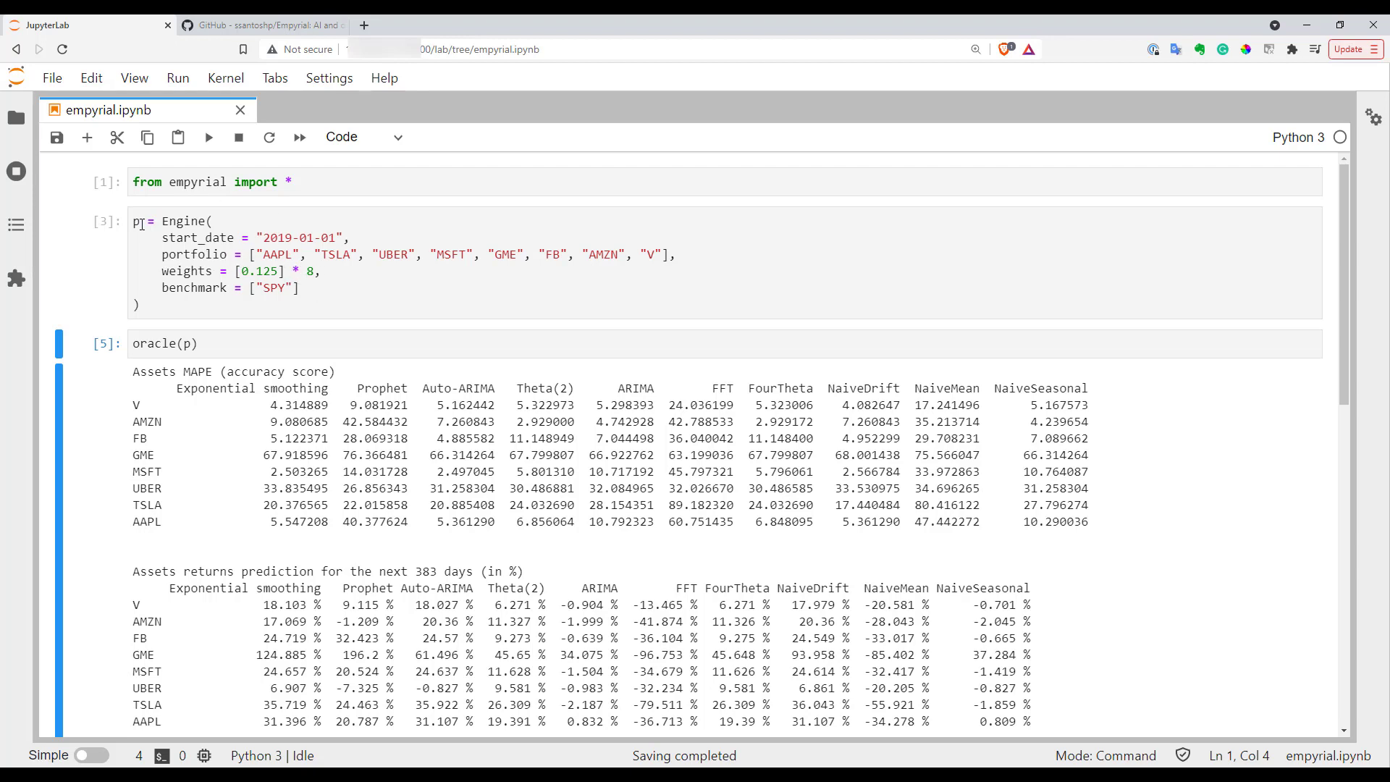
- Drop weights and benchmark from the Engine and run optimizer(p, "EF") for the allocation pie
click(318, 288)
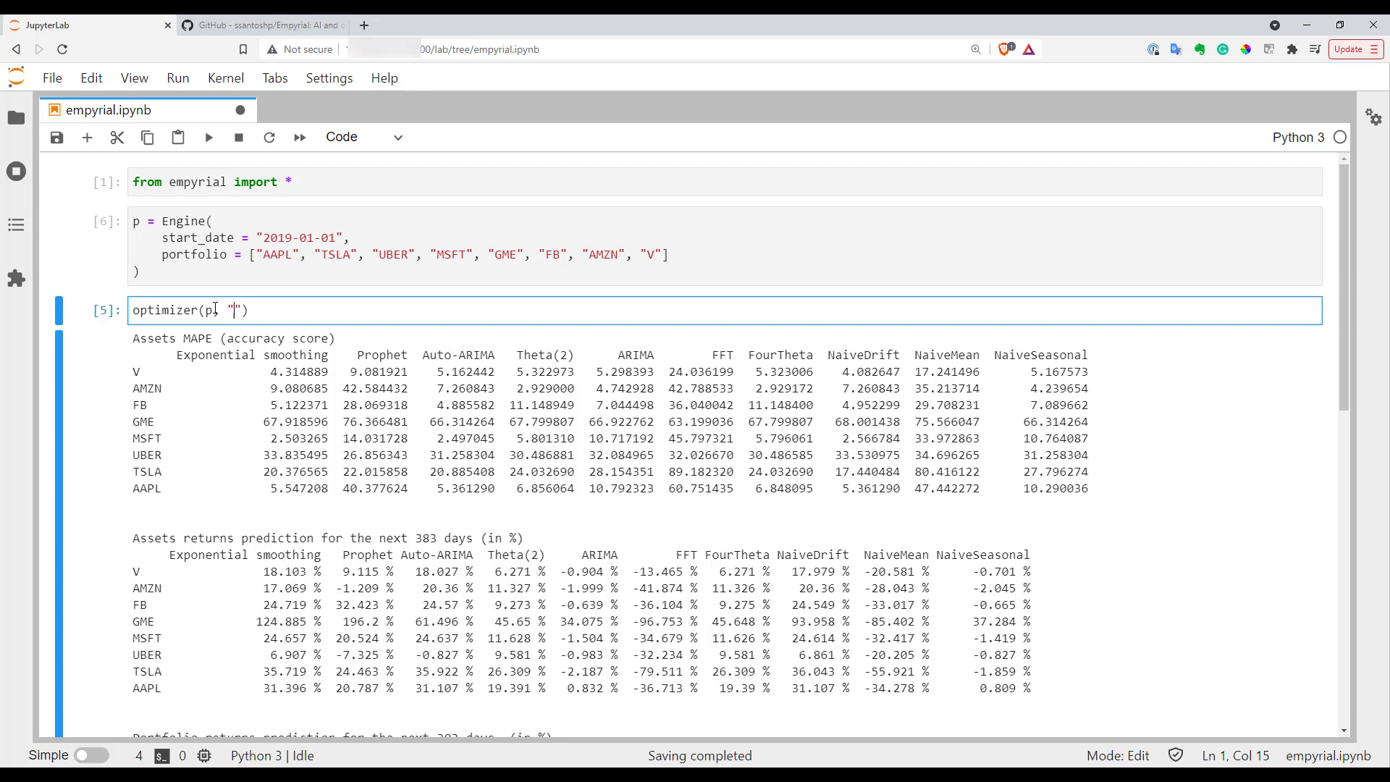
text(EF)
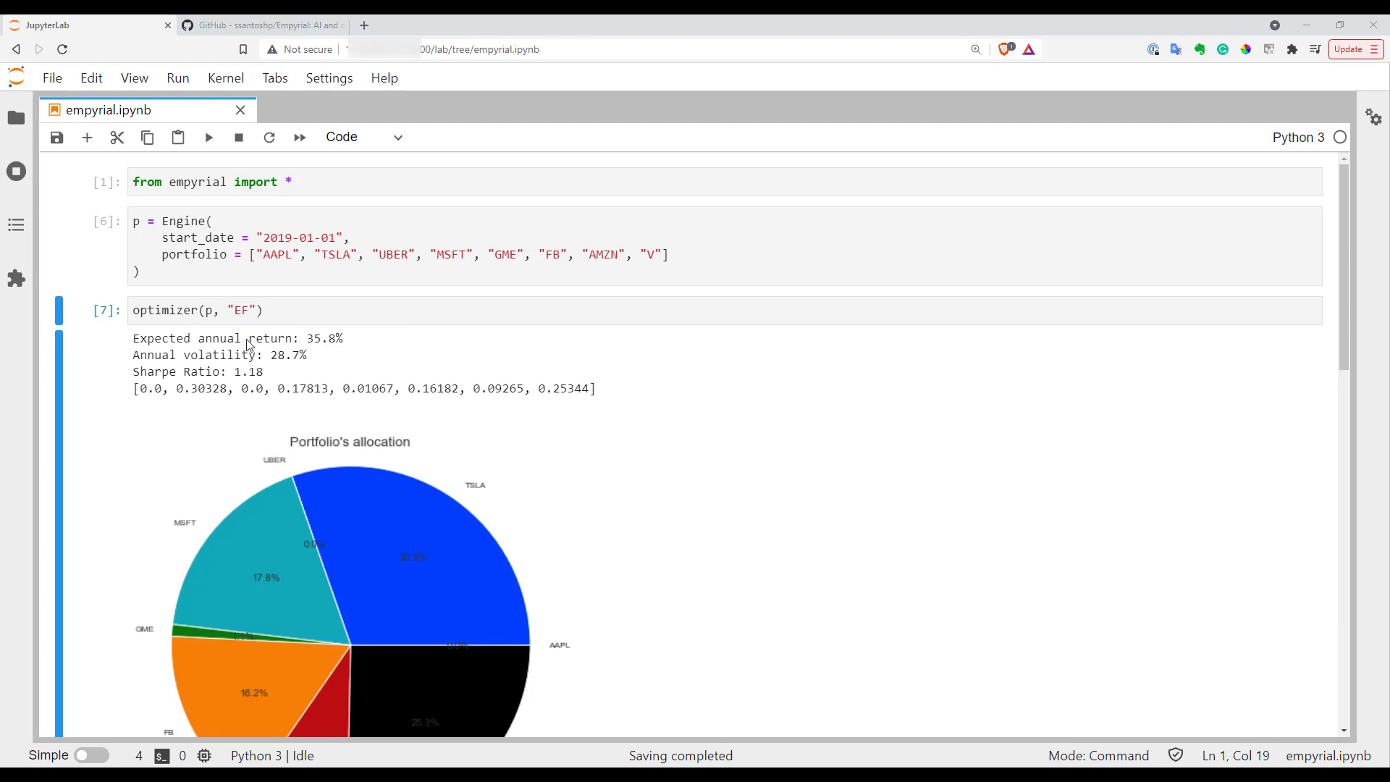
mouse_move(287, 339)
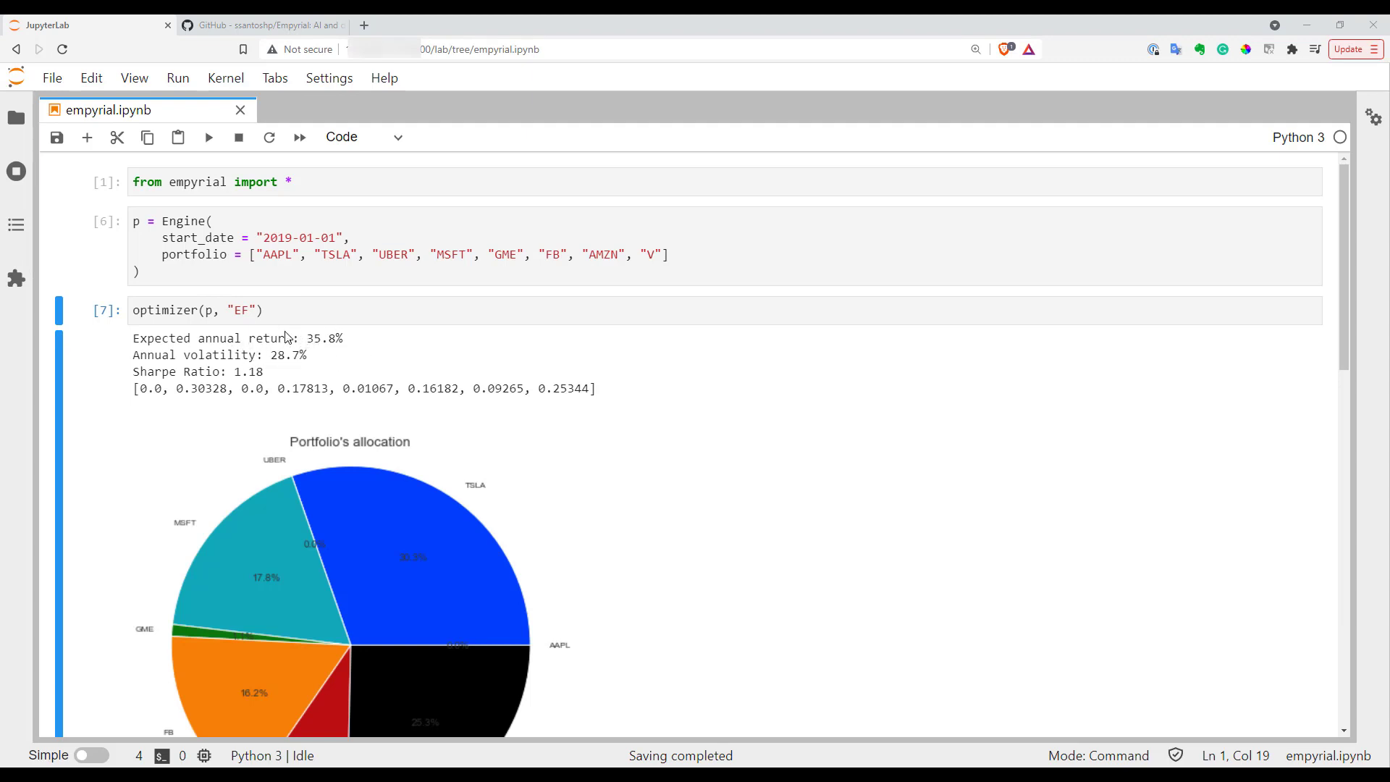
mouse_move(203, 344)
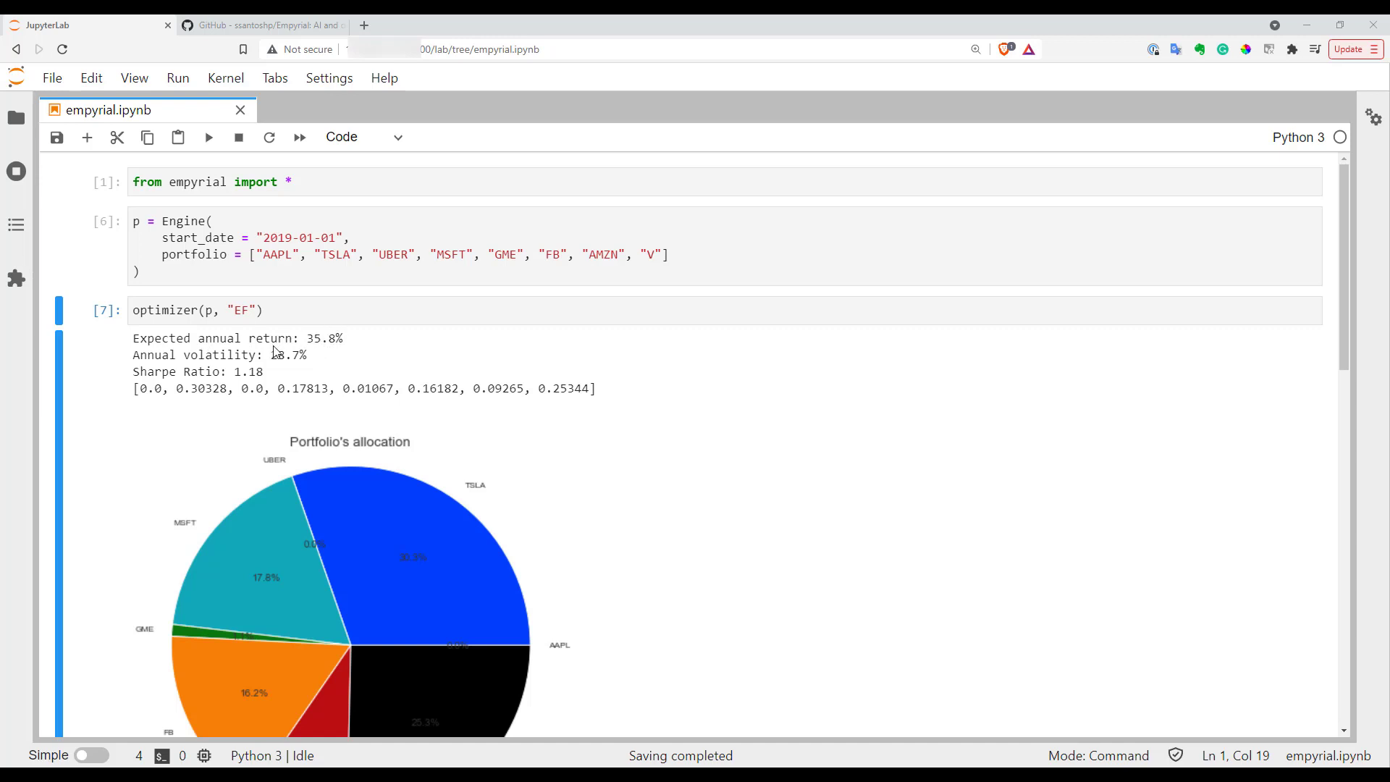
mouse_move(607, 395)
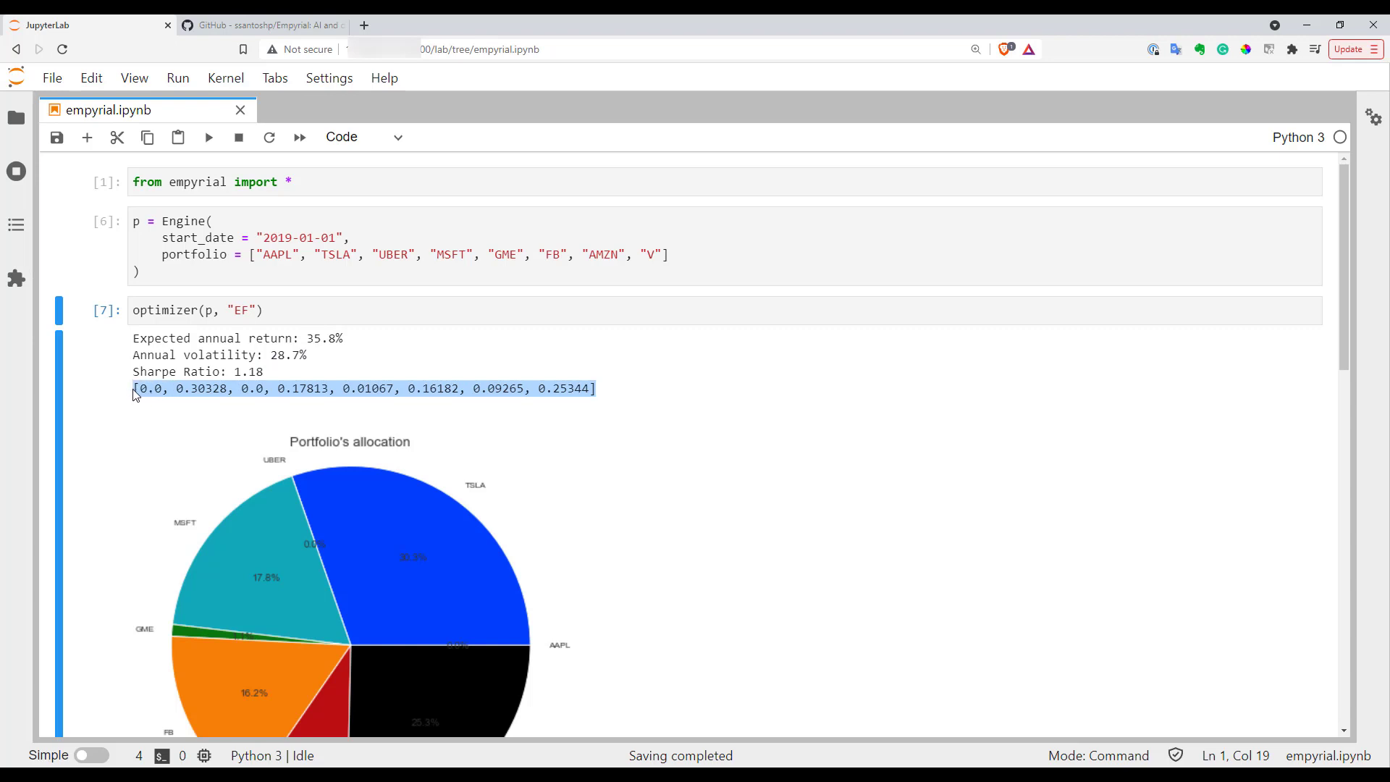
scroll(down, 3)
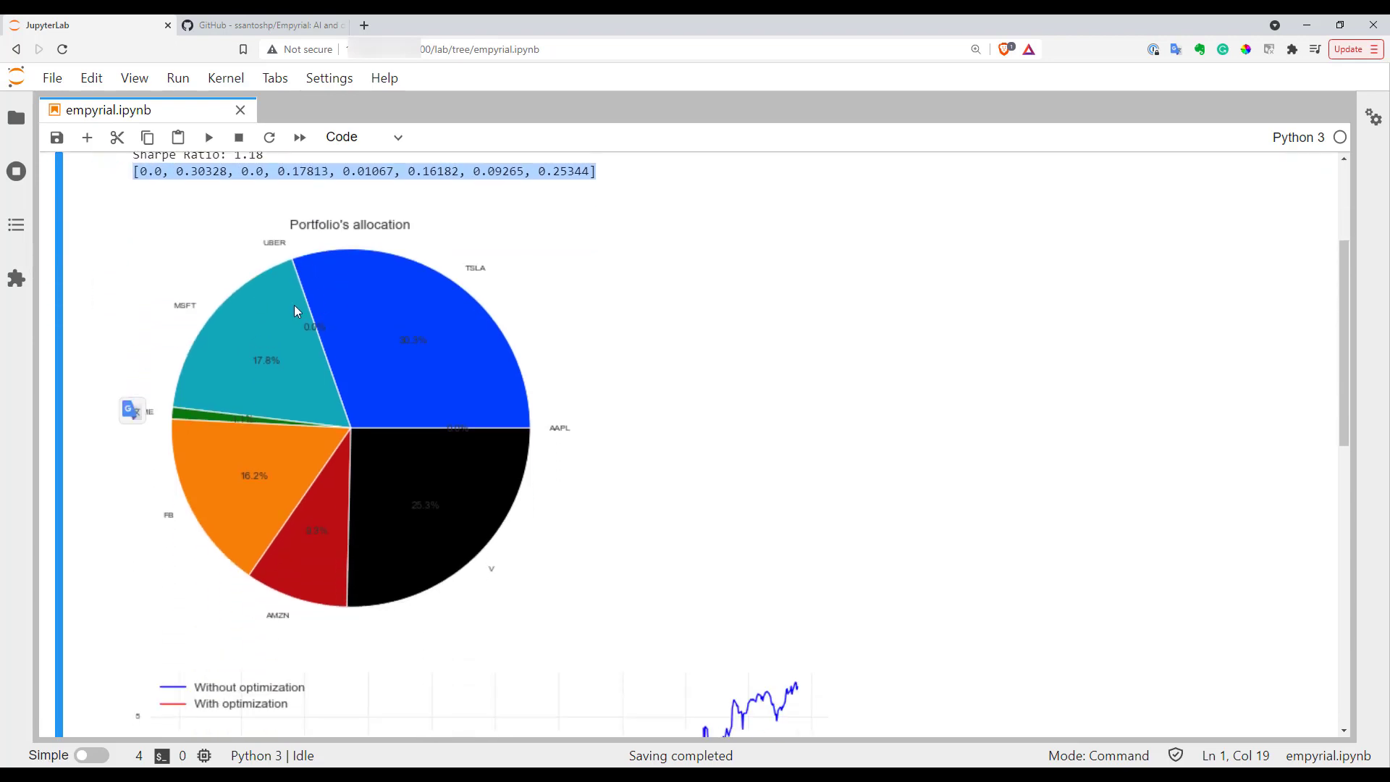
mouse_move(333, 345)
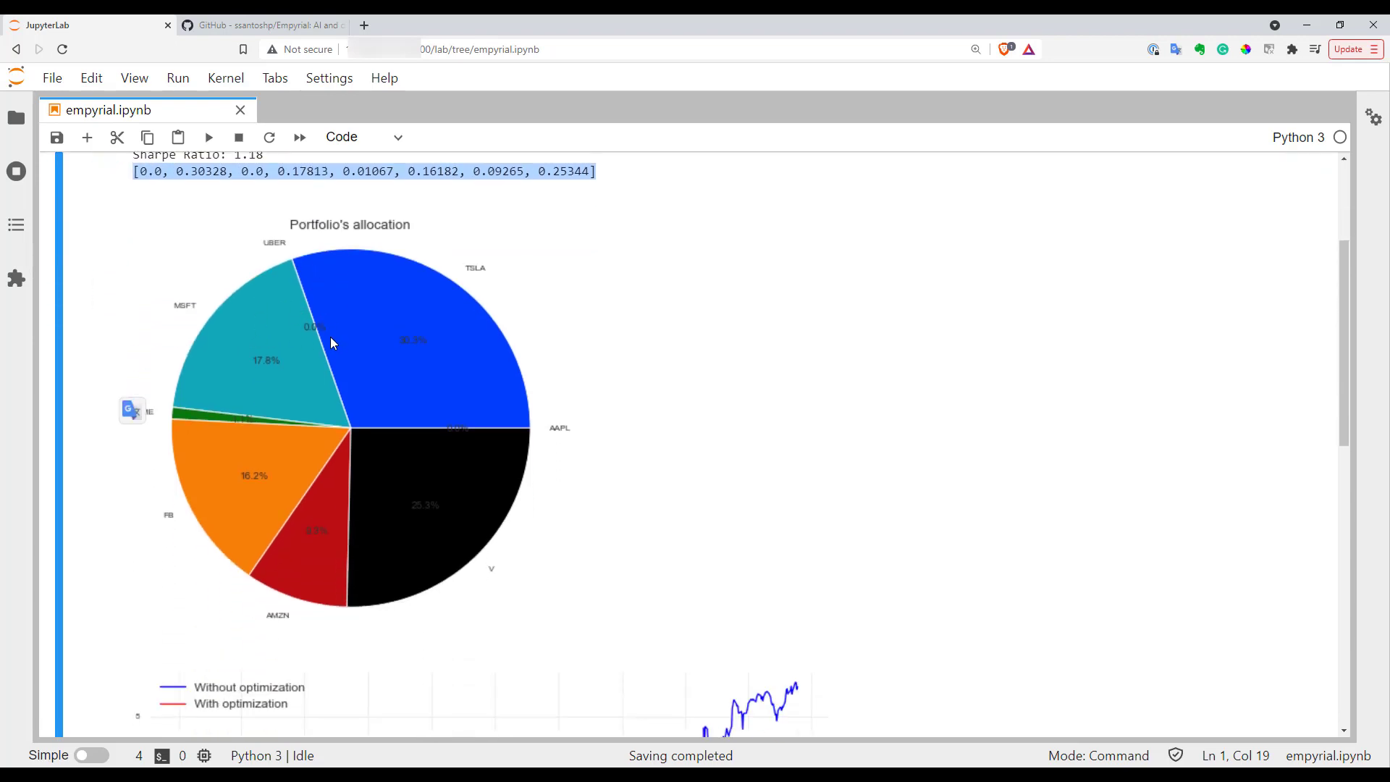
mouse_move(581, 434)
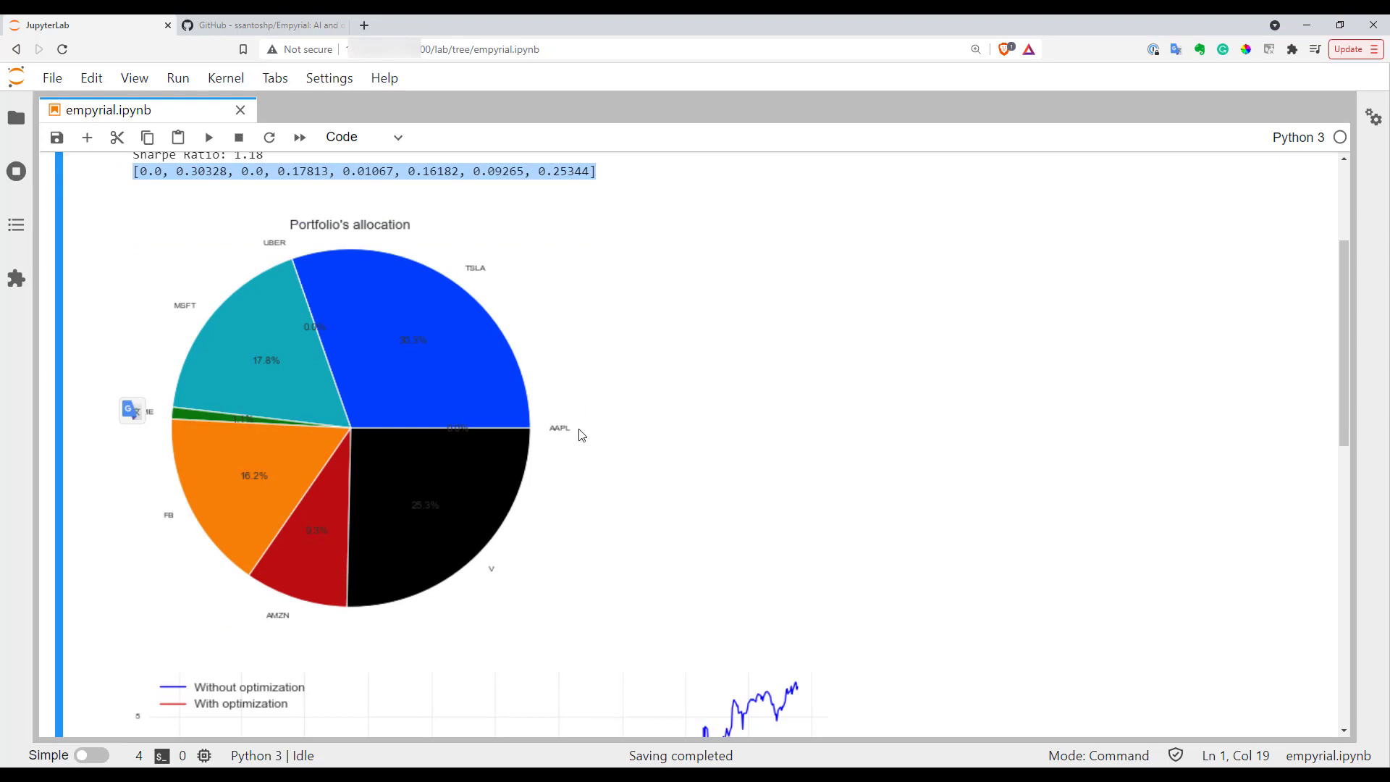
mouse_move(279, 246)
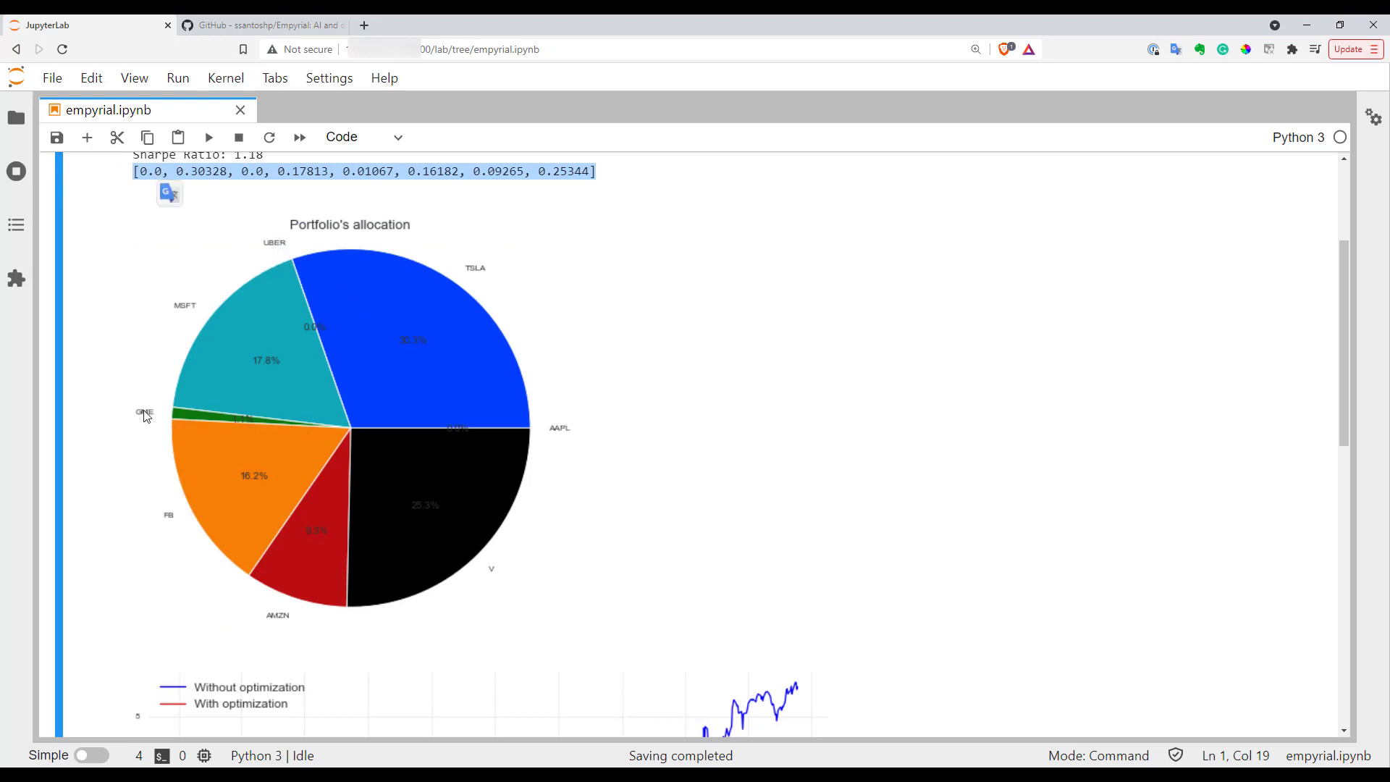
scroll(down, 3)
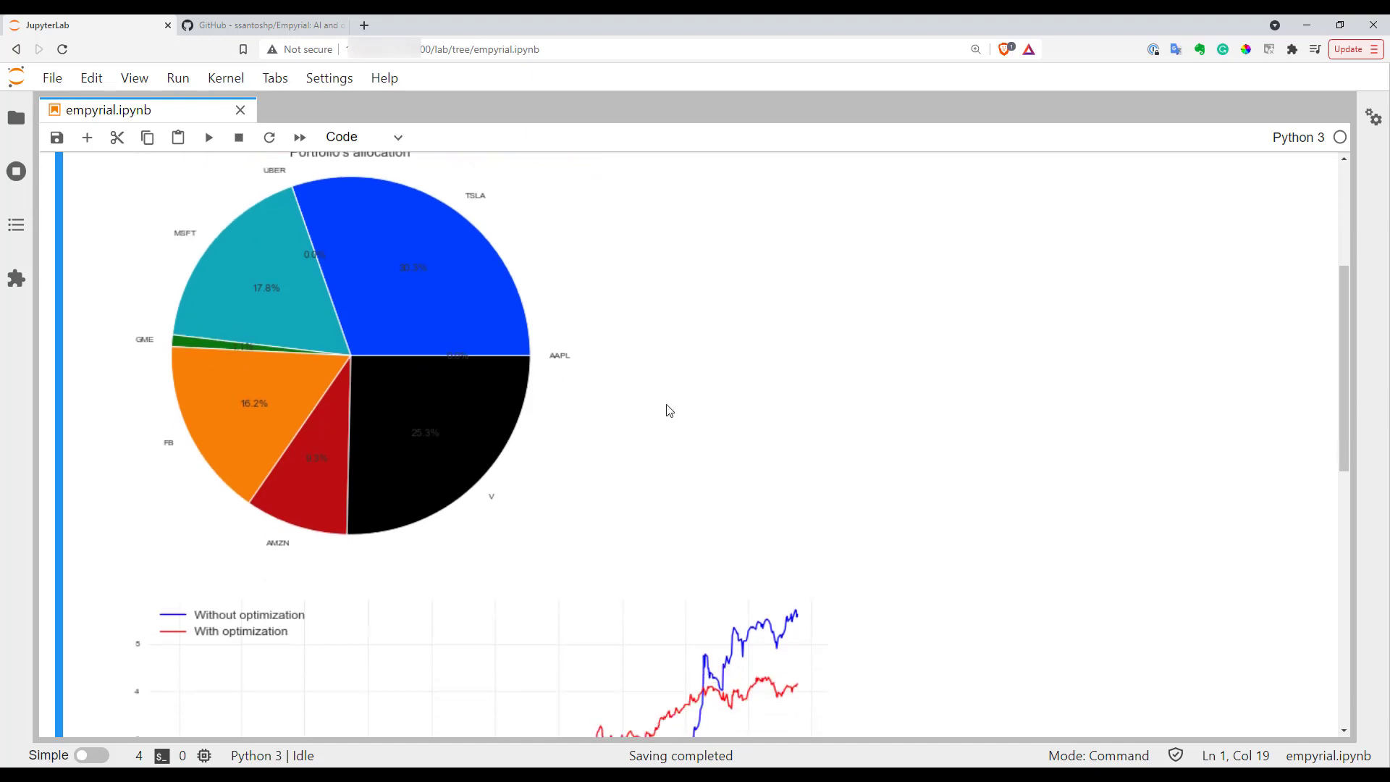
scroll(down, 3)
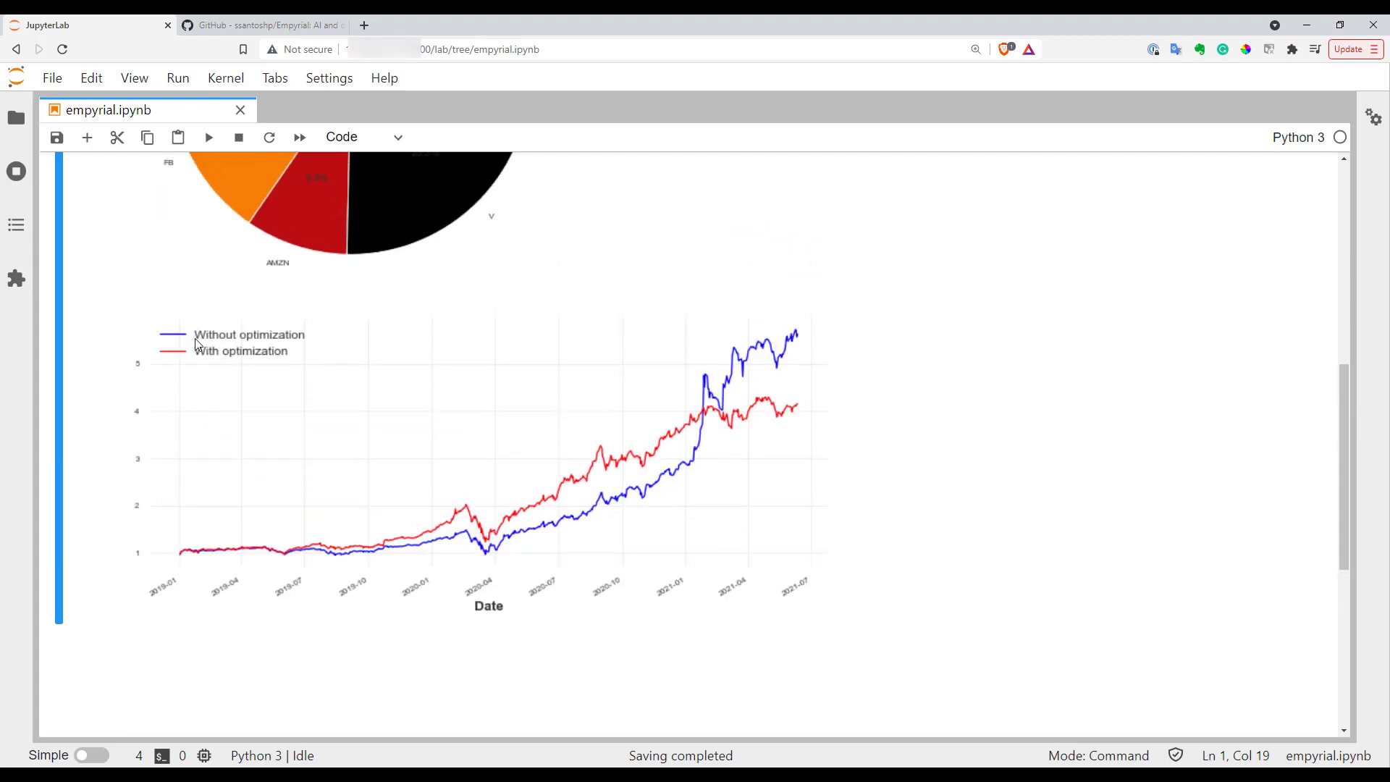
scroll(down, 3)
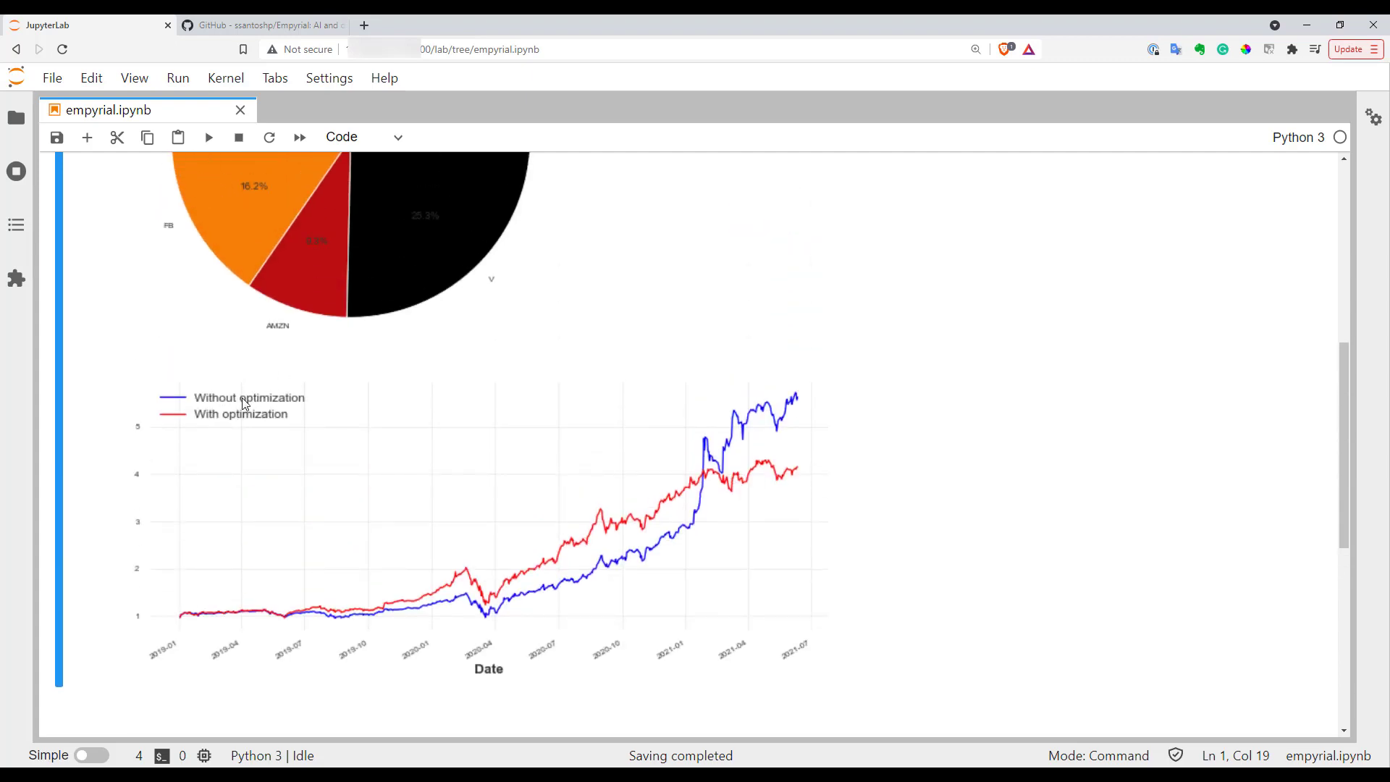
mouse_move(271, 406)
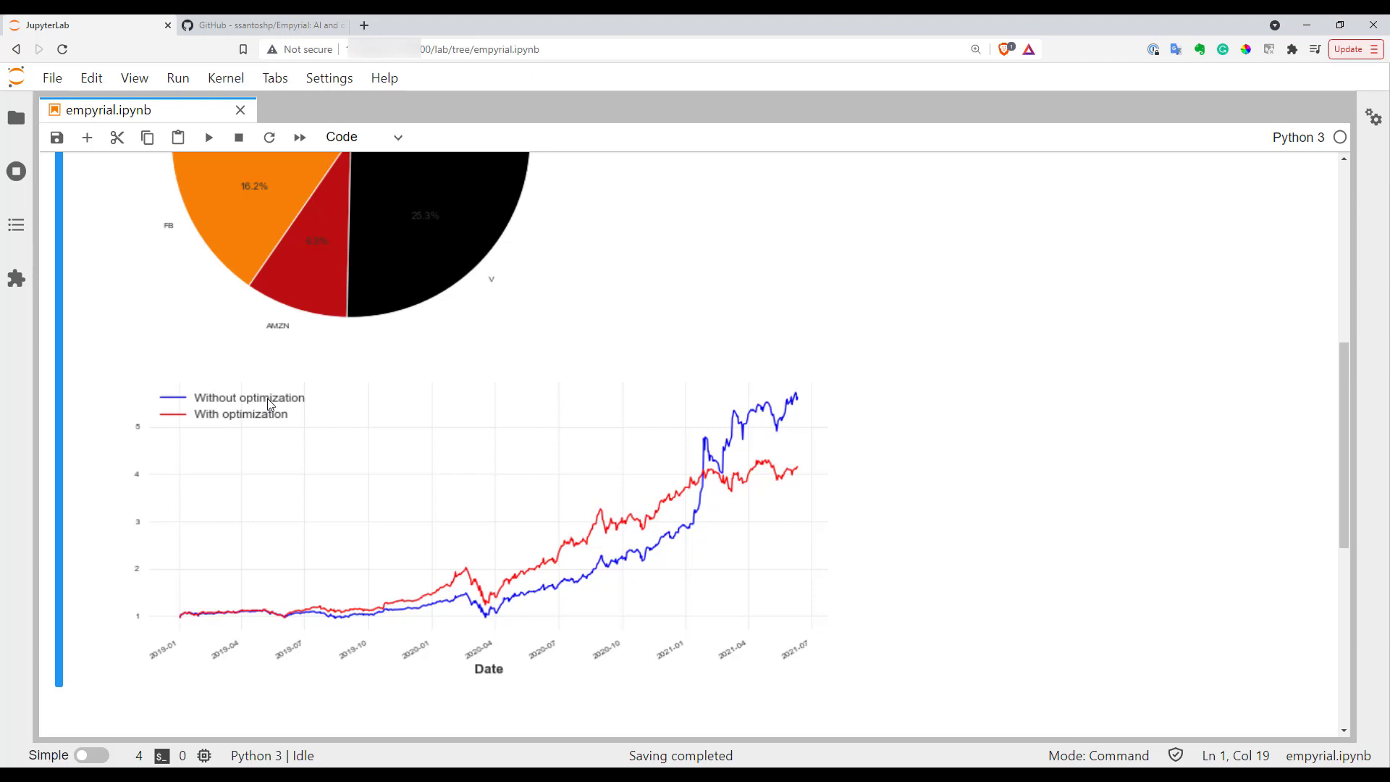
mouse_move(516, 480)
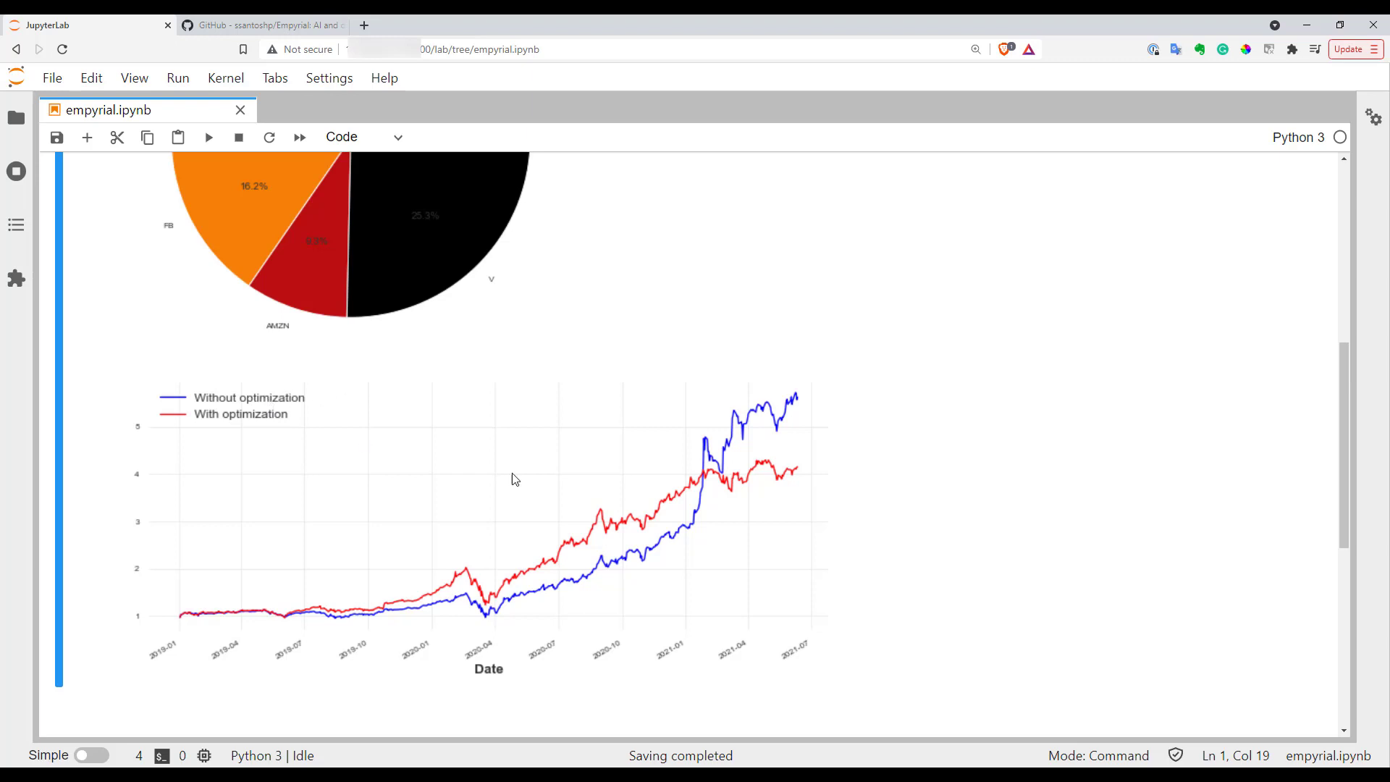
scroll(down, 3)
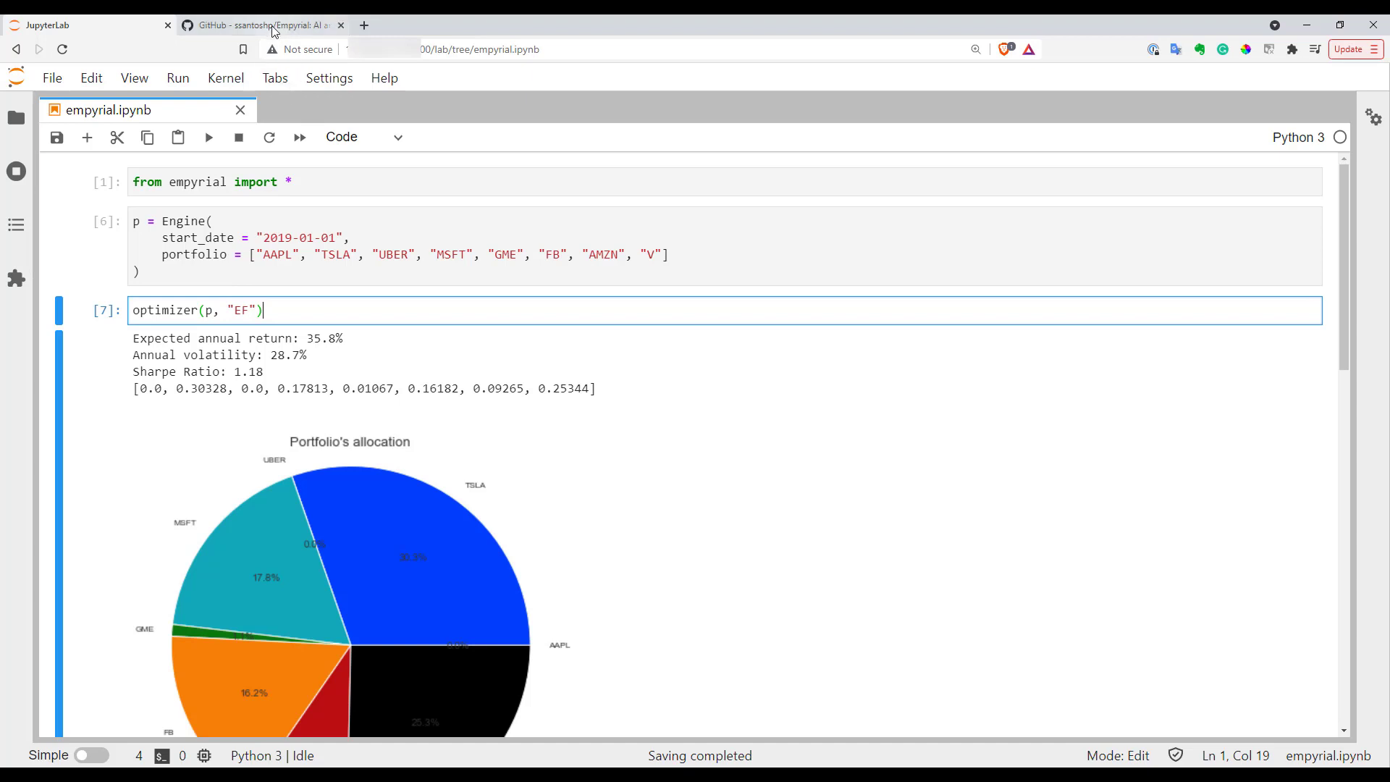
- Switch to the browser tab showing the ssantoshp/Empyrial GitHub repository
click(262, 25)
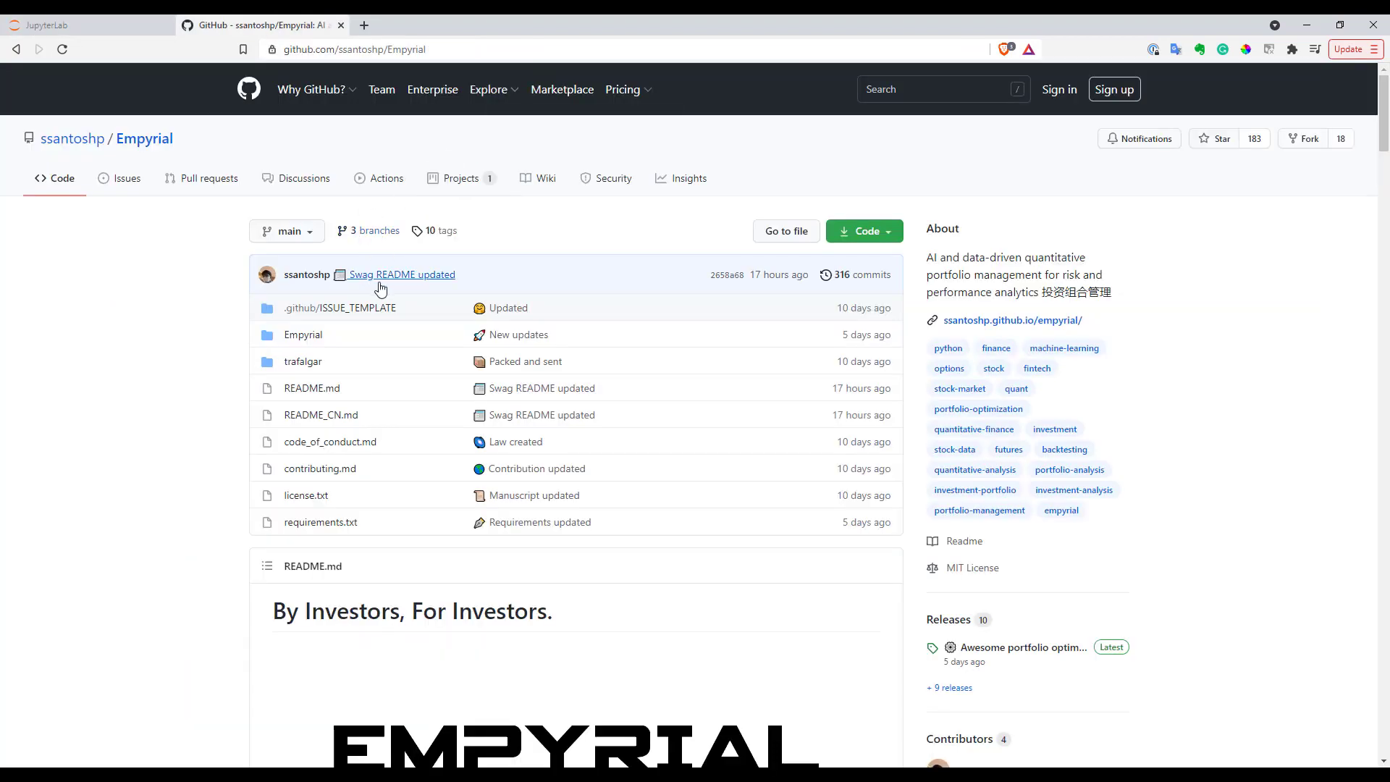
mouse_move(231, 358)
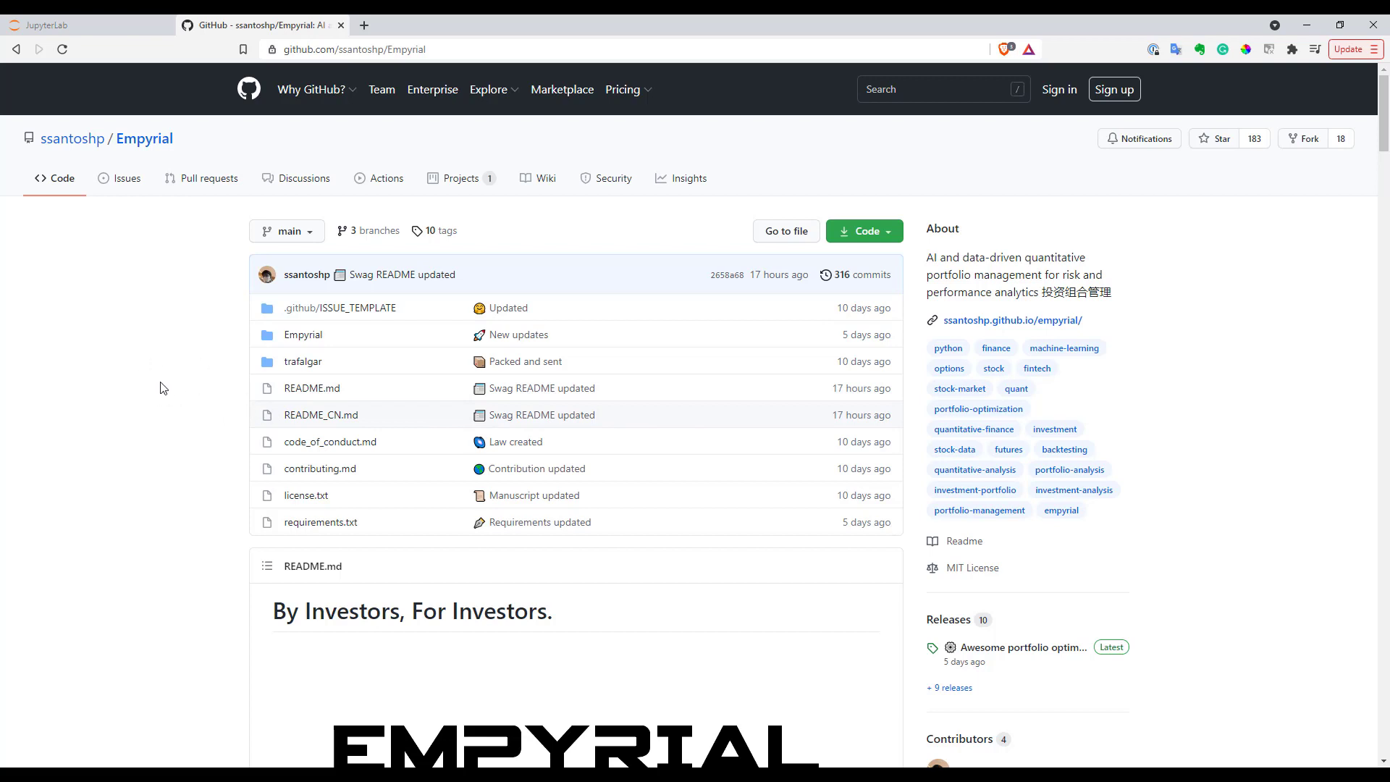
mouse_move(160, 388)
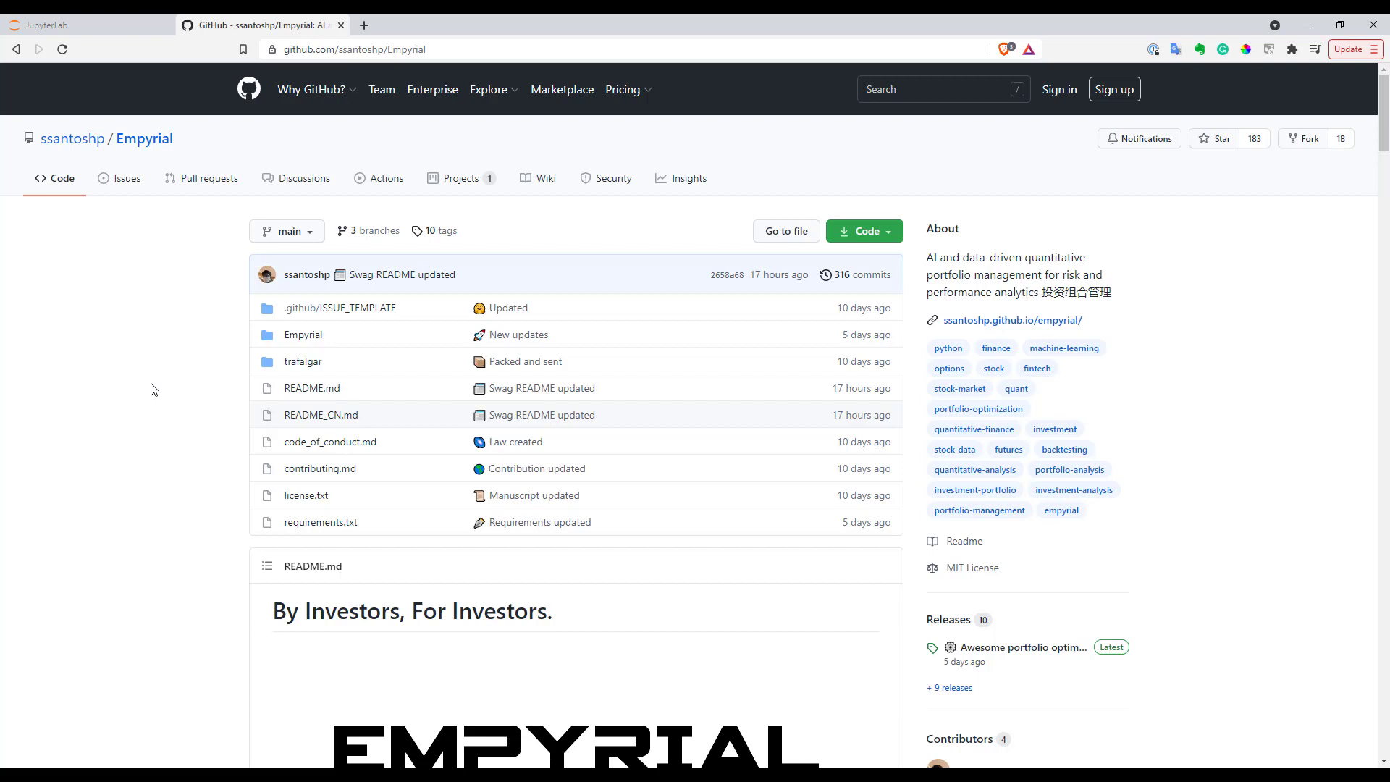
mouse_move(149, 390)
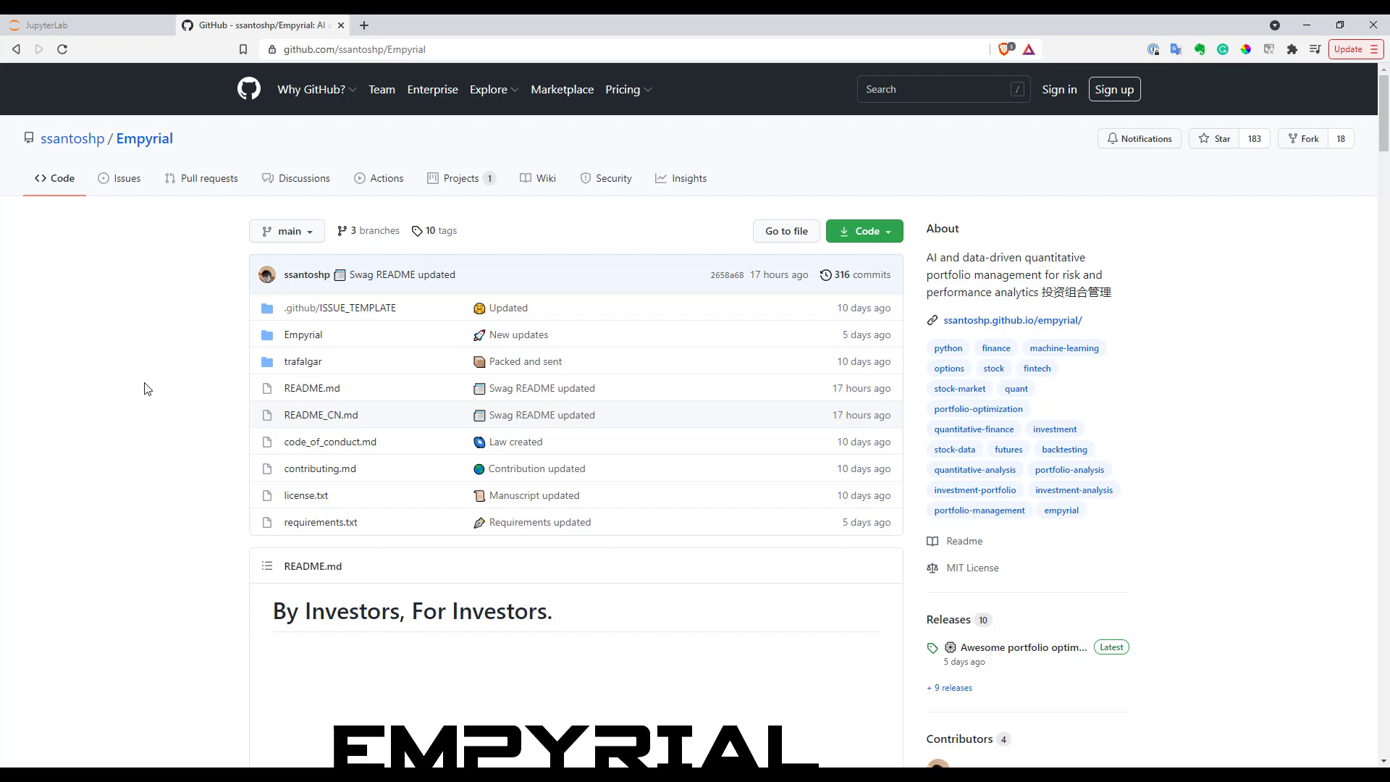